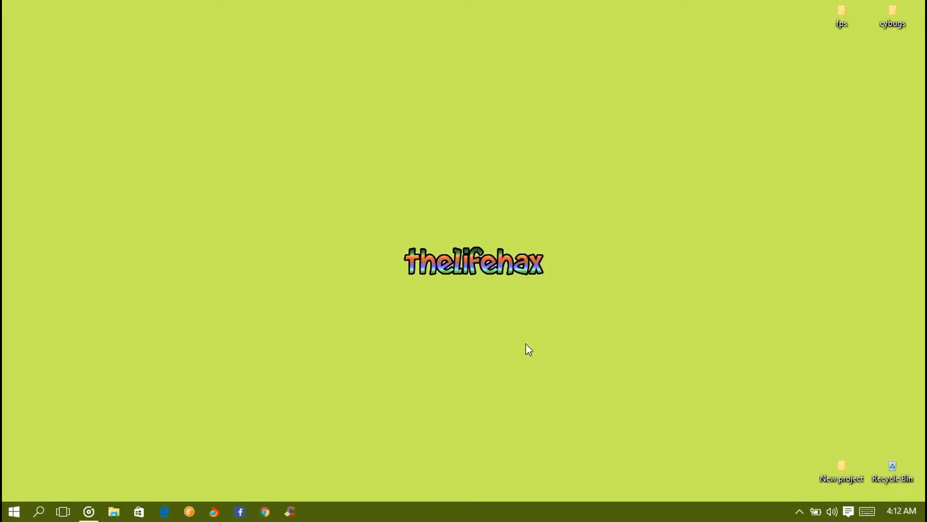
mouse_move(429, 512)
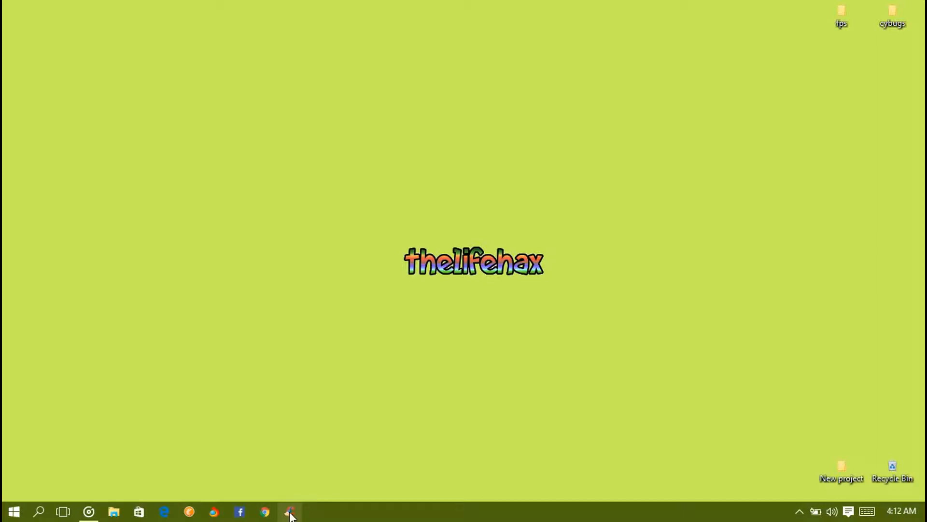
Launch CCleaner, analyze Windows junk files, and run the cleaner on the 629 MB found
click(289, 511)
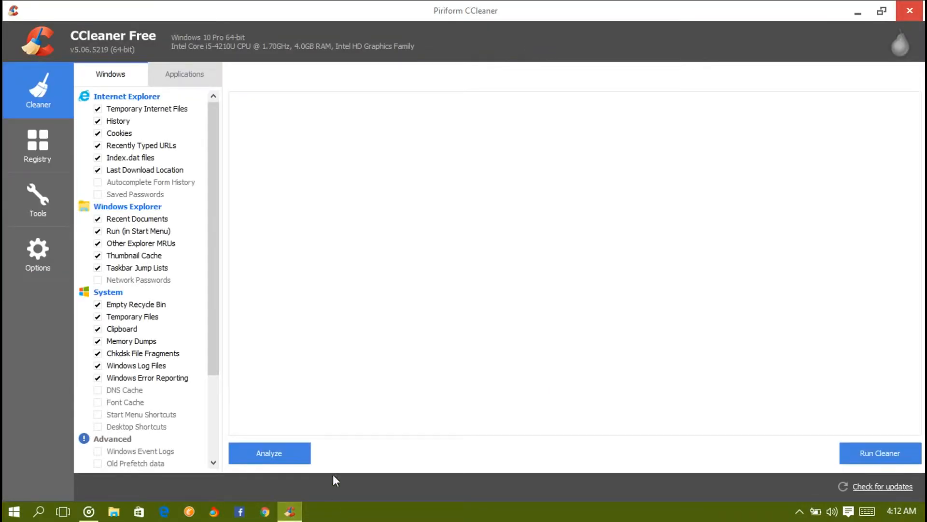
mouse_move(134, 83)
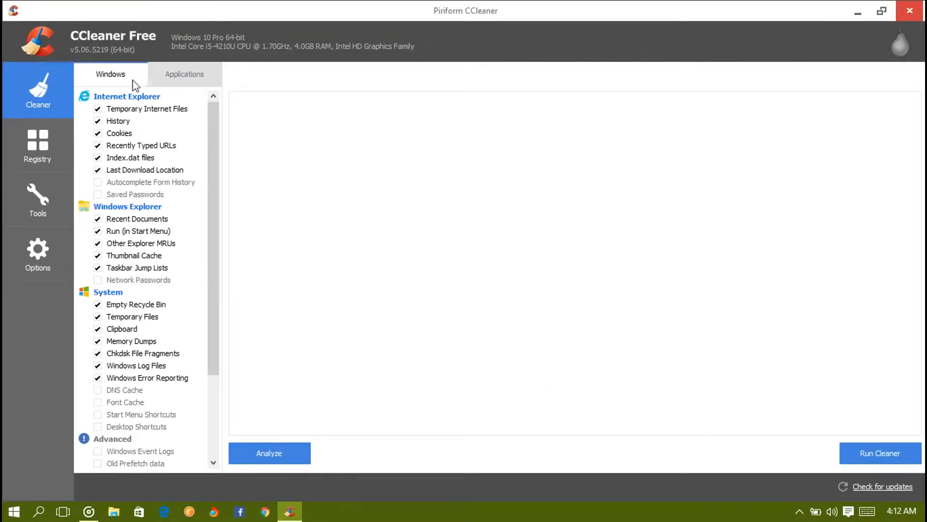
click(269, 453)
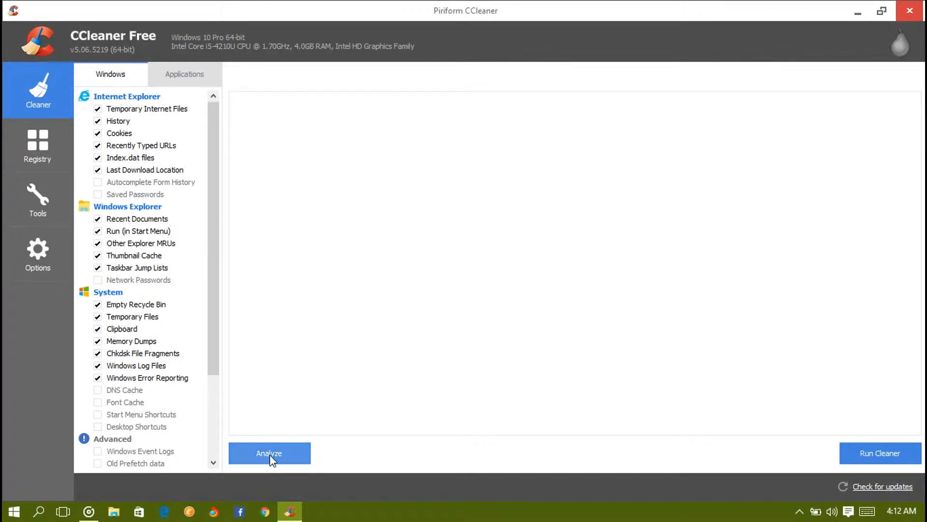
click(269, 452)
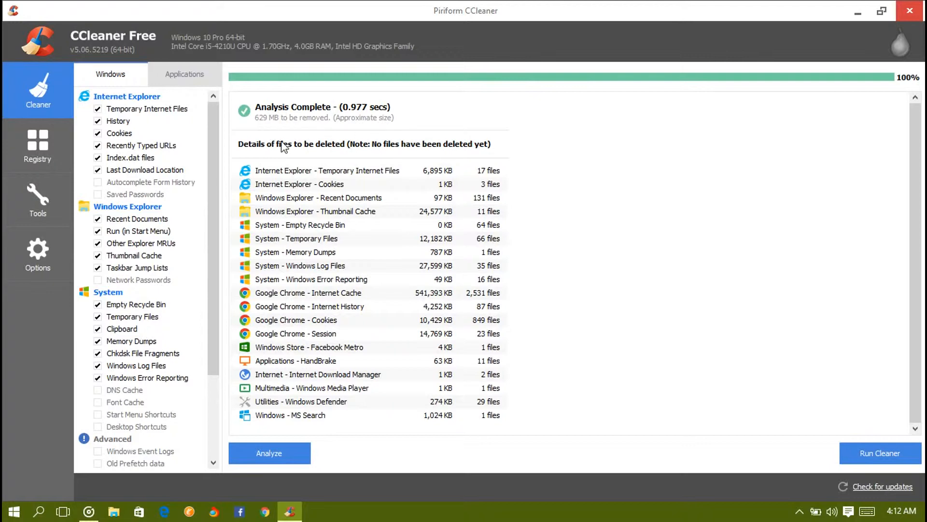
click(880, 453)
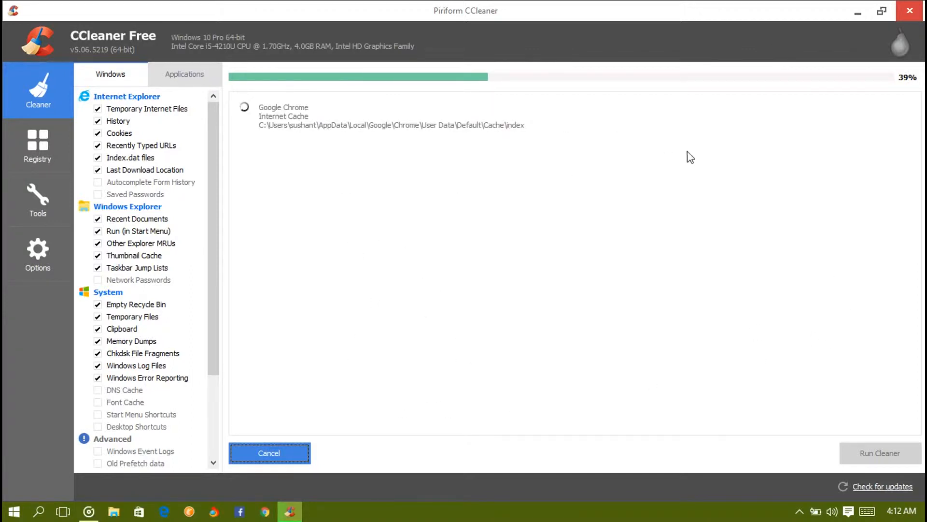
mouse_move(840, 114)
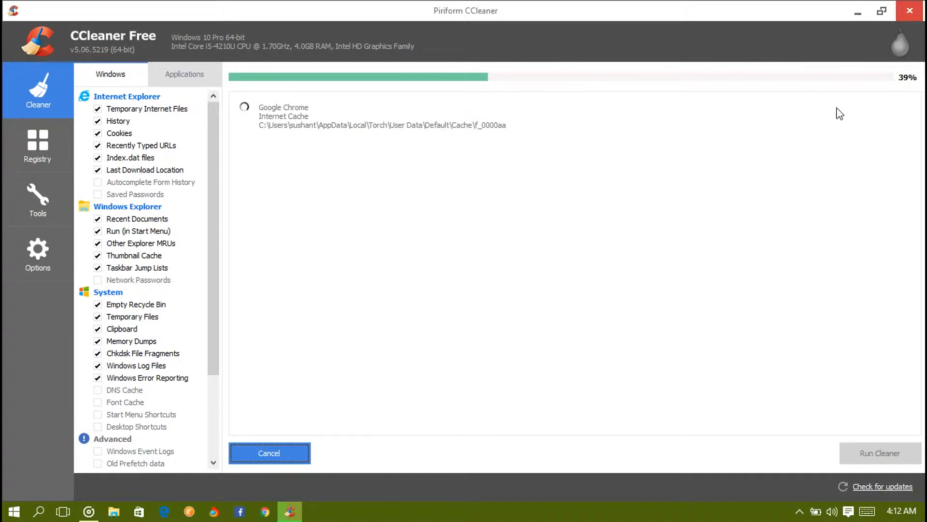
mouse_move(505, 296)
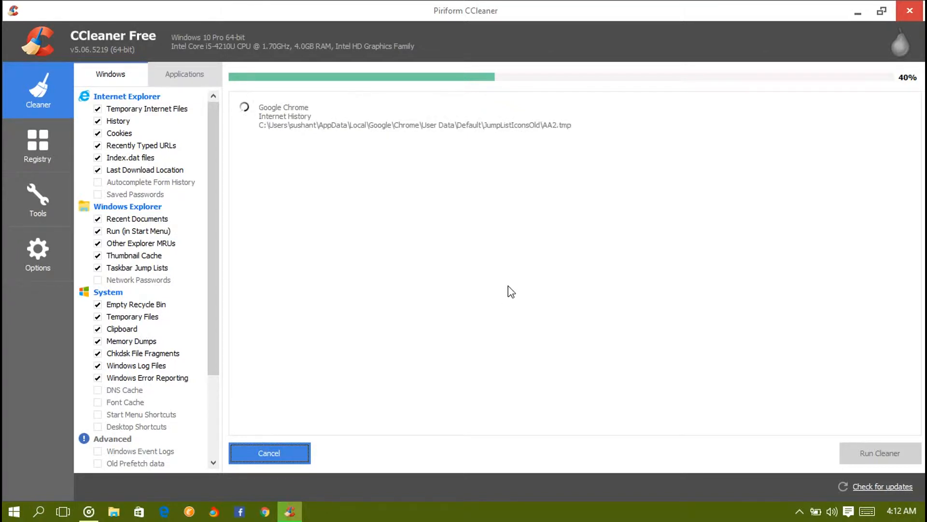
mouse_move(359, 77)
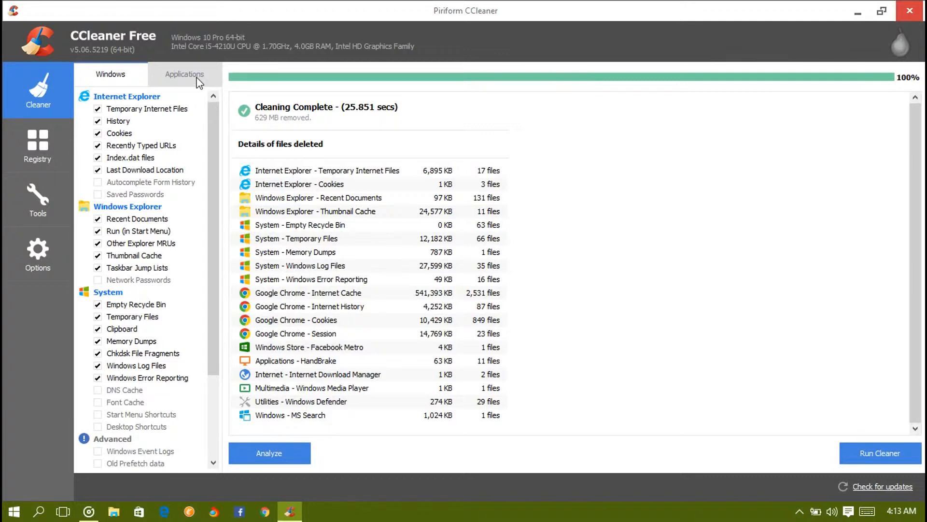
Analyze the Applications tab items and clean the 6.01 MB of application junk
click(184, 74)
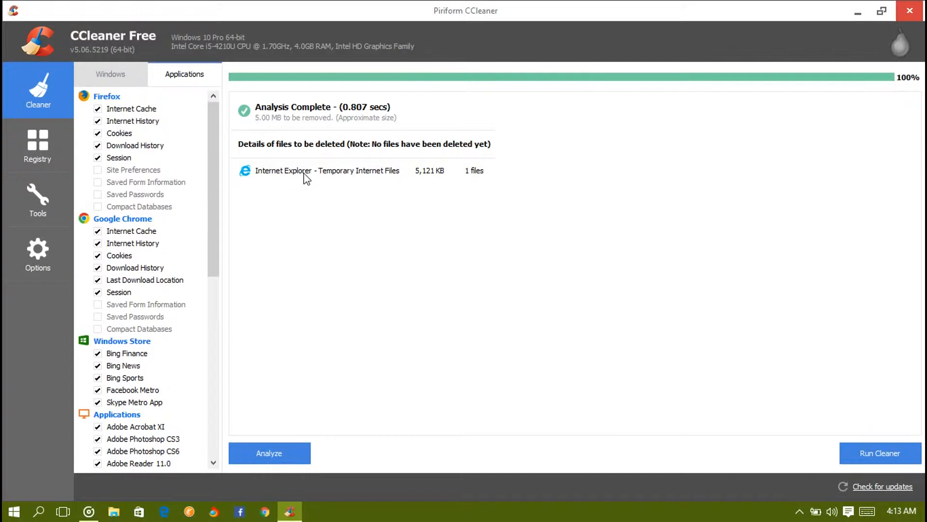
click(879, 453)
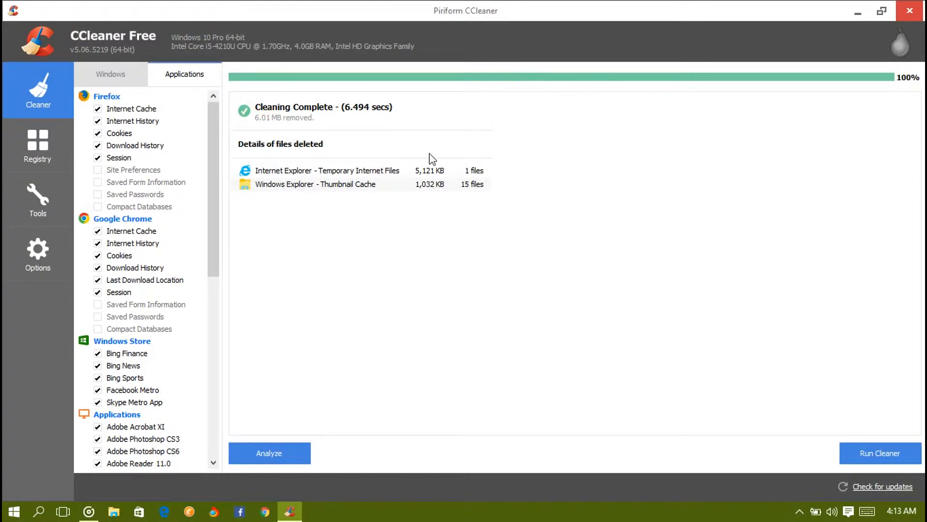
mouse_move(554, 320)
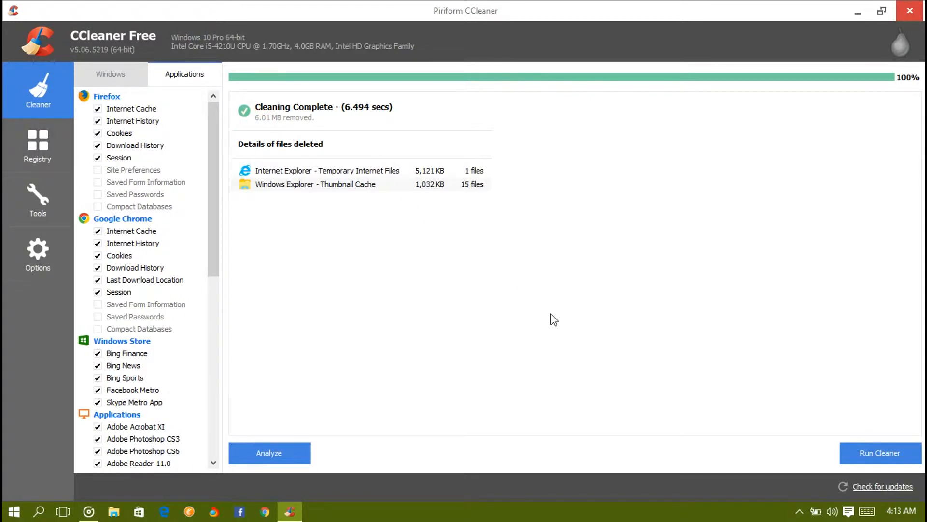
mouse_move(507, 206)
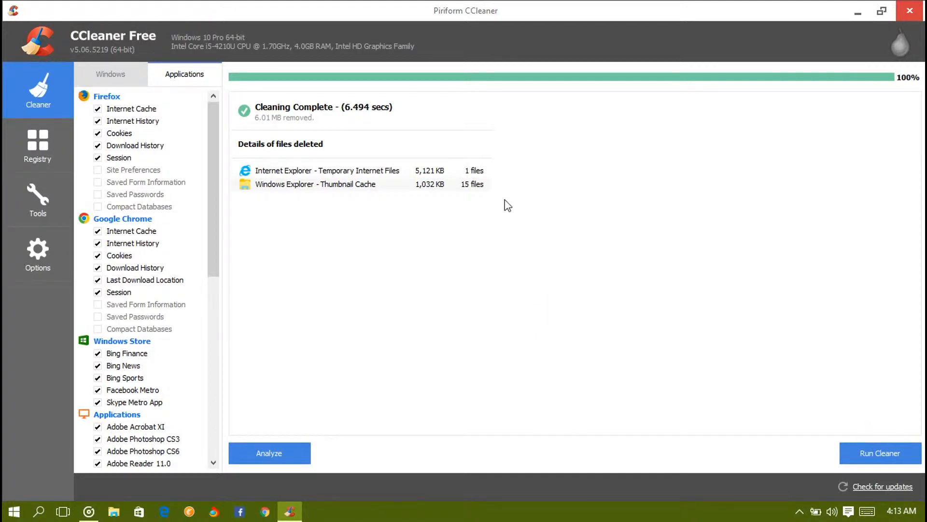
mouse_move(516, 326)
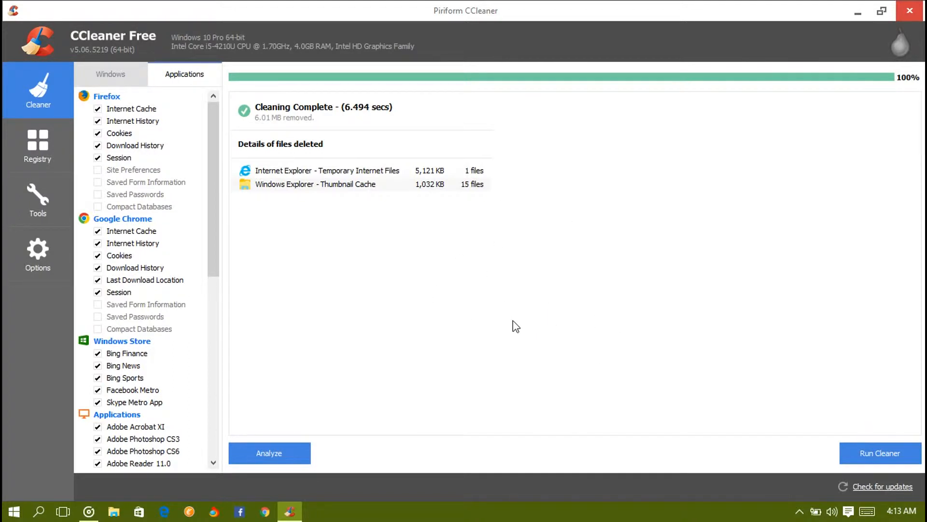
Scan the registry for issues, finding 567 problems
click(37, 145)
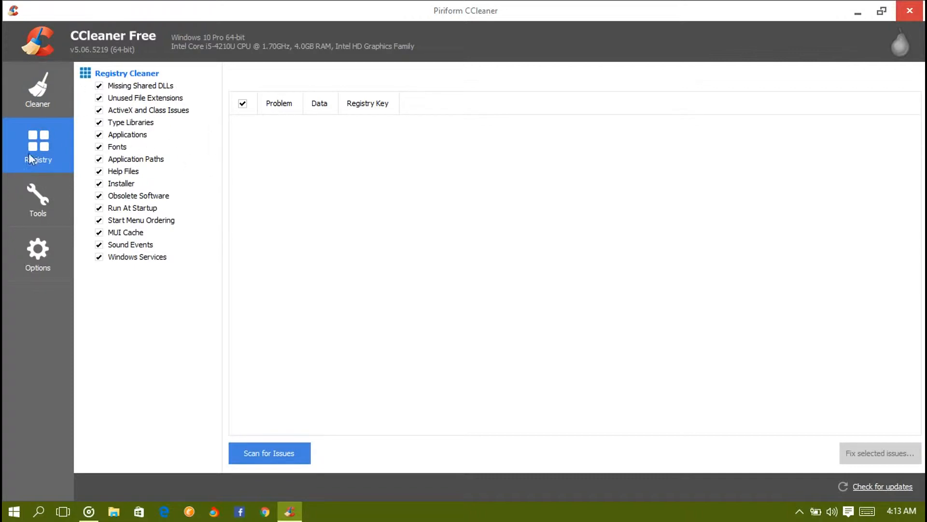
click(269, 453)
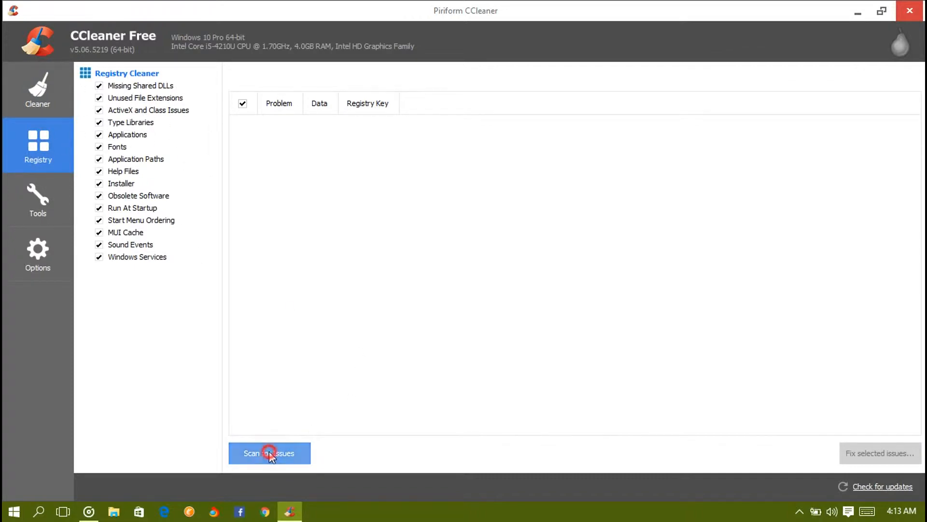
click(269, 453)
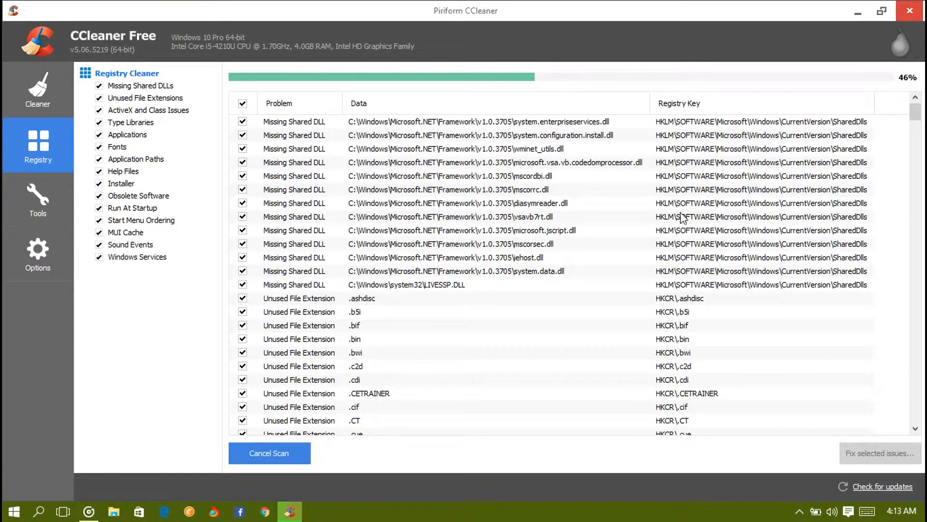
mouse_move(491, 258)
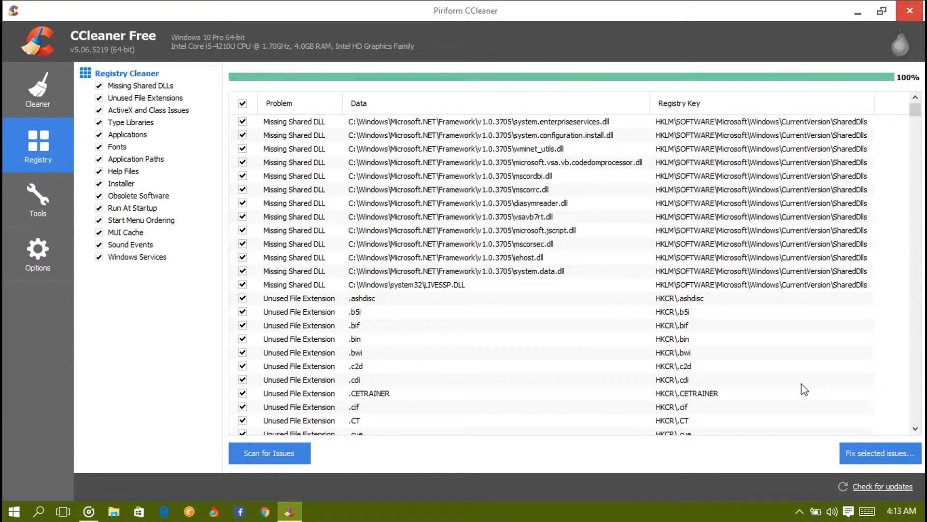
Save a registry backup, then fix all 567 selected issues and close the dialog
click(880, 453)
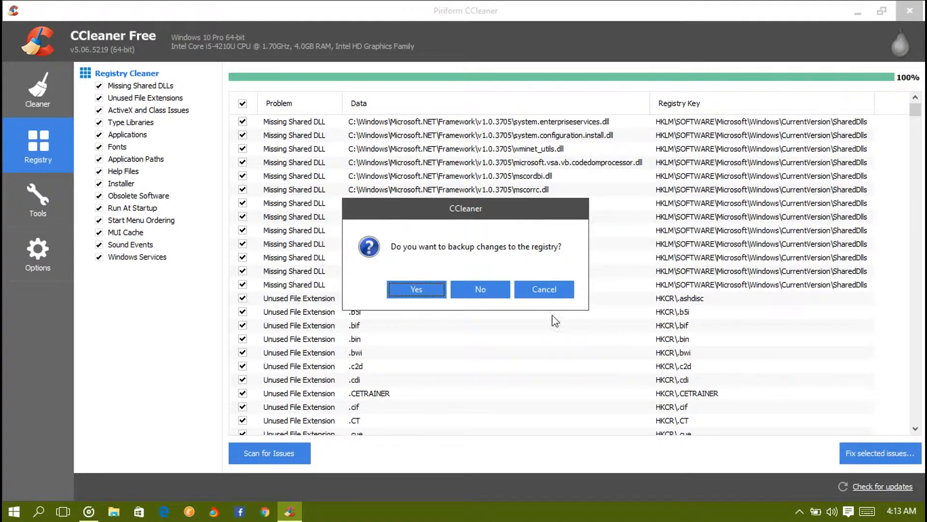
click(416, 290)
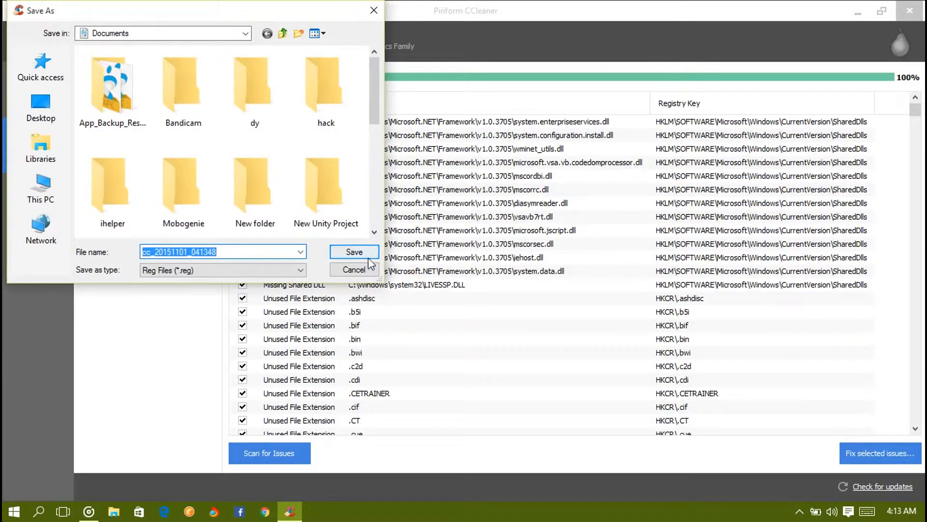
click(354, 251)
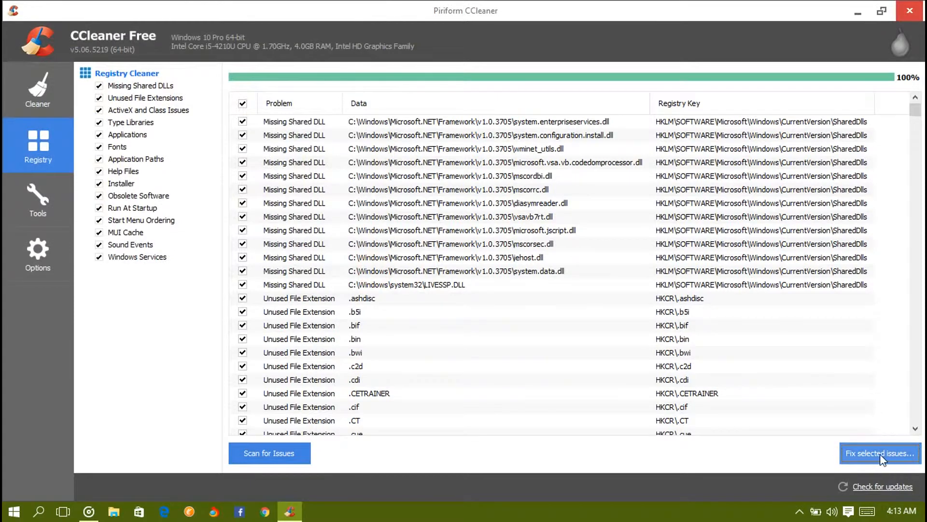
click(879, 453)
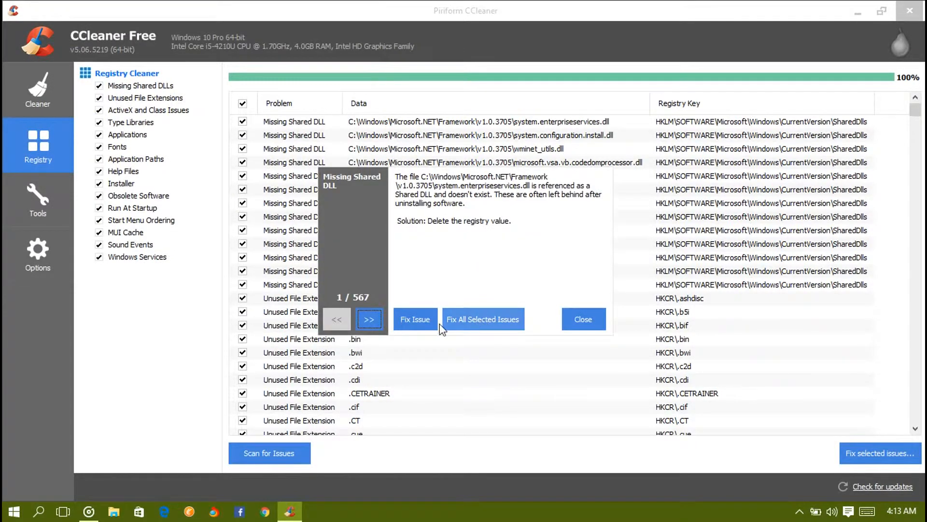
click(483, 318)
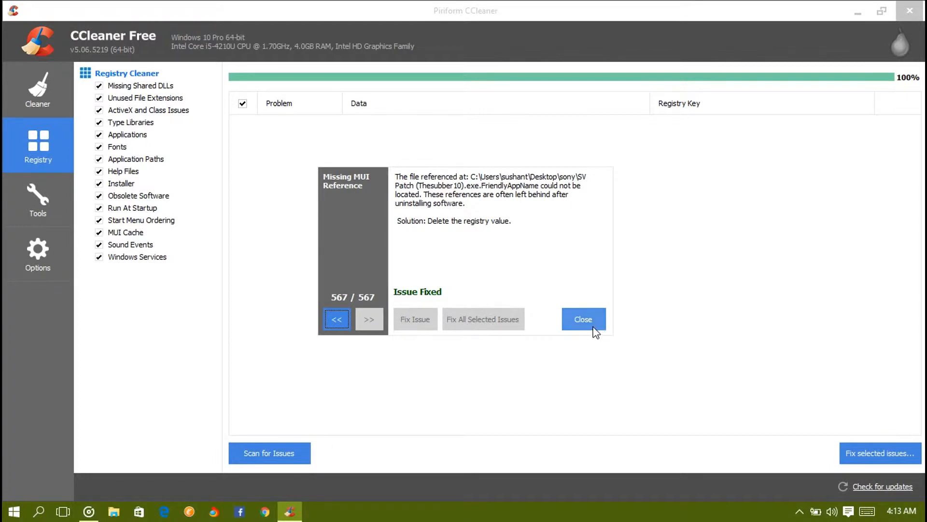
click(582, 319)
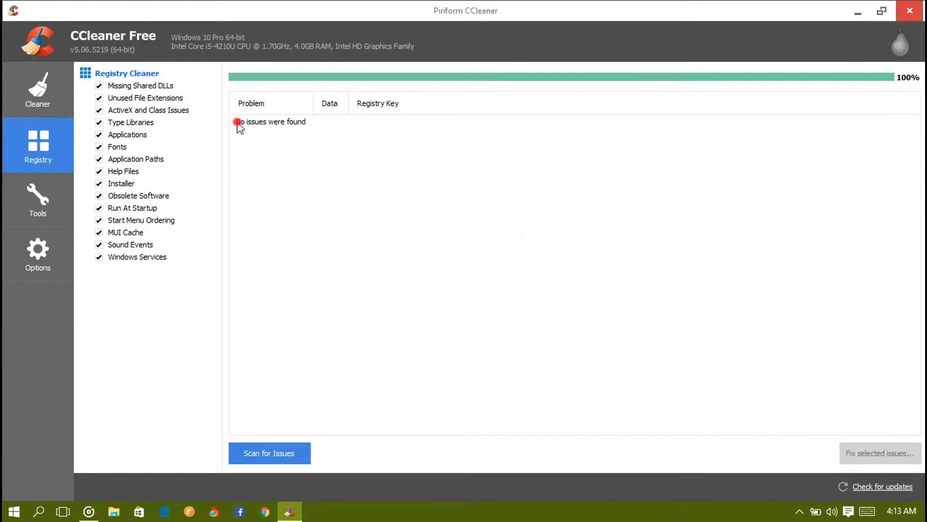
mouse_move(348, 272)
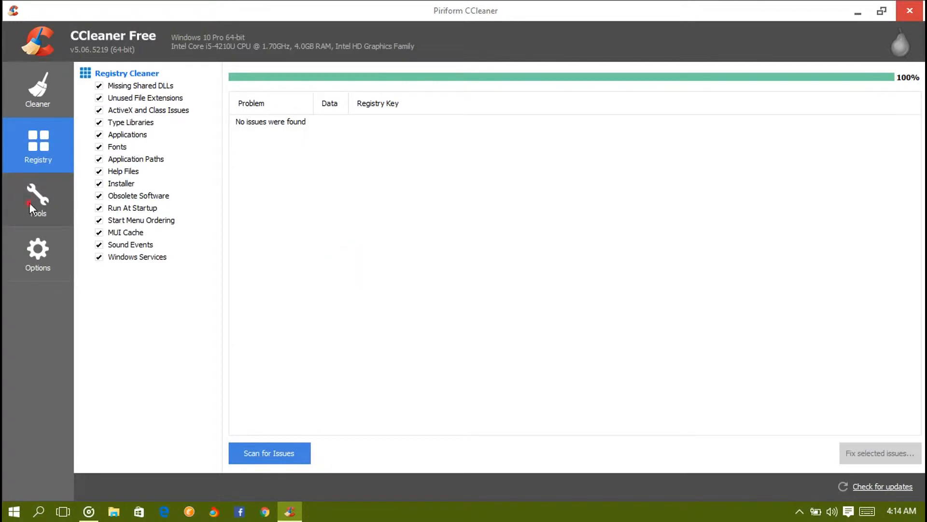
click(38, 200)
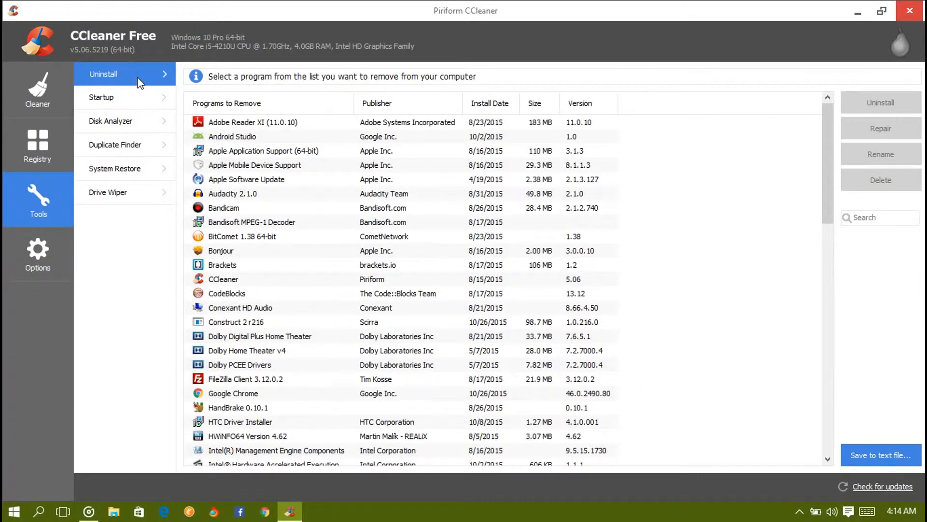
mouse_move(347, 168)
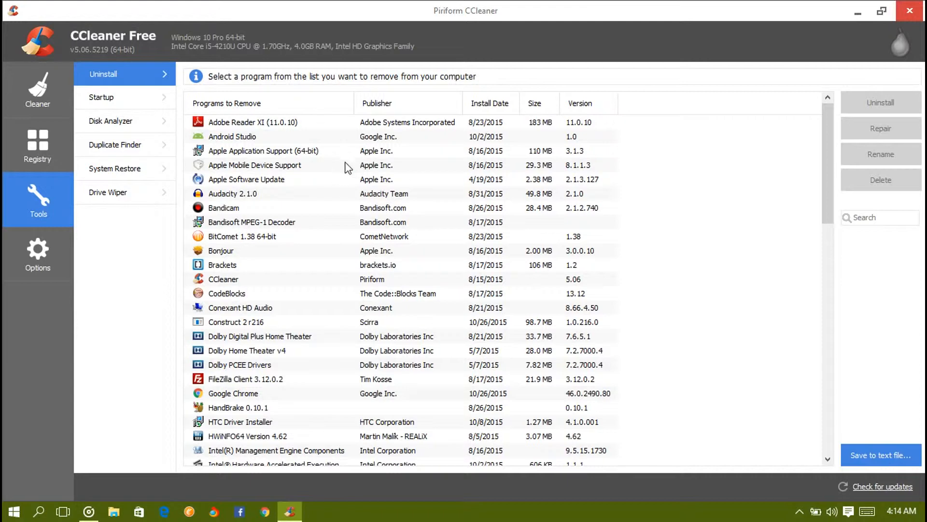
click(246, 179)
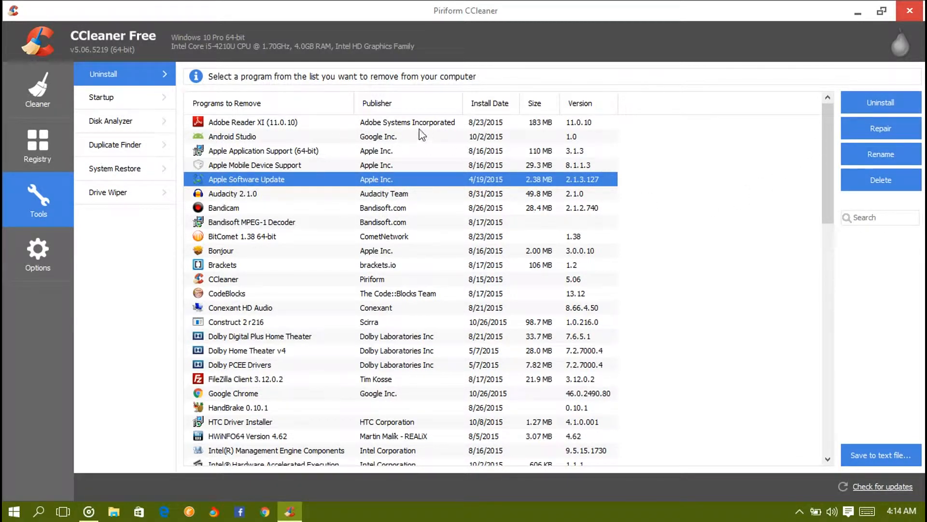
click(266, 122)
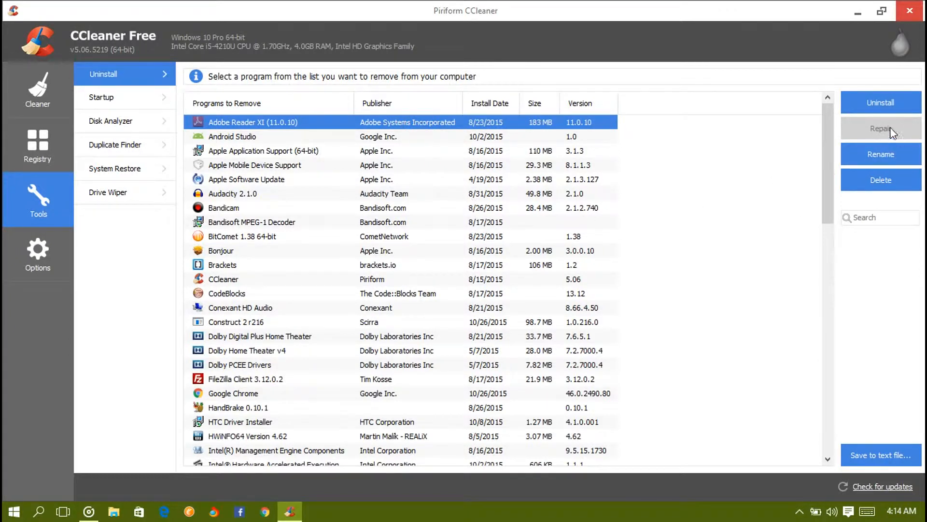
click(254, 165)
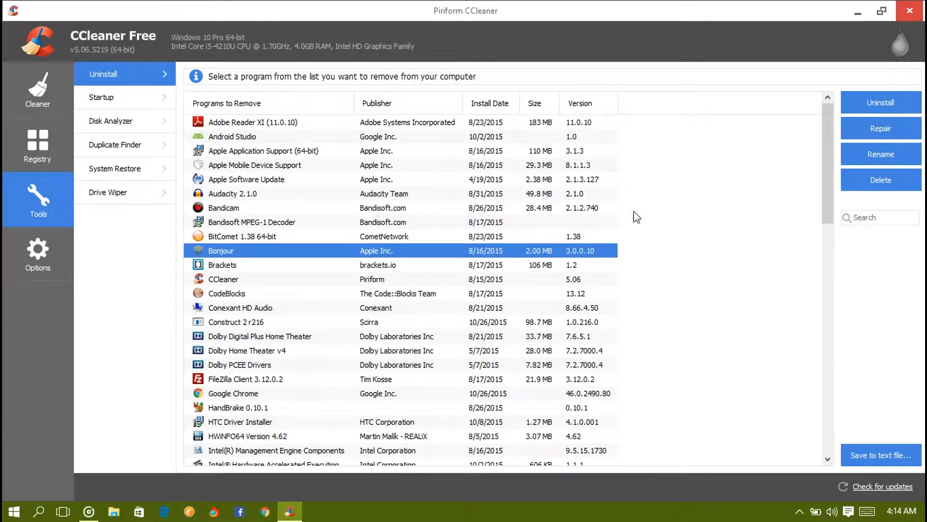
mouse_move(545, 258)
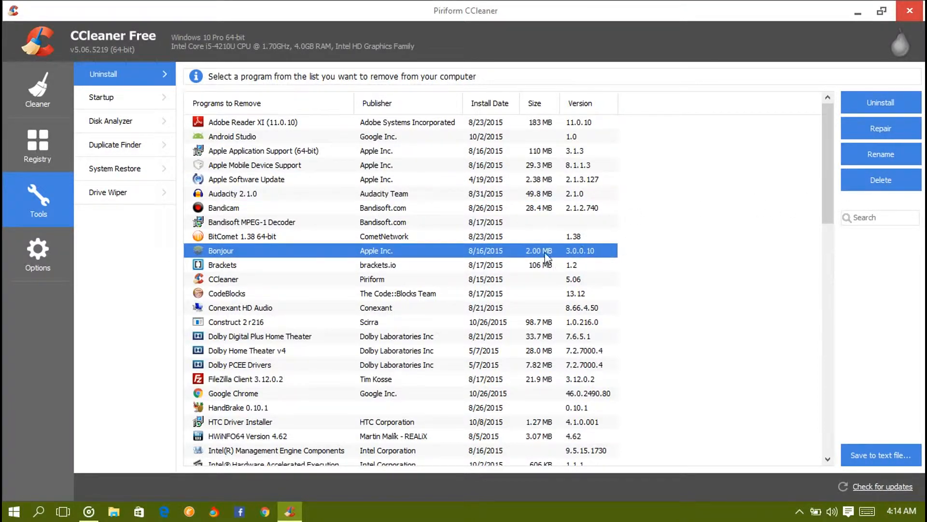
click(223, 279)
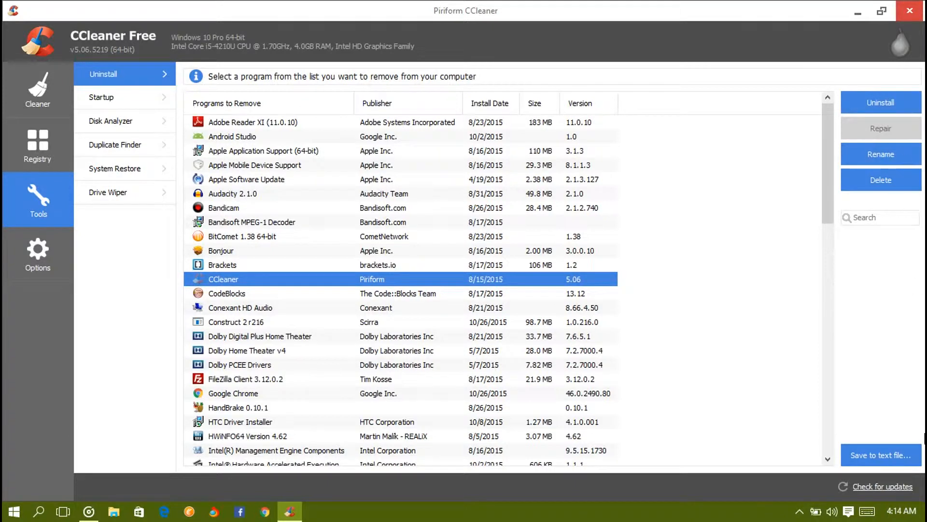
mouse_move(619, 330)
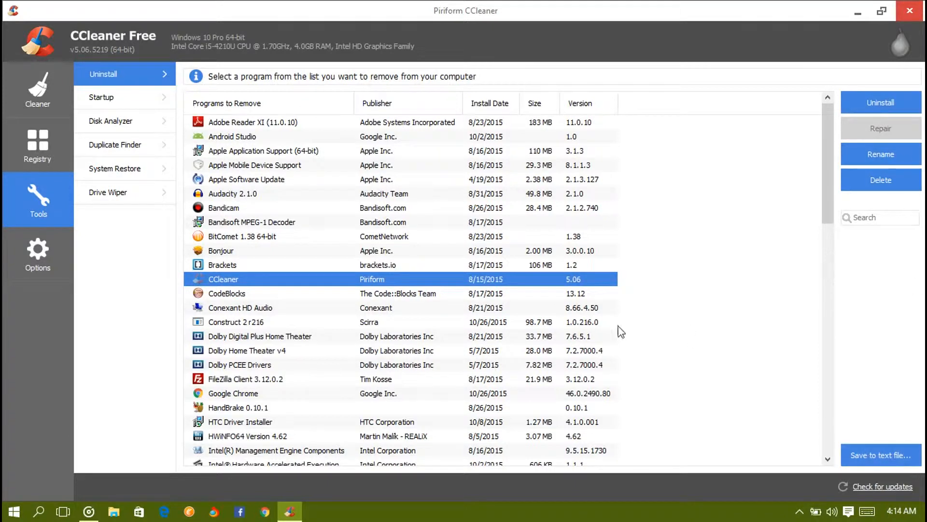
click(251, 222)
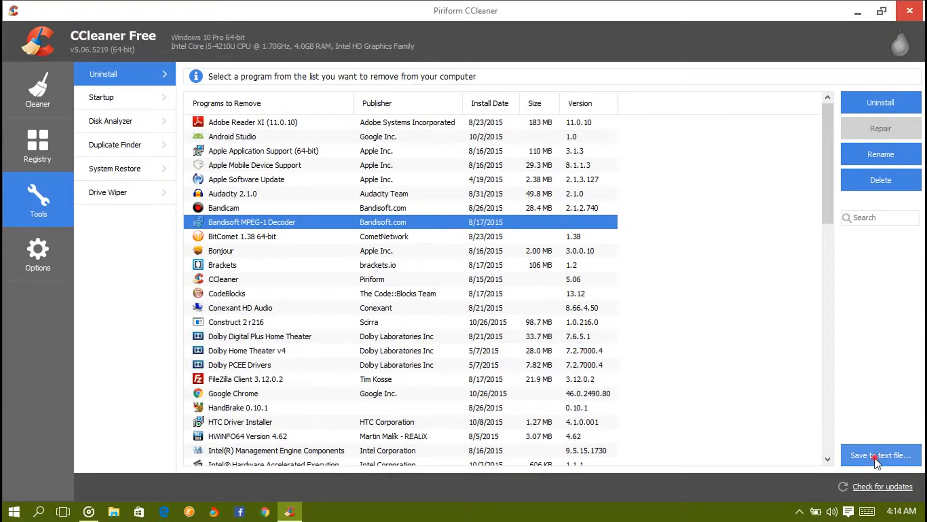
Export the installed programs list to the desktop as 'install', then open it from the desktop
click(880, 455)
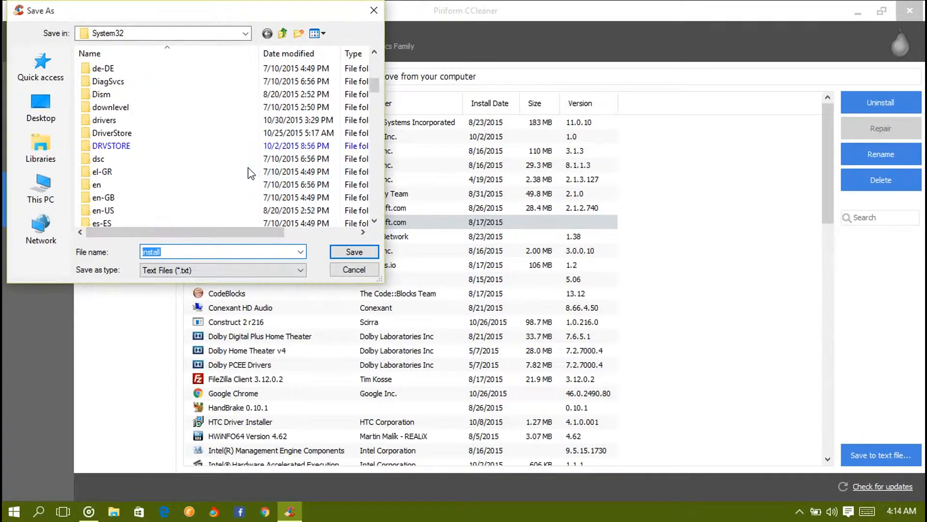
click(40, 106)
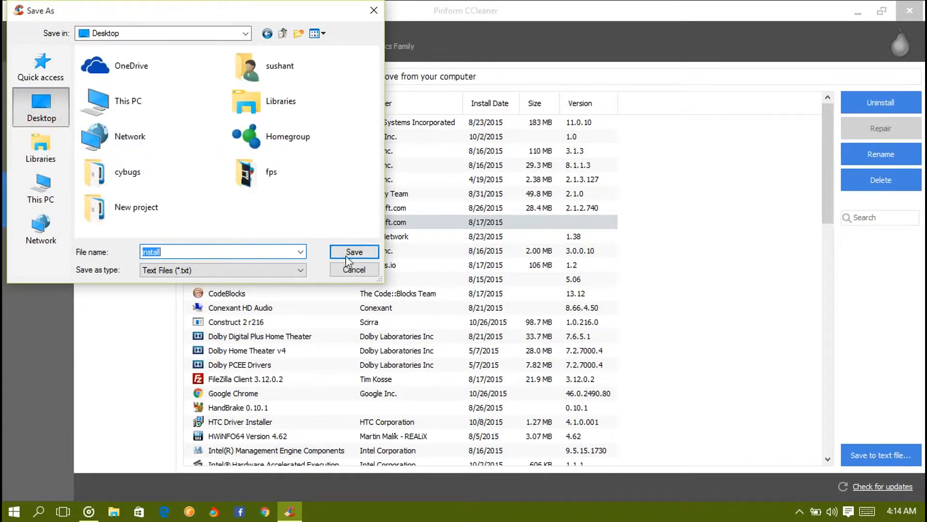
click(353, 251)
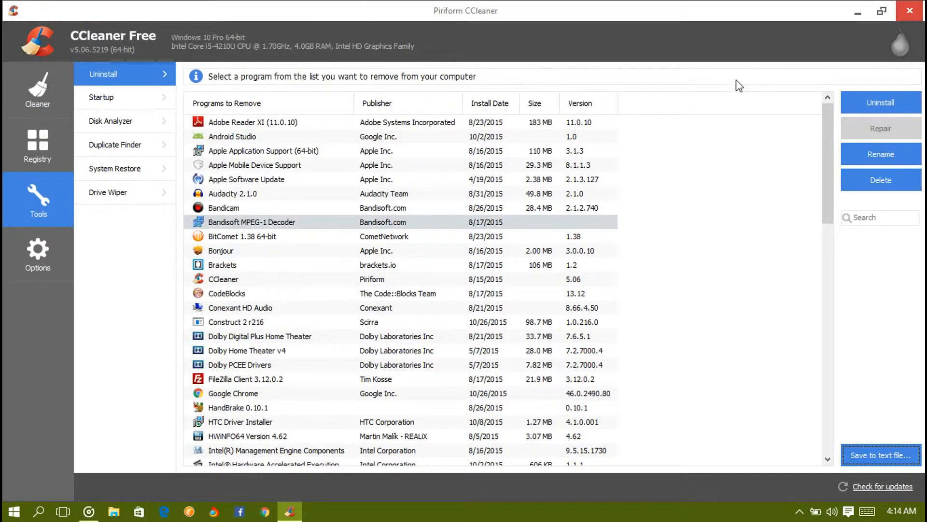
click(910, 11)
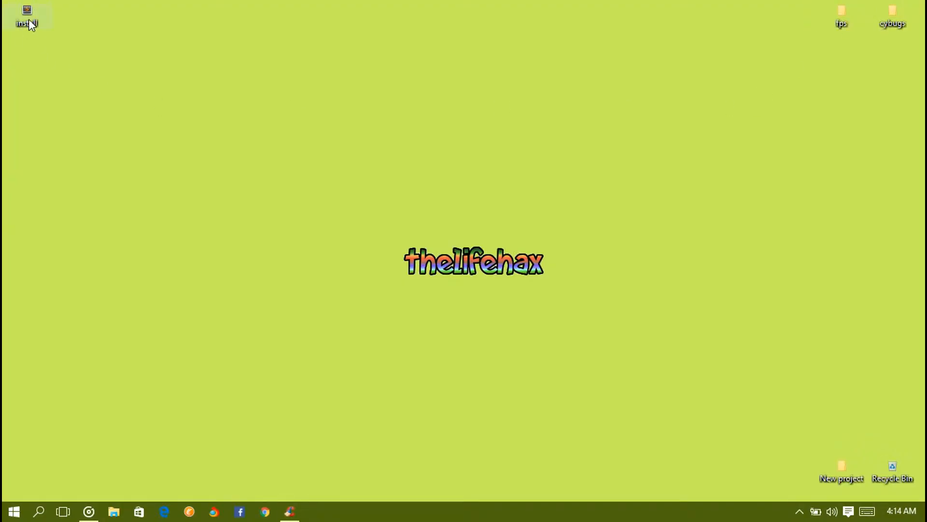
right_click(26, 17)
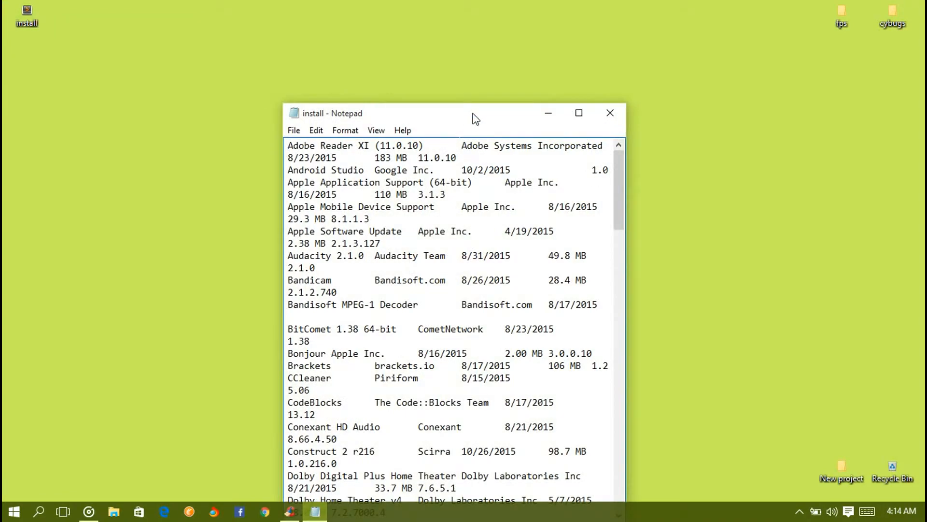
Maximize the install list in Notepad, select 'Adobe Reader XI', scroll through, and close it
click(579, 113)
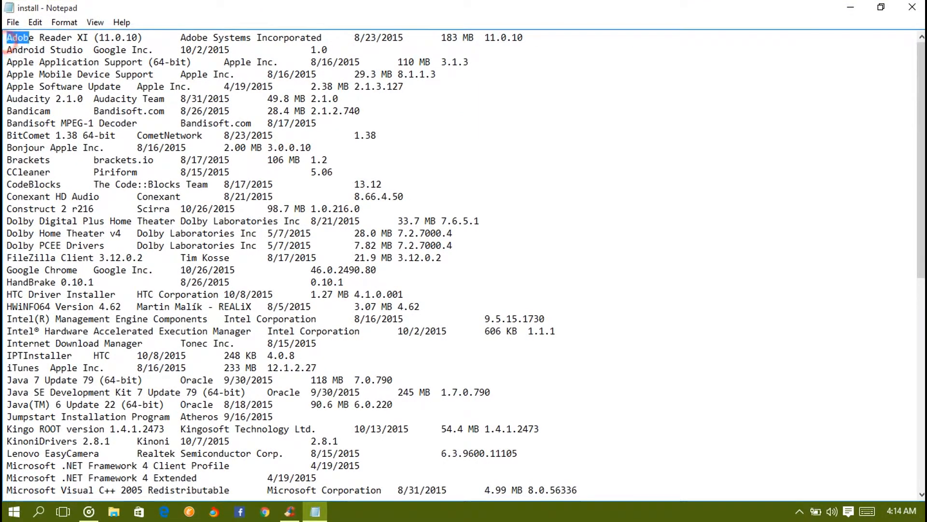
drag(6, 37, 89, 37)
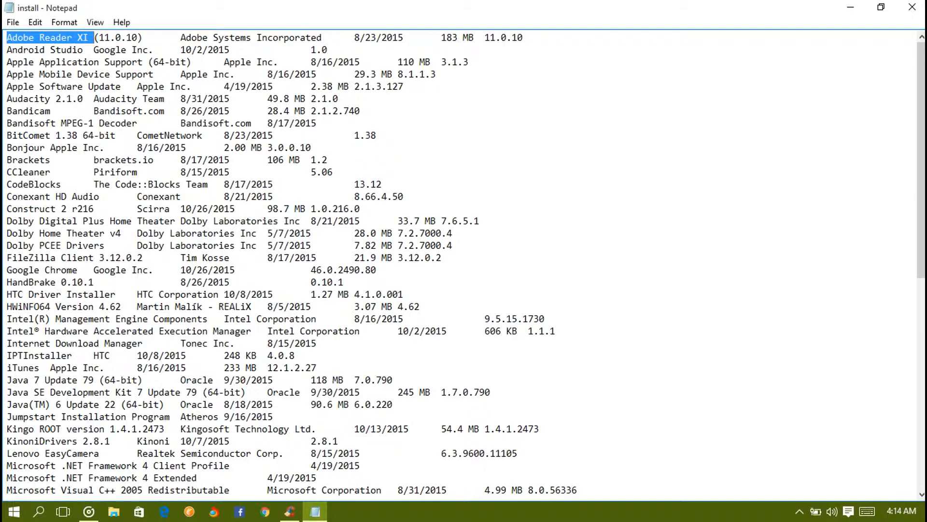
scroll(down, 3)
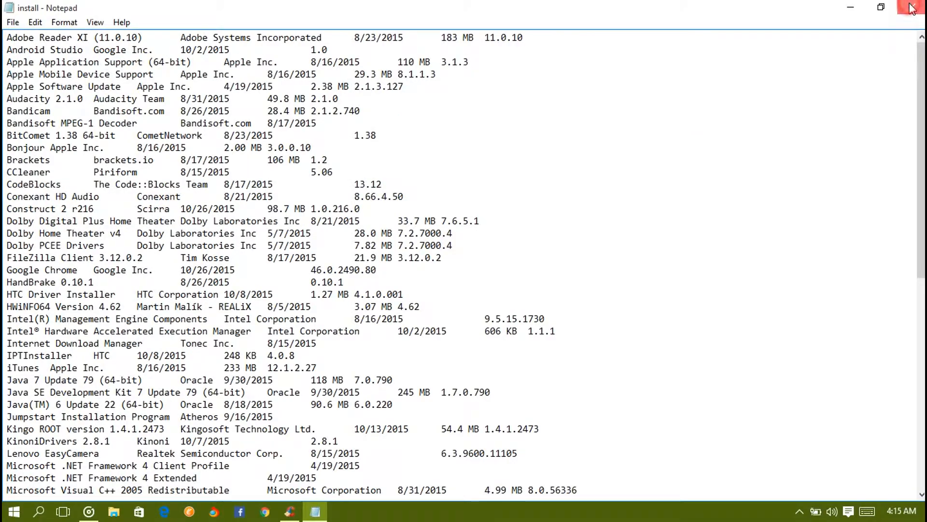
click(289, 511)
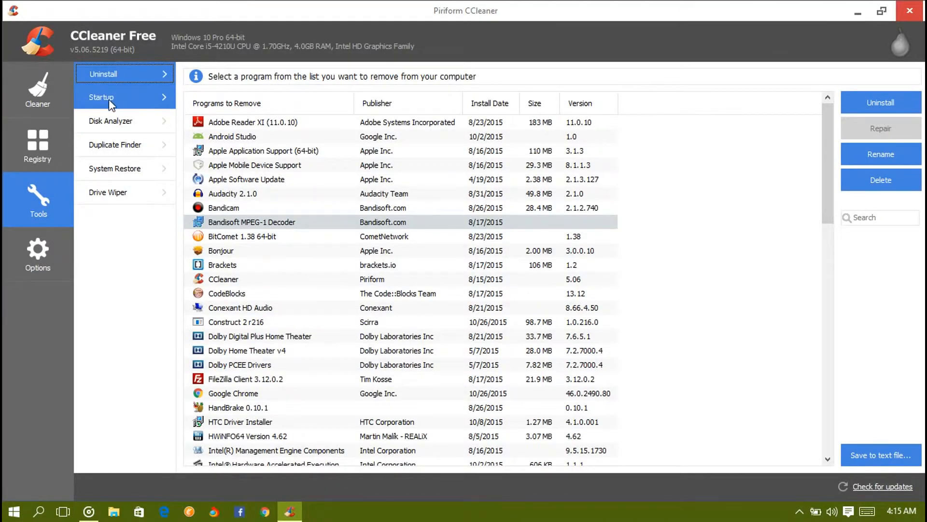
Open the Startup tool, sort by Enabled, and select Chrome auto-launch and Unified Remote V3
click(106, 97)
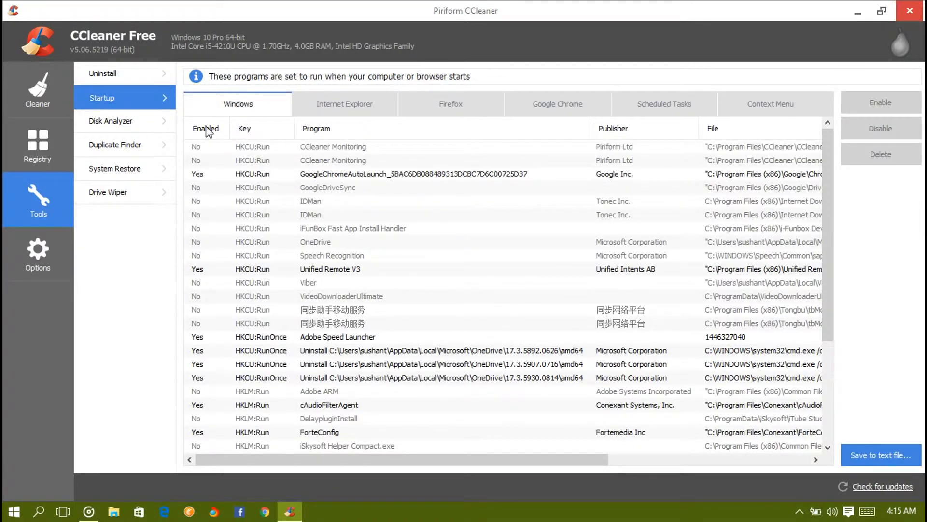
click(206, 129)
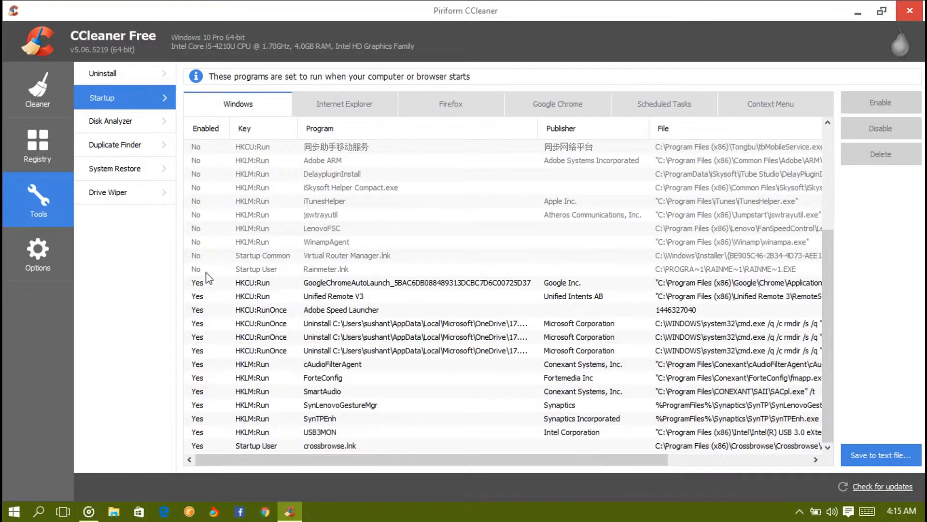
mouse_move(245, 303)
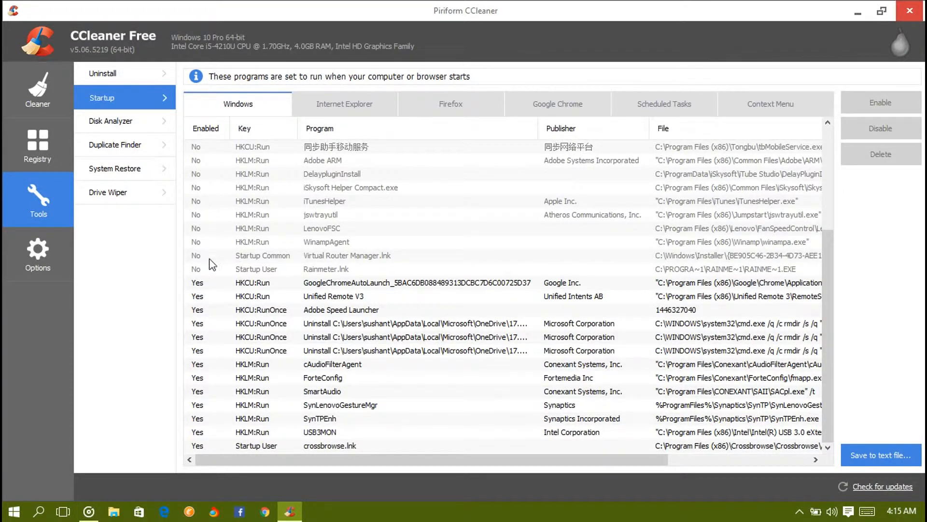
click(414, 282)
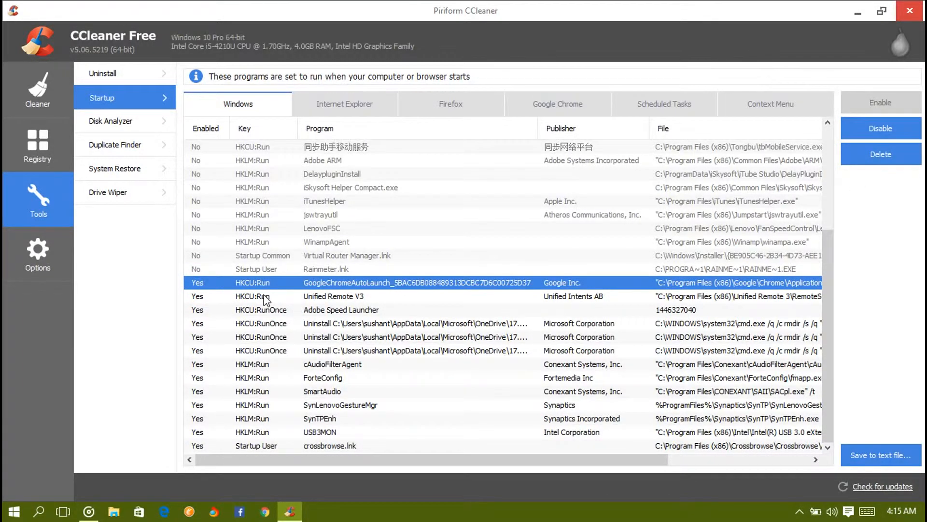
click(334, 296)
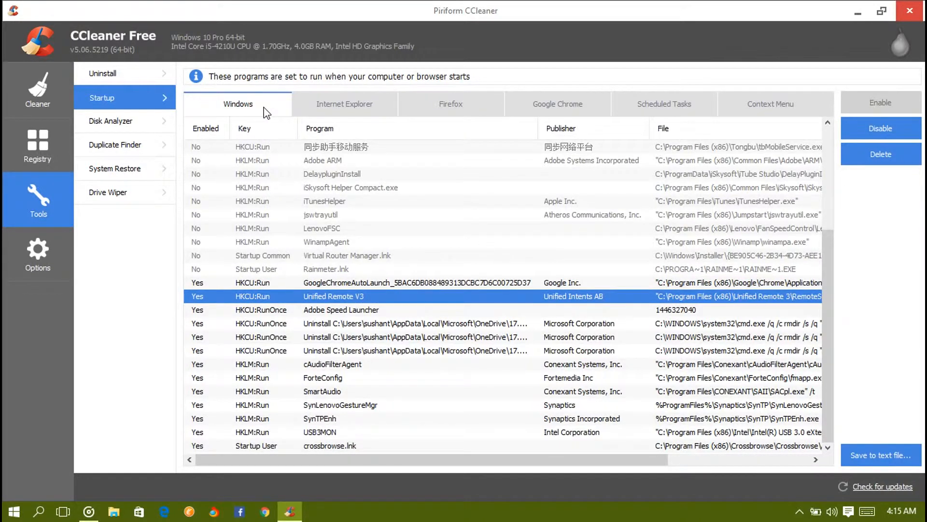
mouse_move(288, 125)
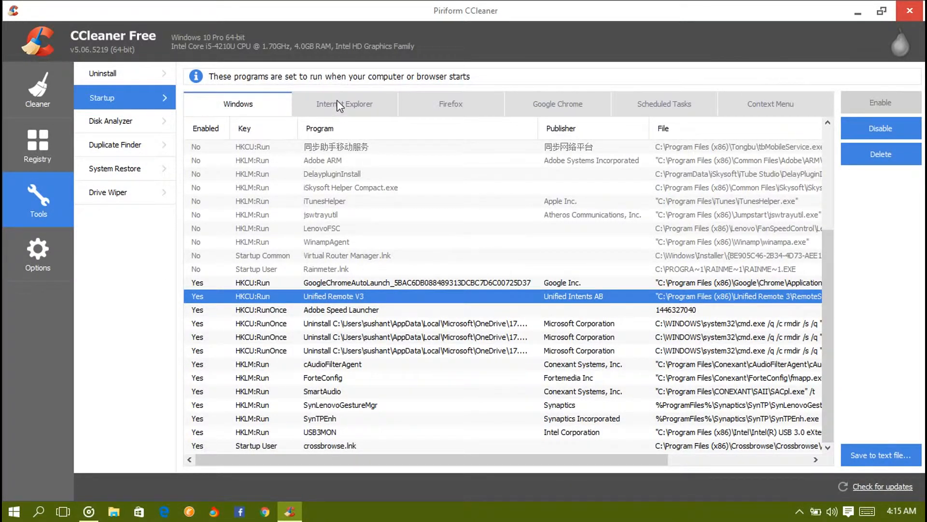
mouse_move(343, 108)
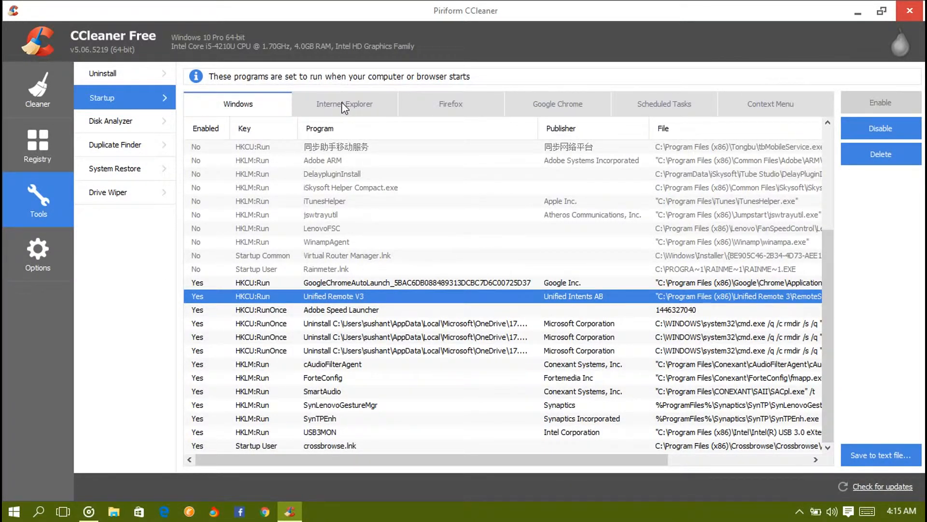
Review Internet Explorer add-ons, selecting Java SSV Helper, IDM integration and BitComet entries
click(344, 104)
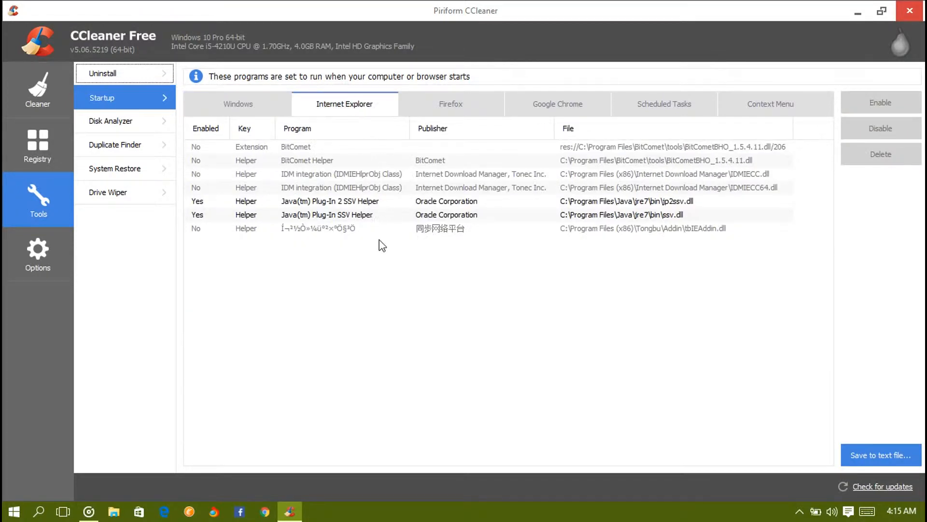
click(248, 201)
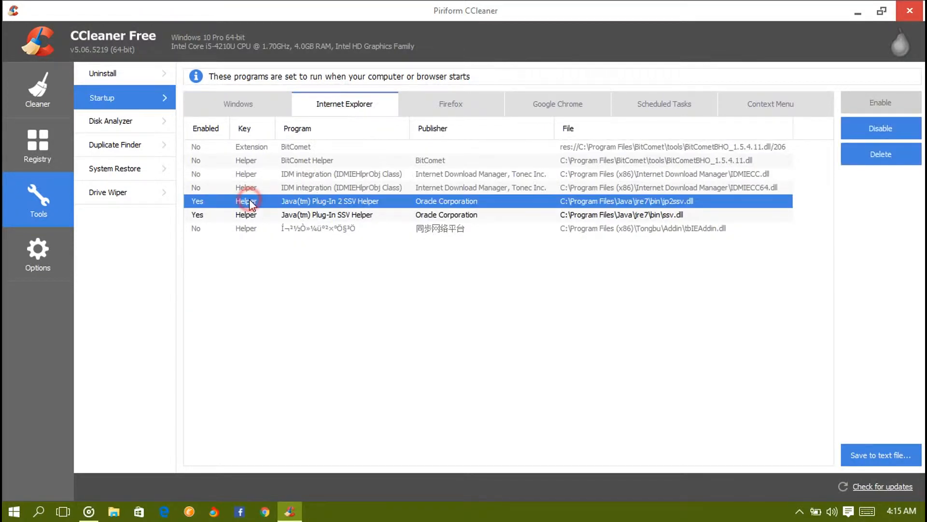
click(342, 173)
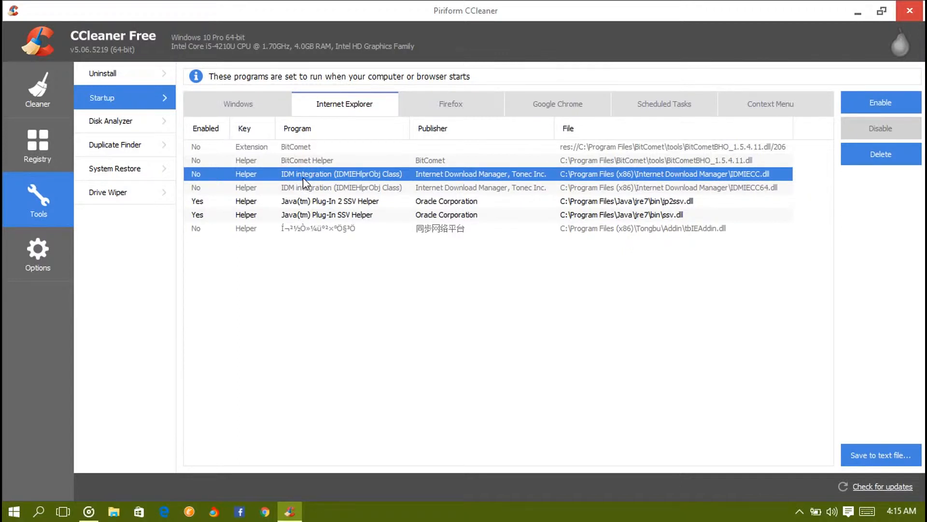
mouse_move(314, 178)
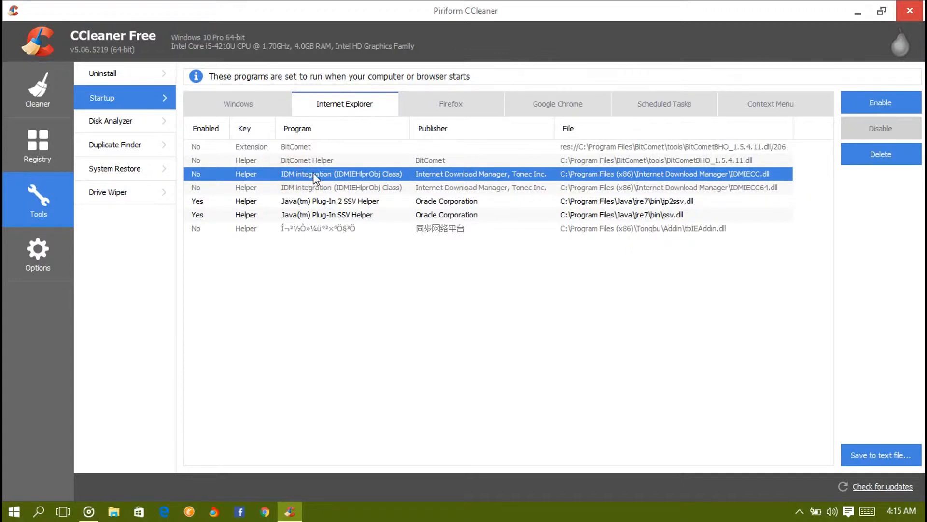
click(296, 147)
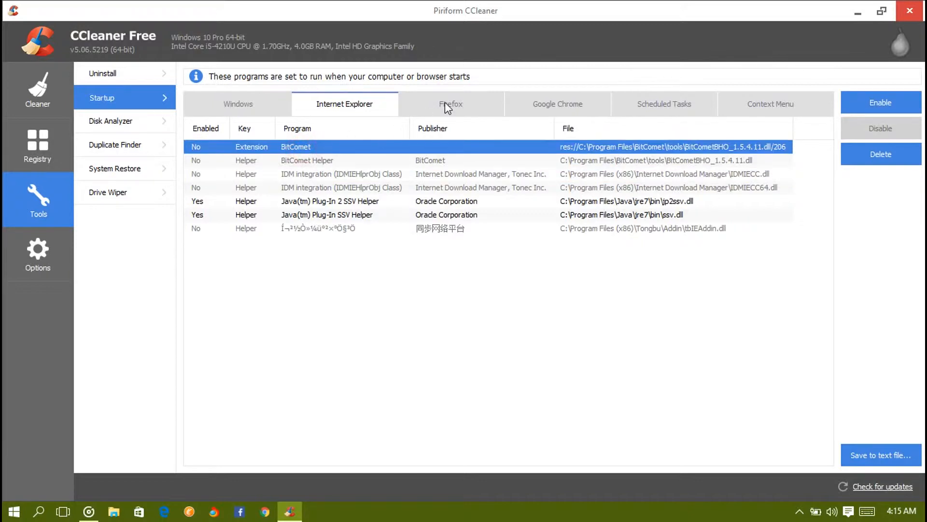
View Firefox and Chrome add-ons and dismiss the browser-protected items warning
click(451, 104)
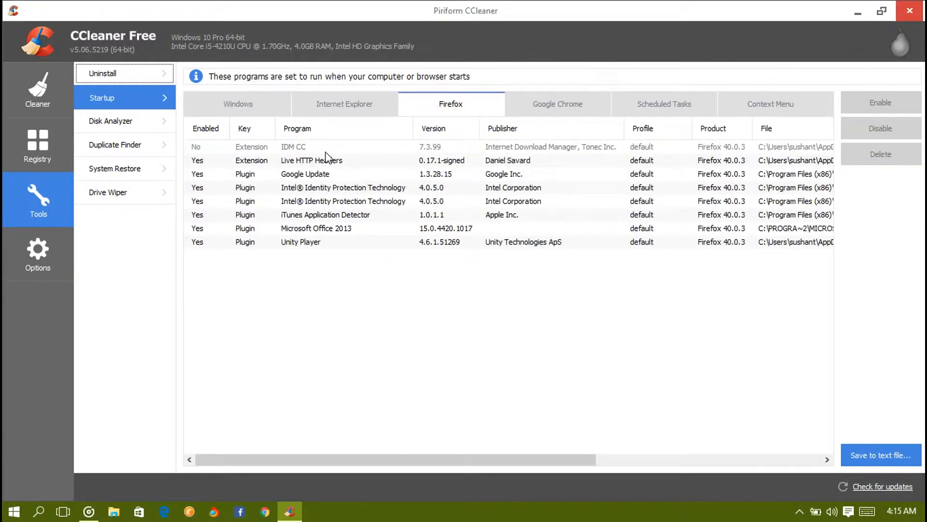
click(557, 103)
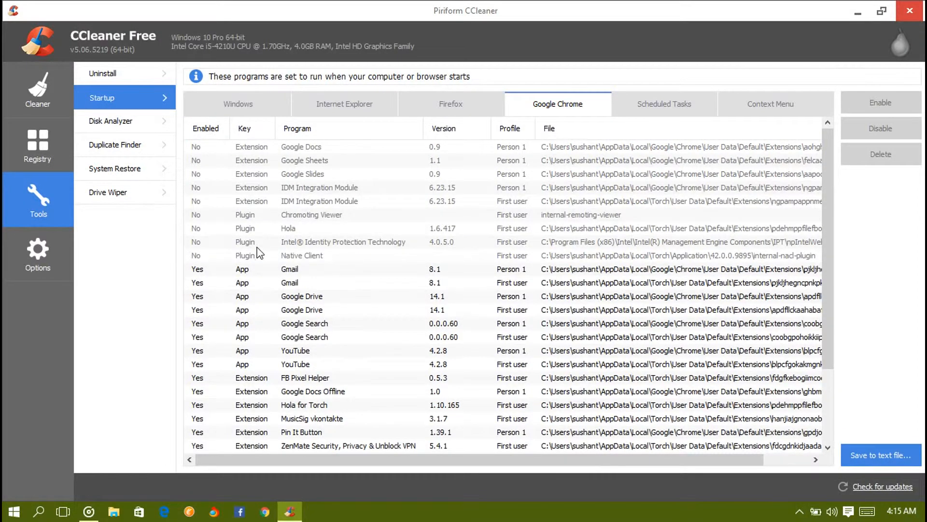
scroll(down, 3)
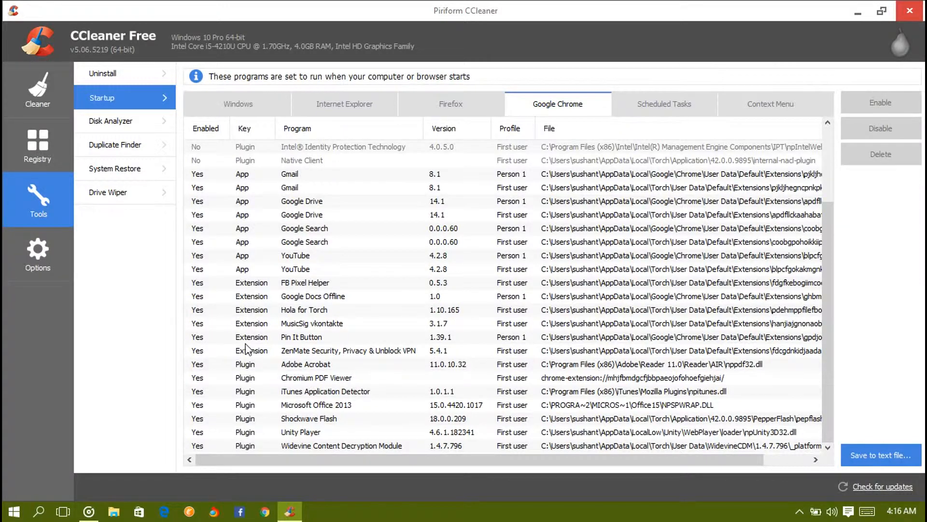
mouse_move(299, 439)
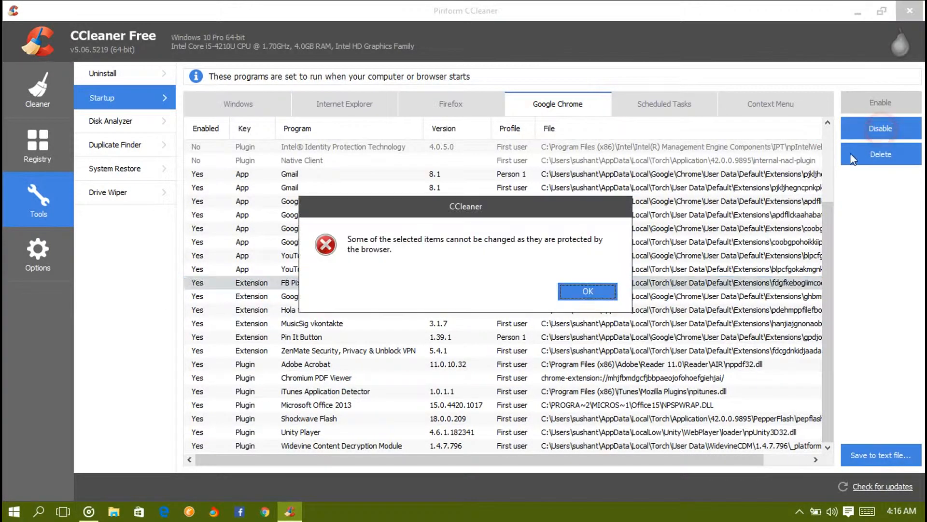
click(587, 291)
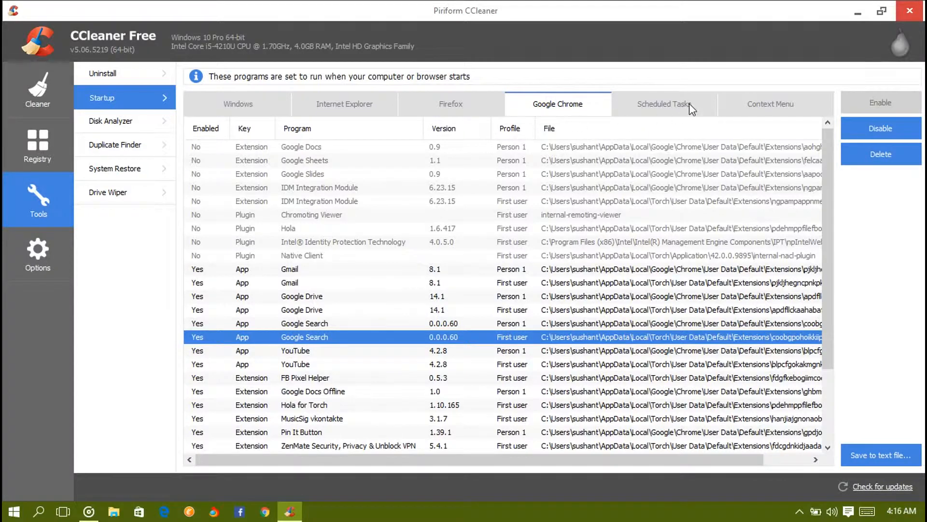
click(664, 104)
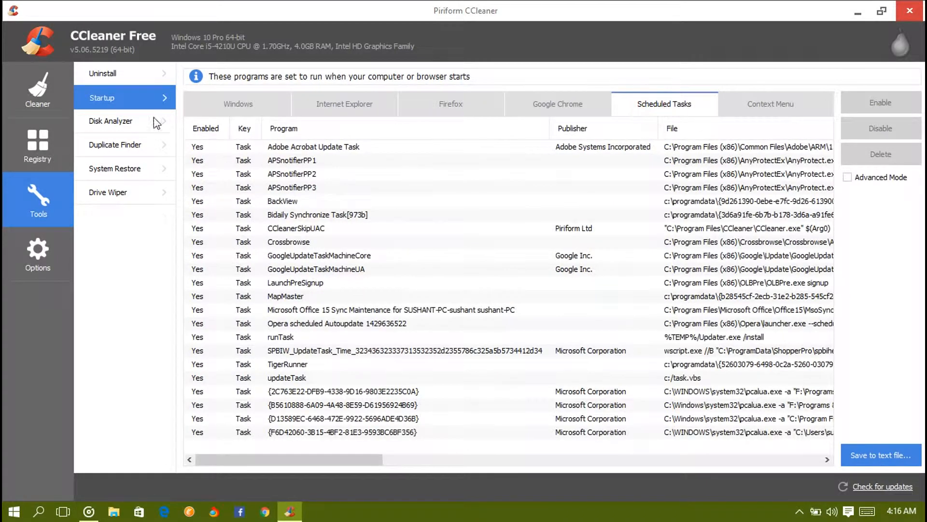
click(110, 121)
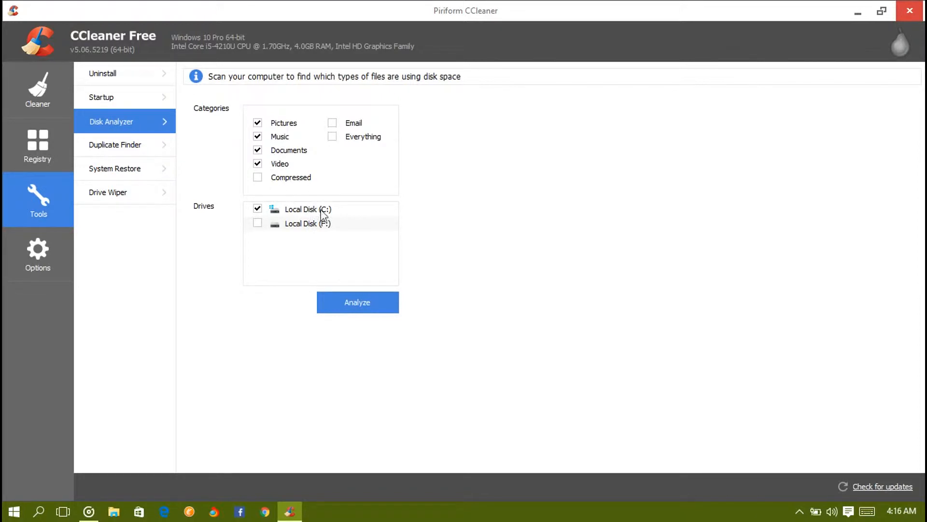
mouse_move(359, 192)
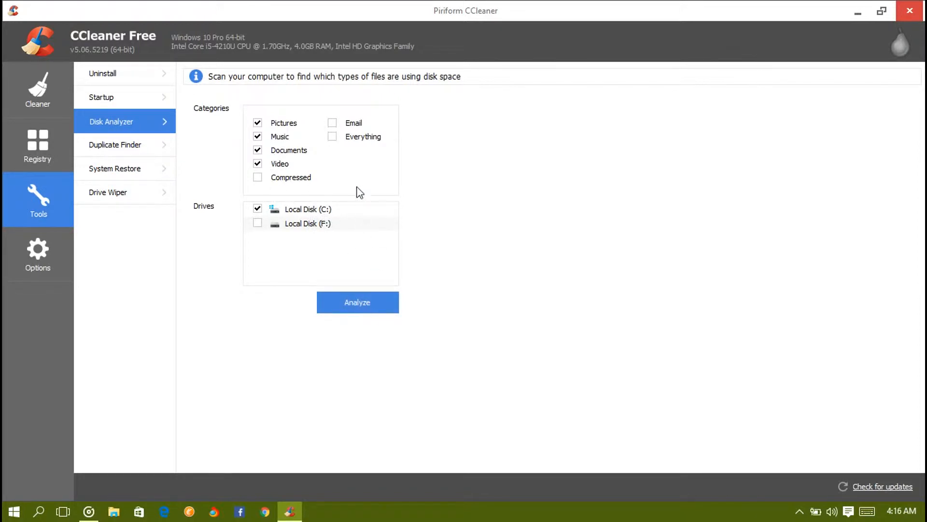
click(257, 176)
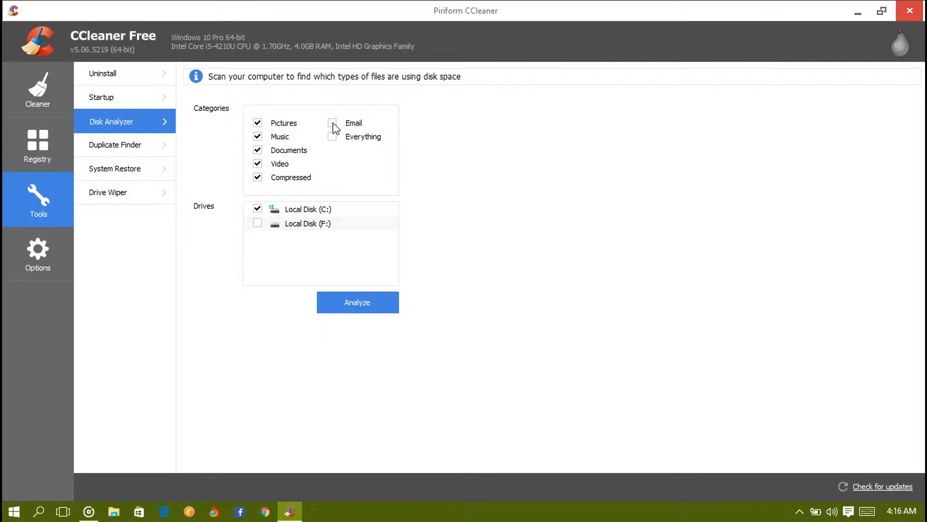
click(332, 123)
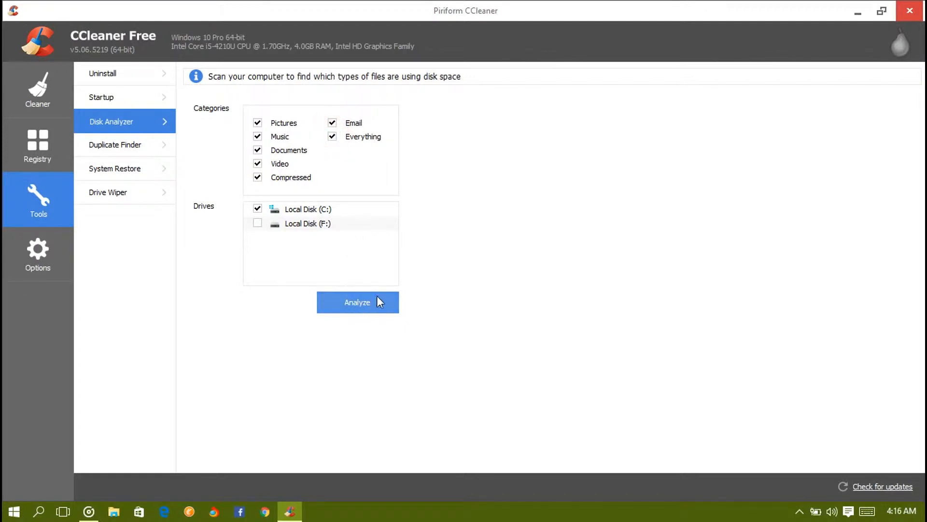
click(332, 123)
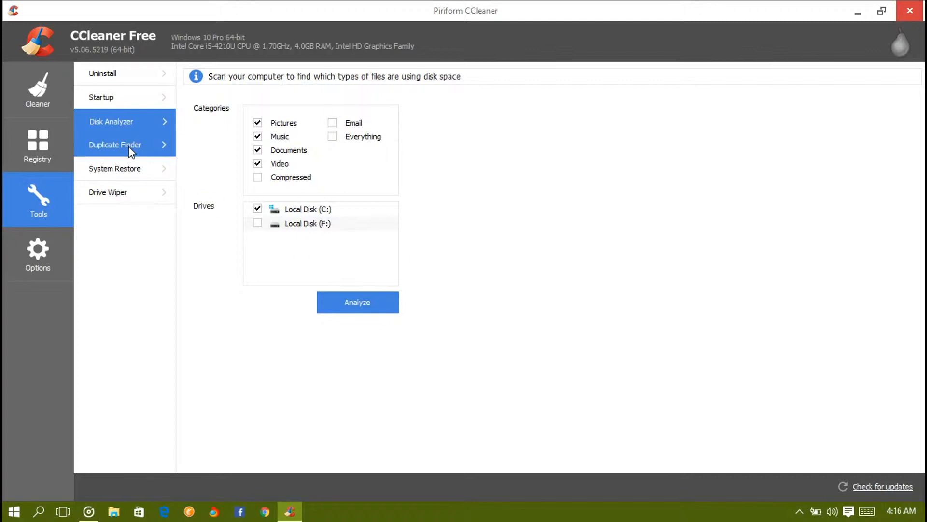
Open Duplicate Finder and start searching drive F:\ for duplicates
click(115, 145)
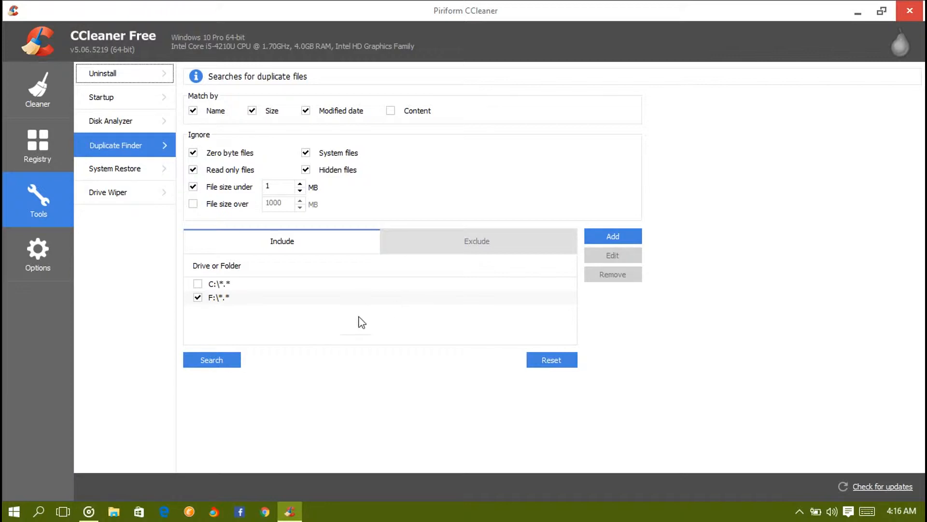
mouse_move(206, 321)
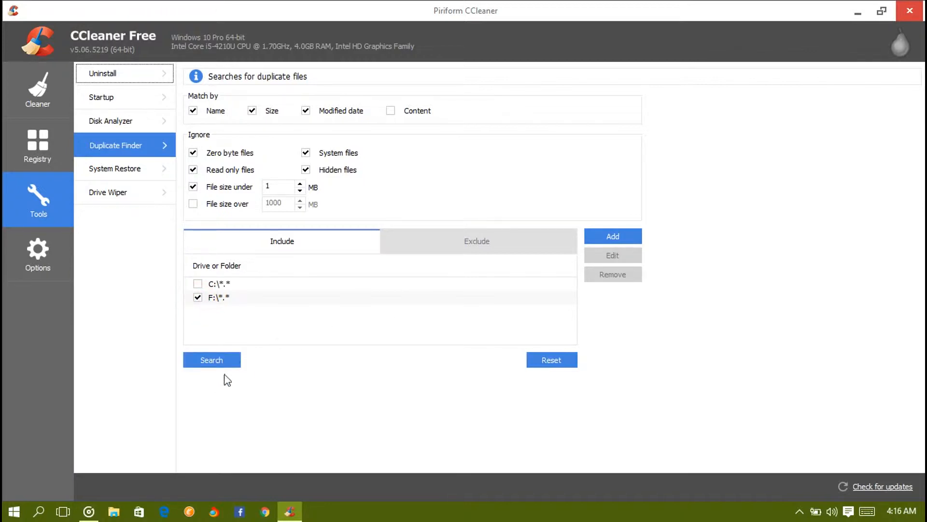
click(211, 359)
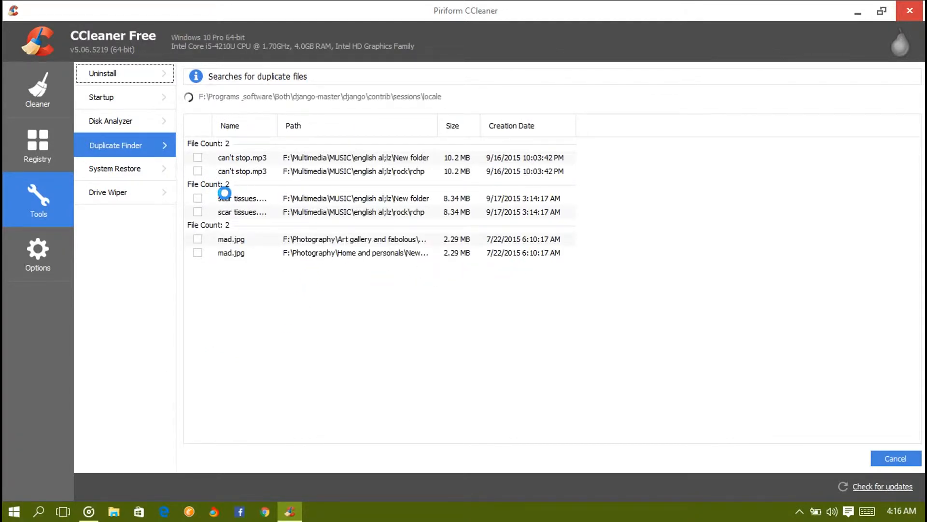
mouse_move(267, 237)
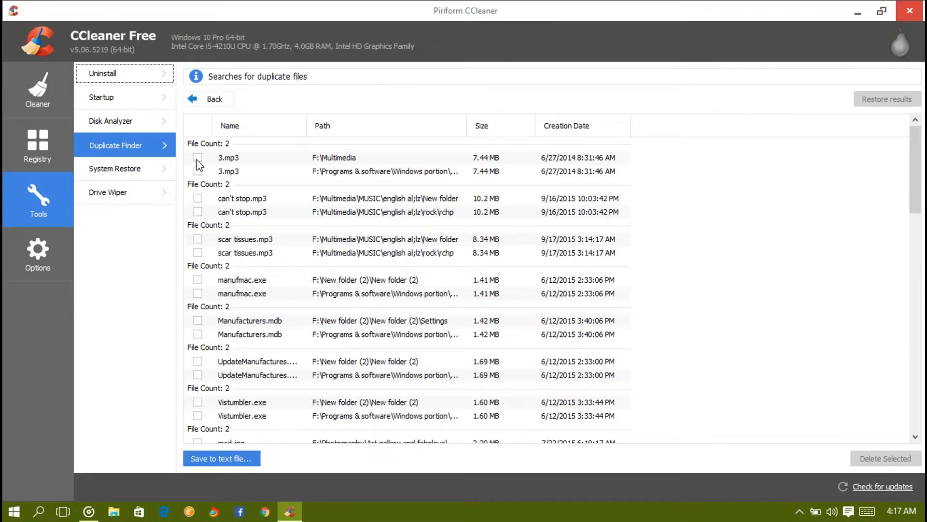
Tick one copy in each of five duplicate groups, delete them, and confirm success
click(198, 158)
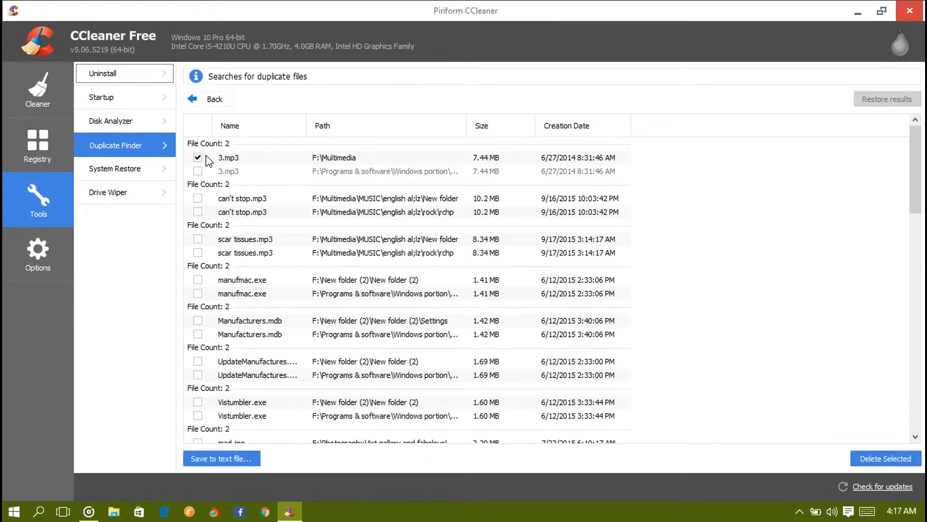
click(197, 157)
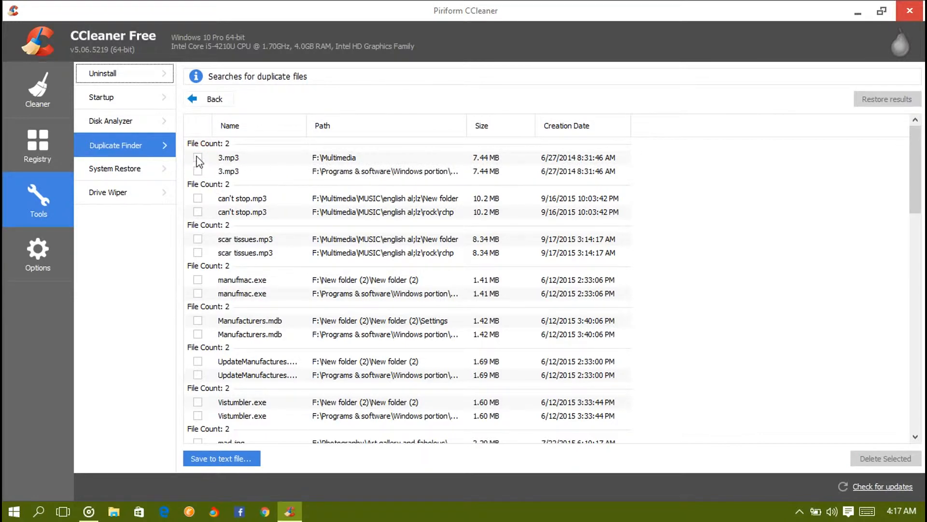
click(198, 158)
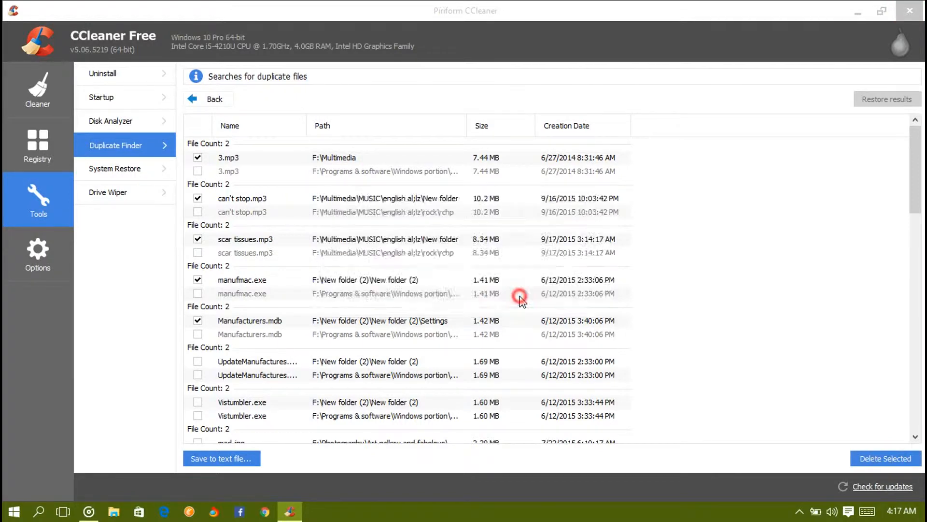
click(885, 458)
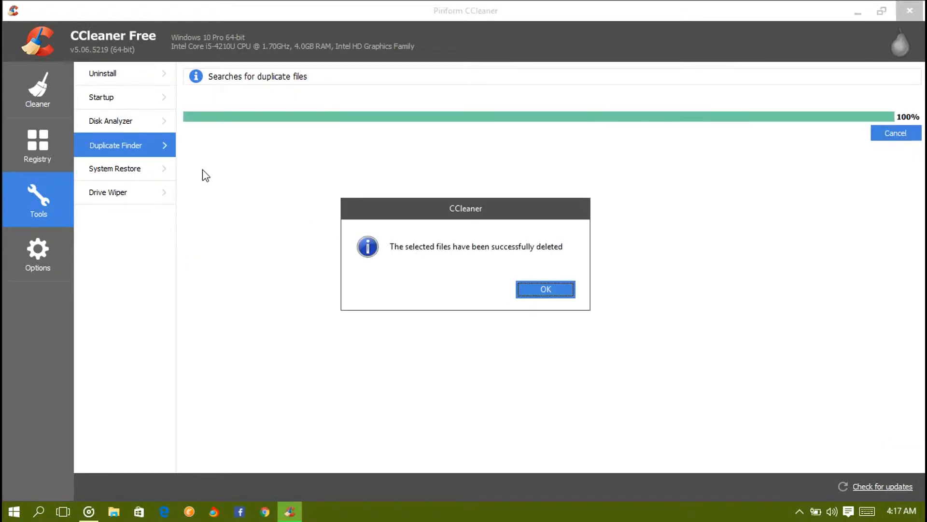
click(544, 289)
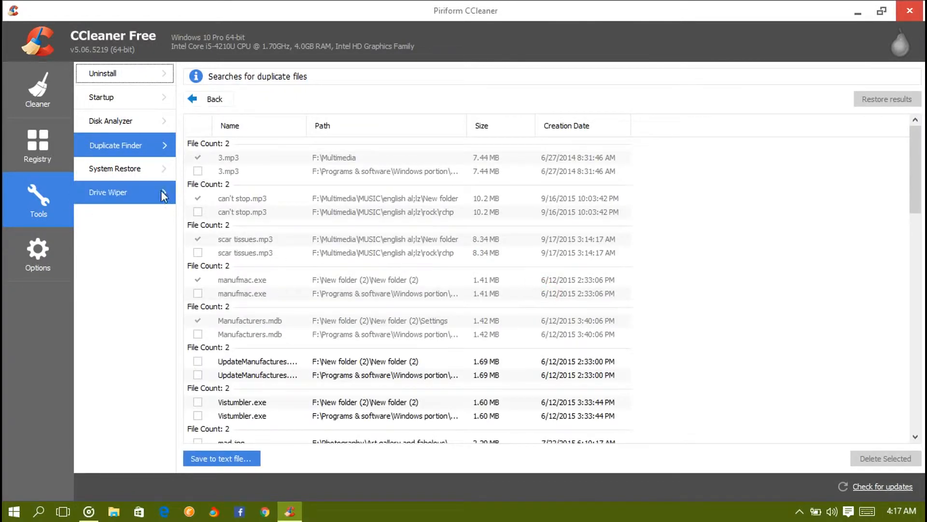
scroll(down, 3)
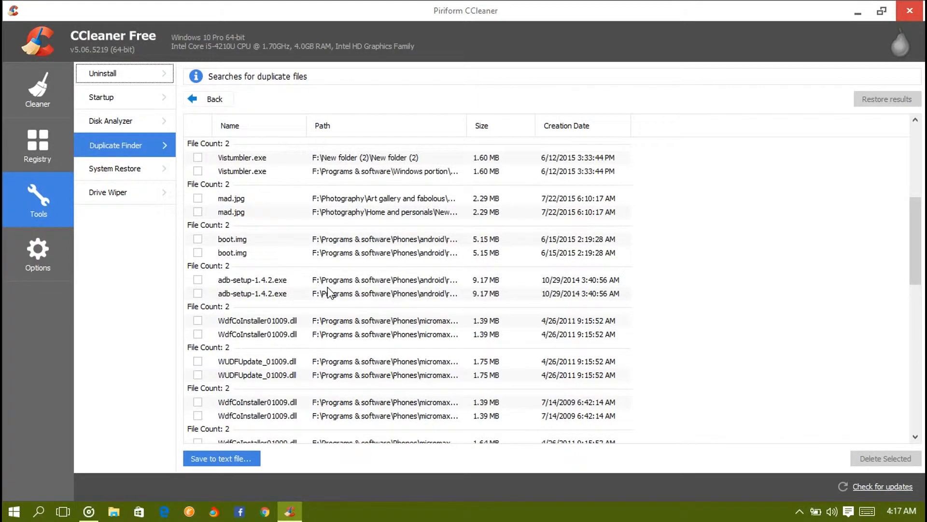
scroll(down, 3)
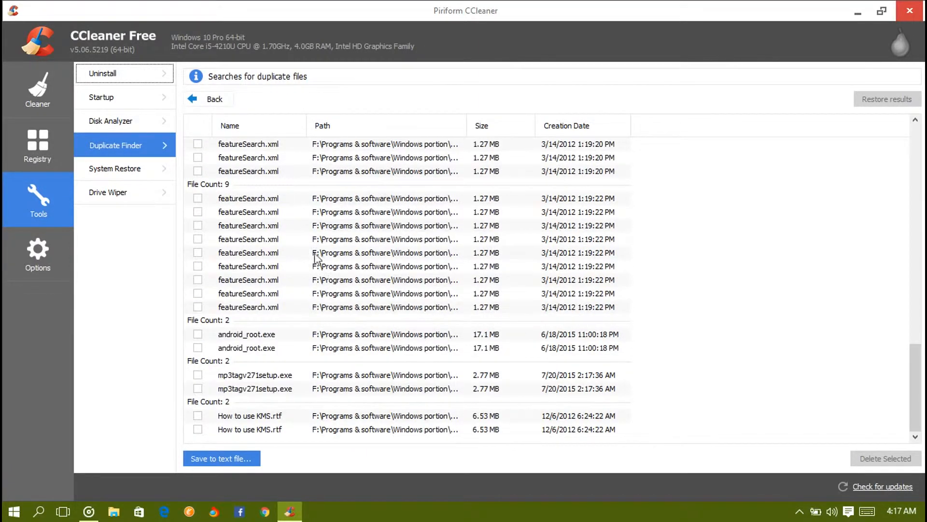
mouse_move(385, 248)
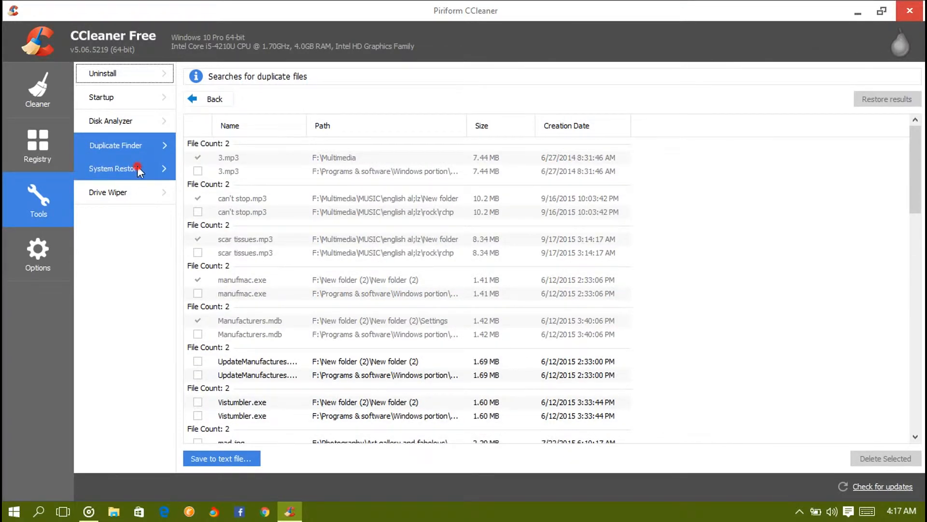
Browse System Restore points, toggling the Scheduled Checkpoint entry, then open Drive Wiper
click(124, 169)
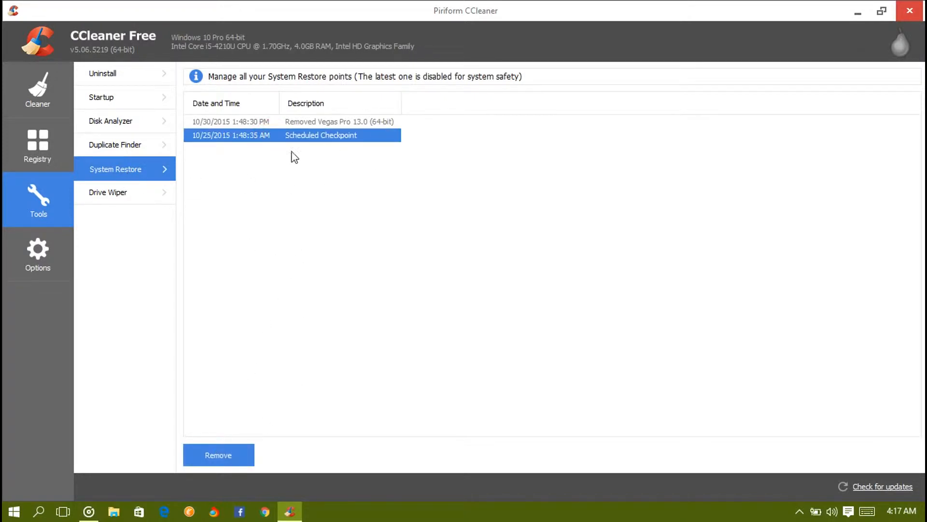
click(296, 134)
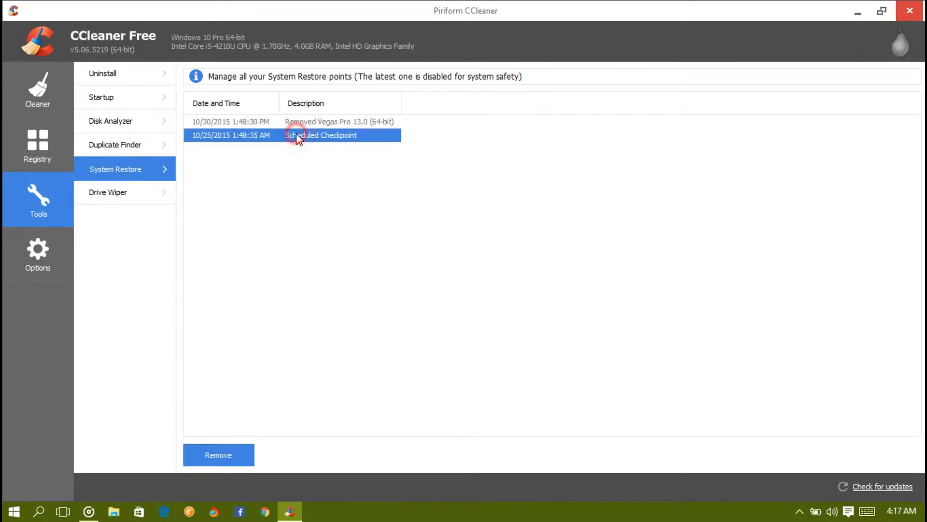
click(330, 276)
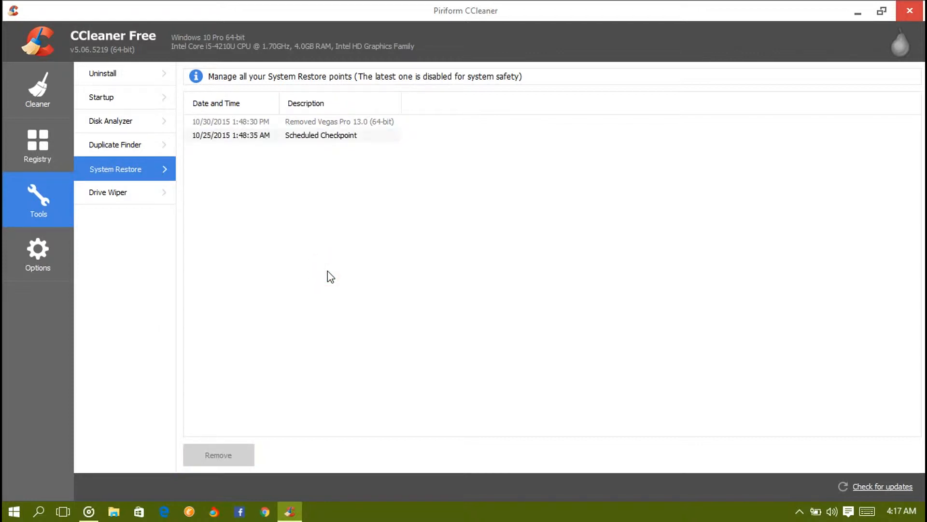
click(320, 135)
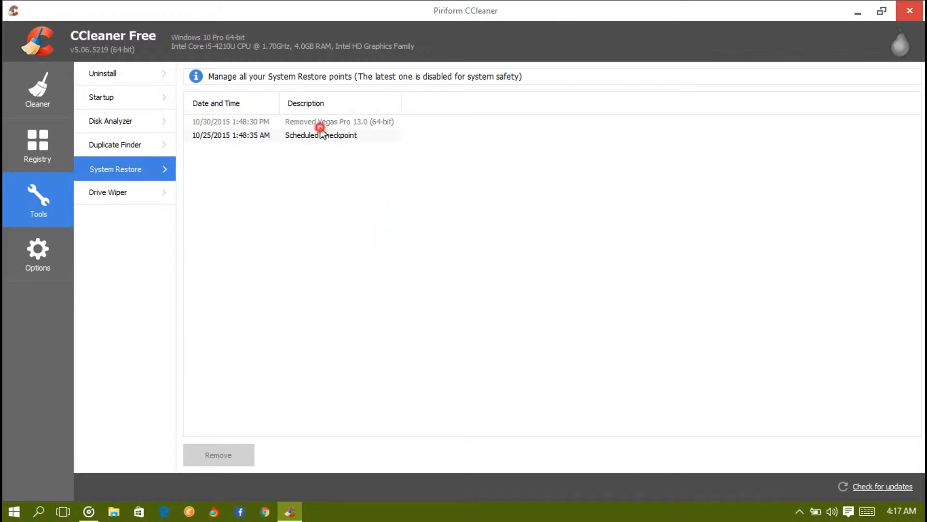
mouse_move(348, 160)
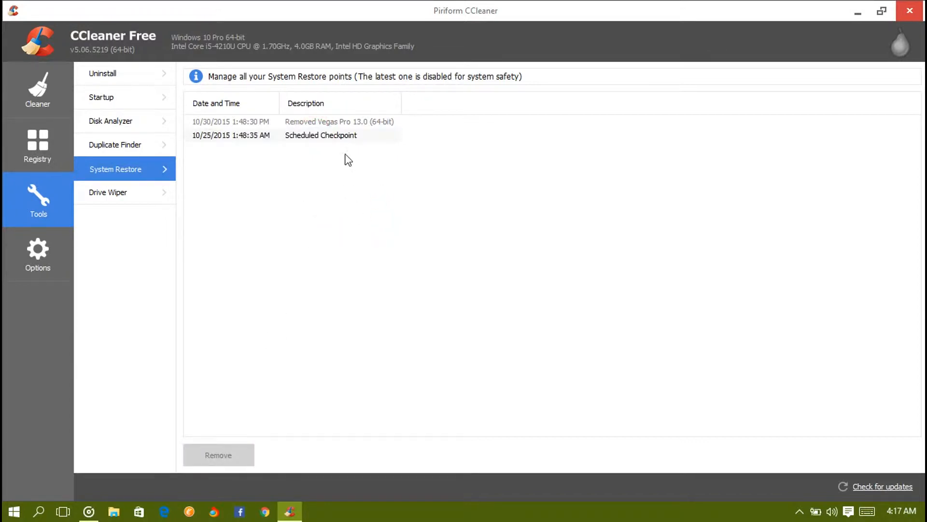
click(108, 192)
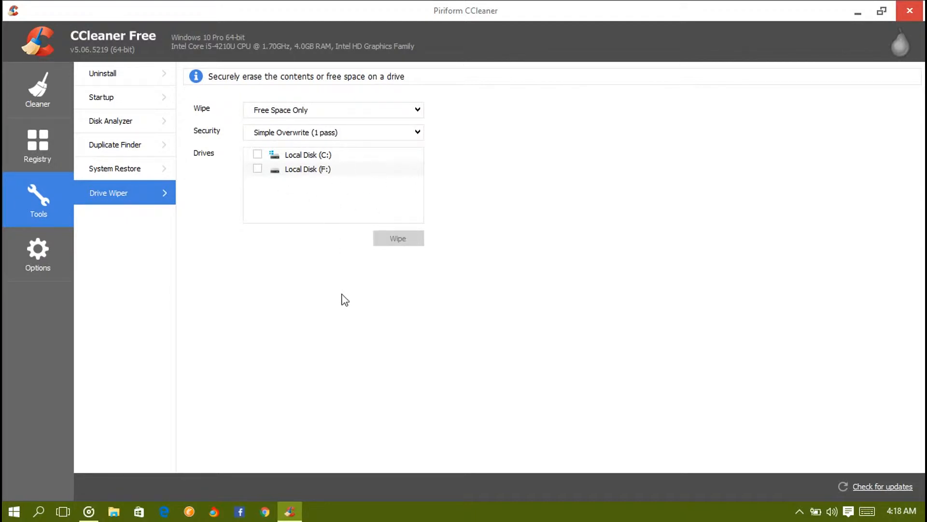
click(349, 298)
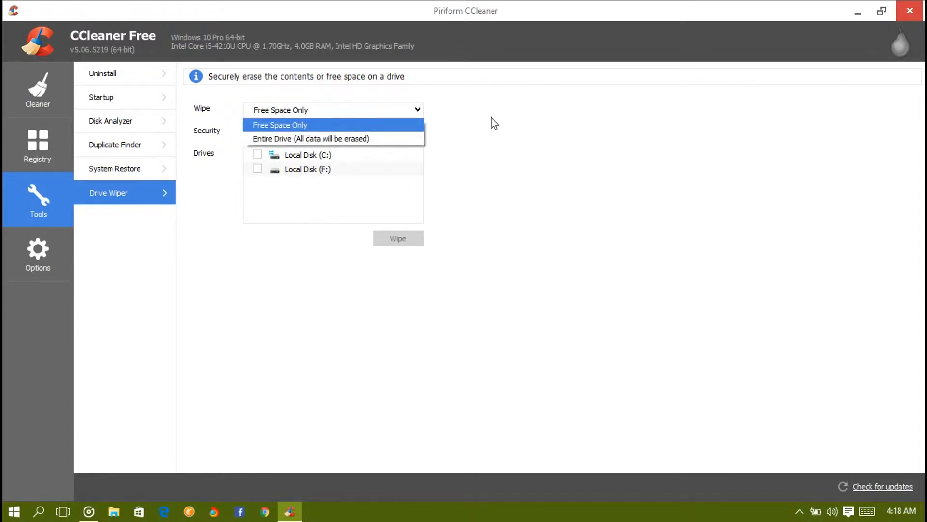
click(280, 125)
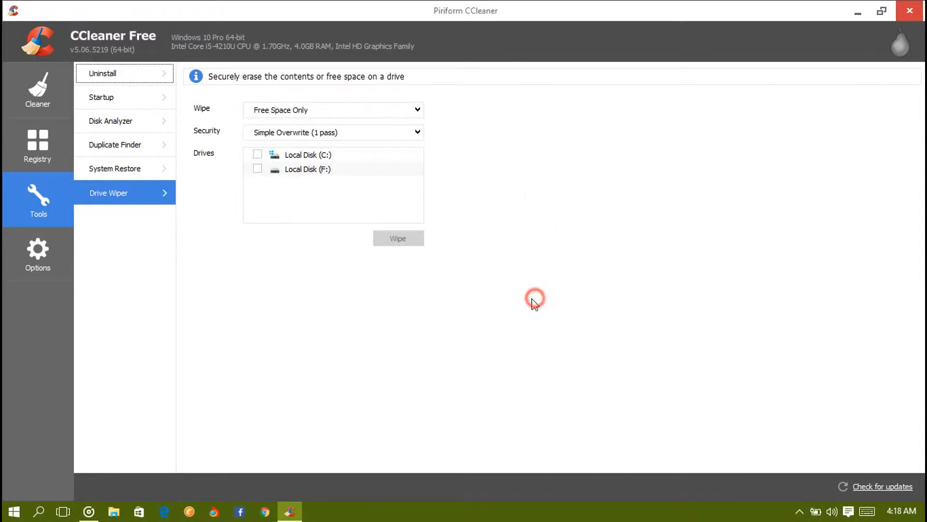
click(37, 255)
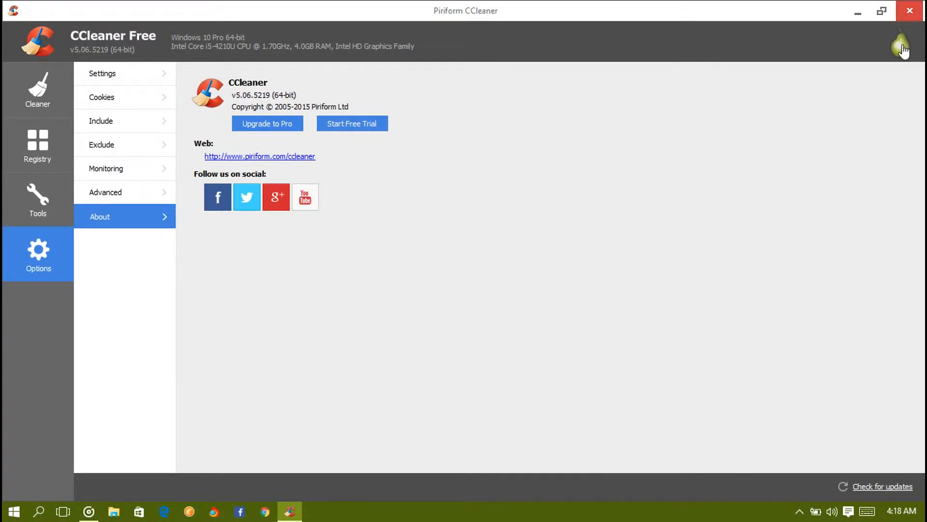
Exit CCleaner with its window close button, returning to the desktop
click(910, 11)
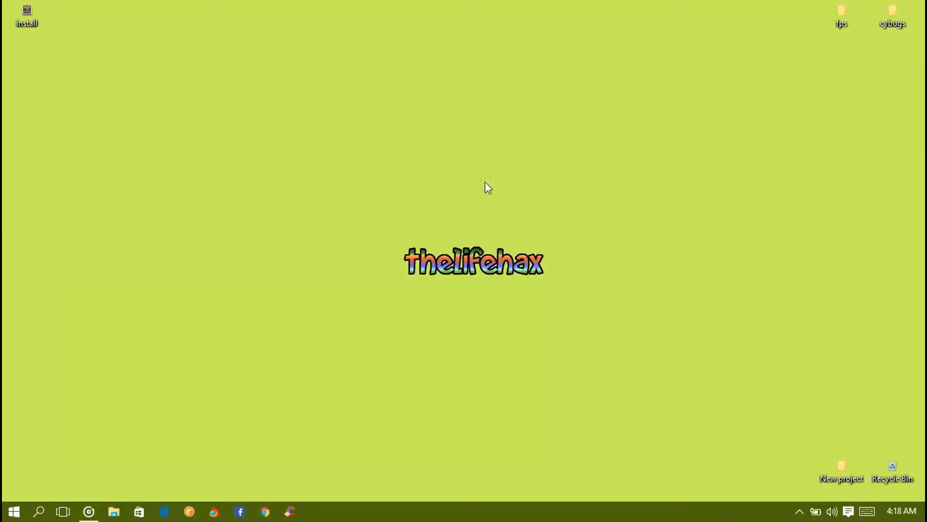
mouse_move(326, 213)
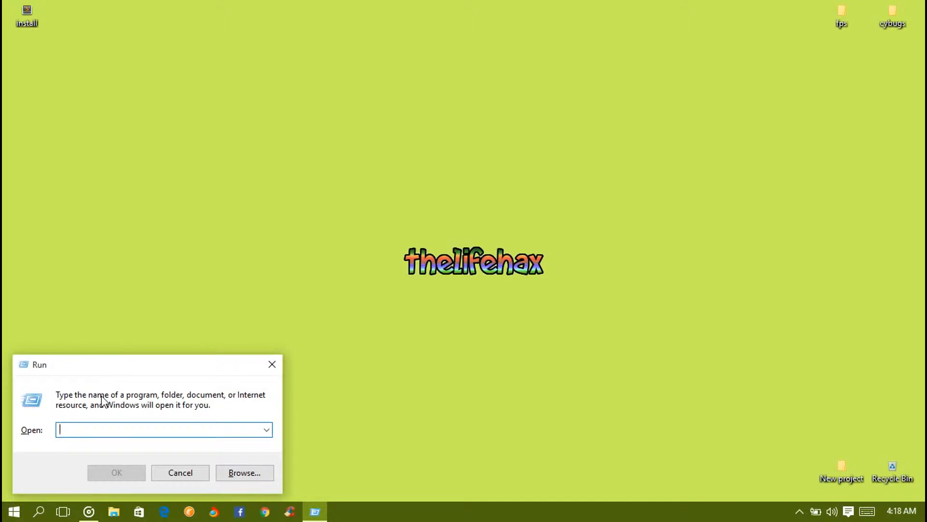
Launch msconfig from the Run box and move the System Configuration window higher
text(msconfig)
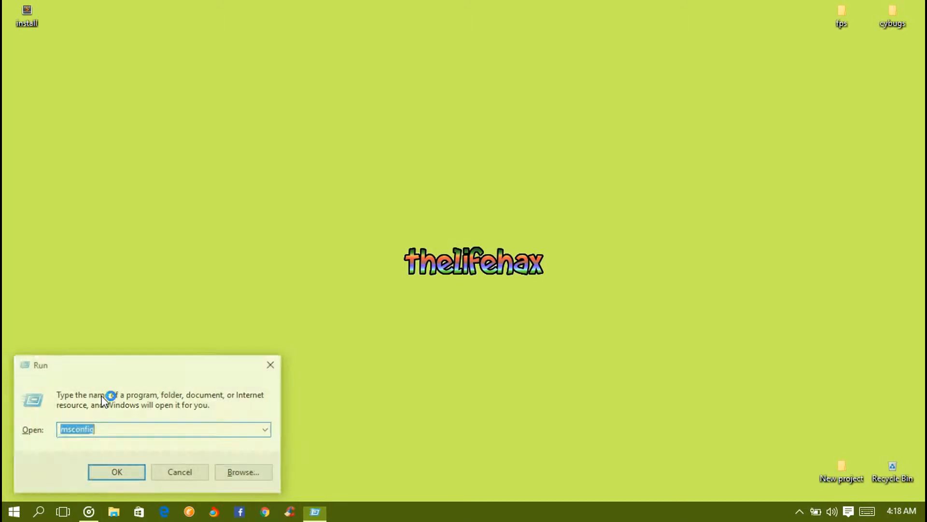
click(117, 471)
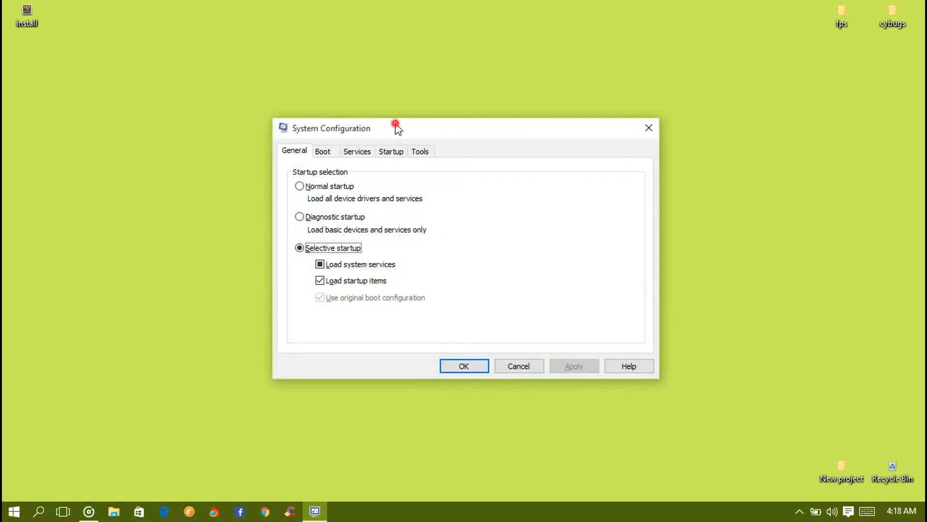
drag(396, 127, 296, 94)
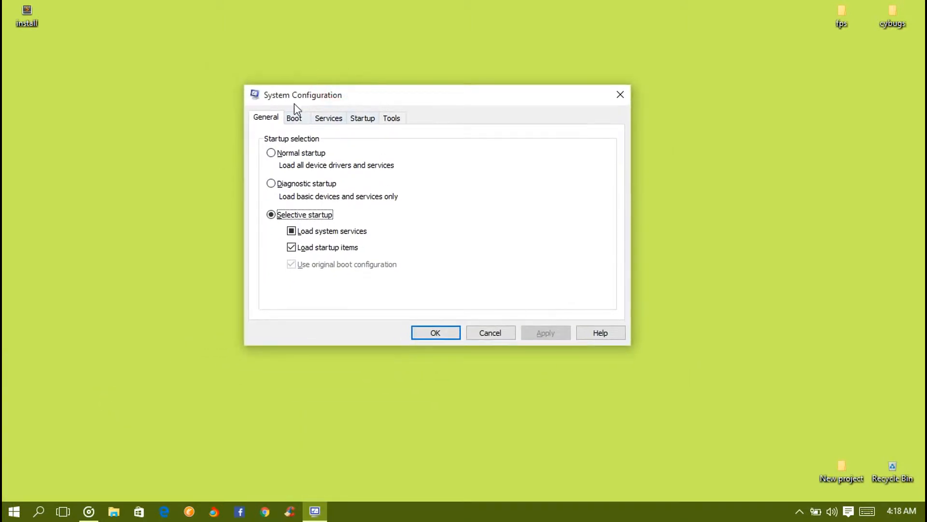
click(328, 118)
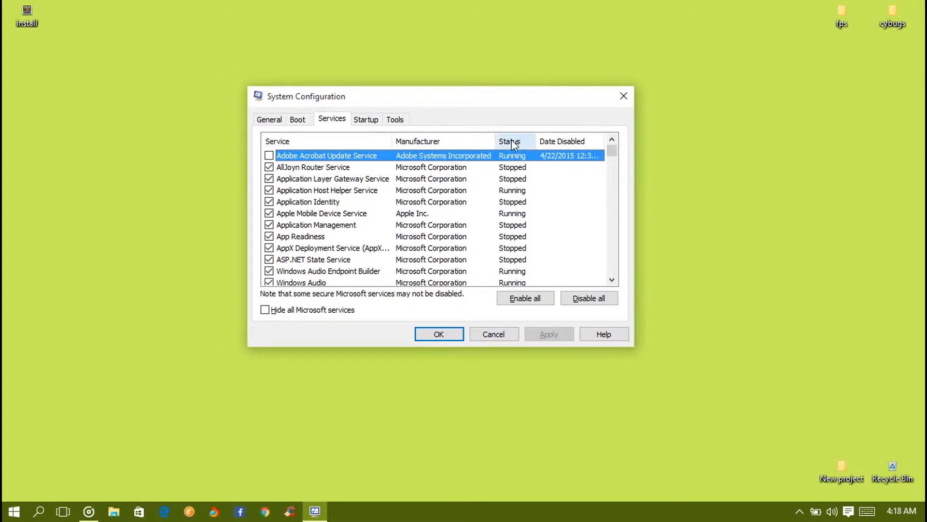
Sort the Services list by Status and scroll down to the third-party services
click(509, 140)
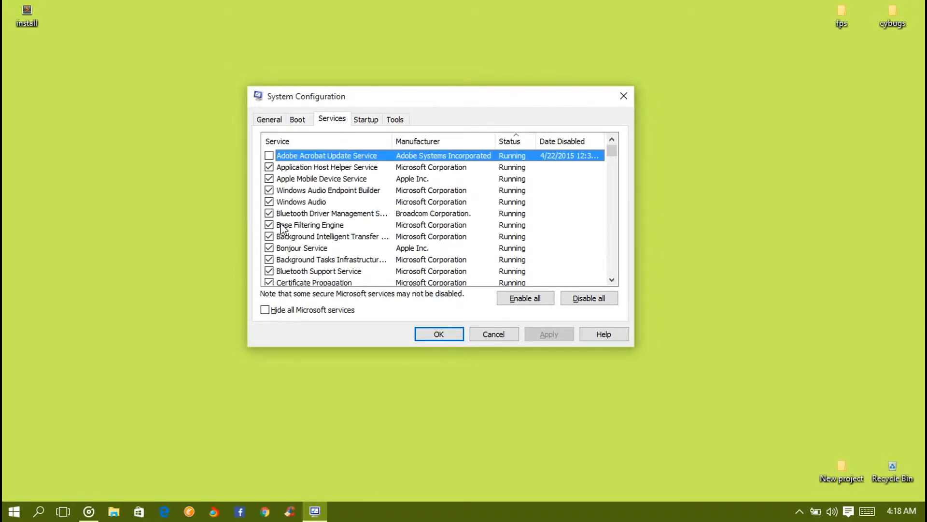
mouse_move(306, 230)
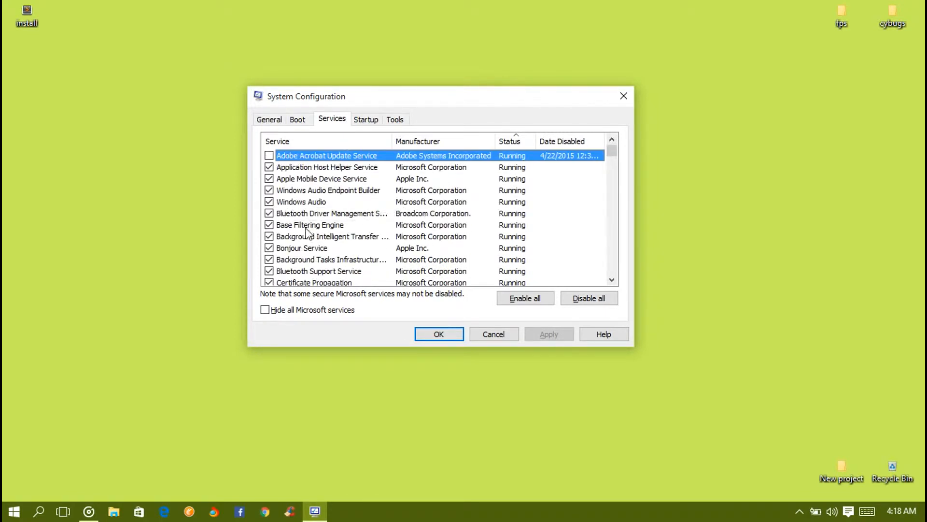
scroll(down, 3)
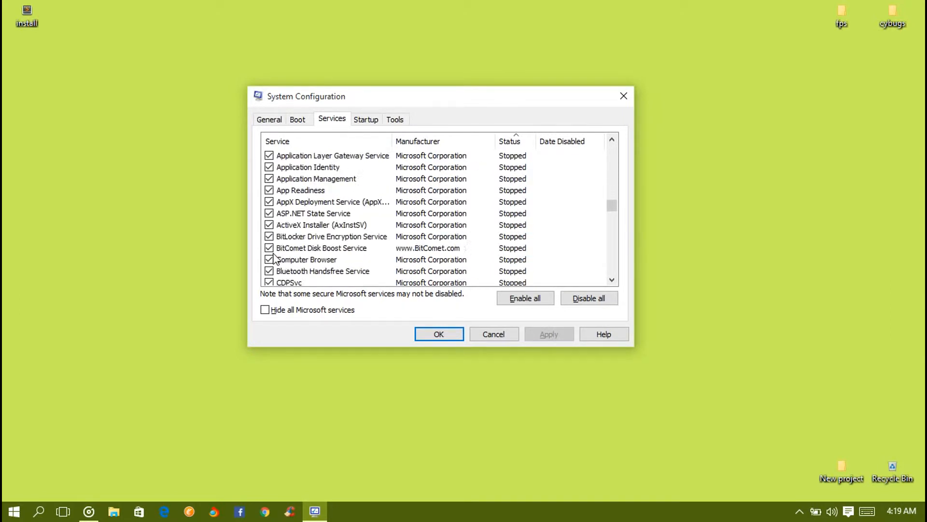
scroll(down, 3)
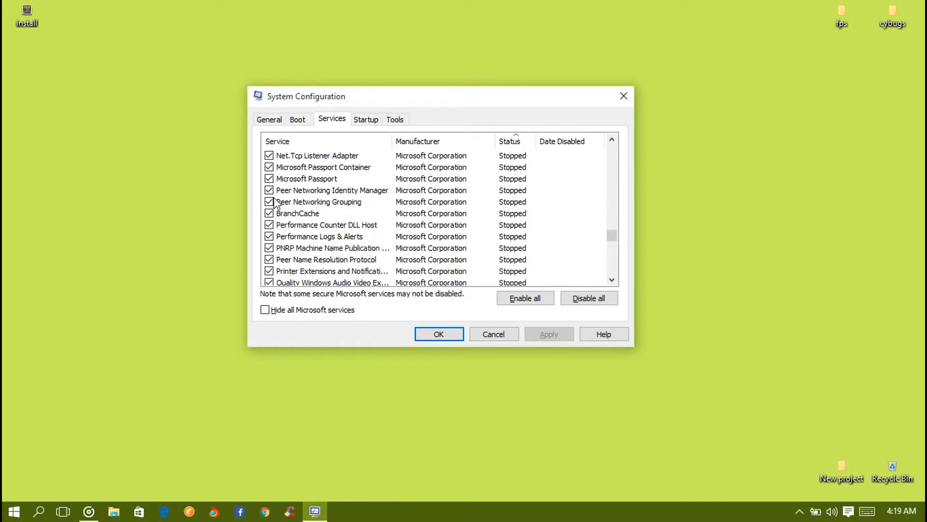
scroll(down, 3)
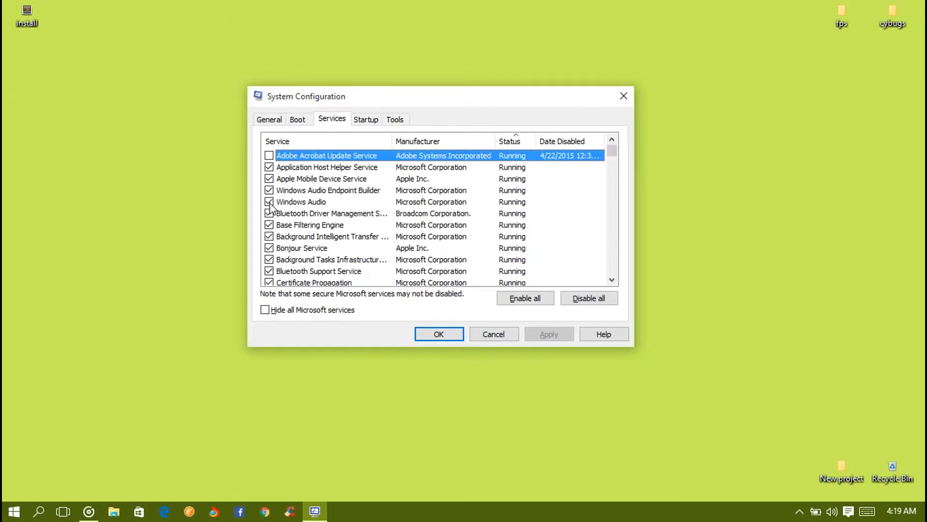
scroll(down, 3)
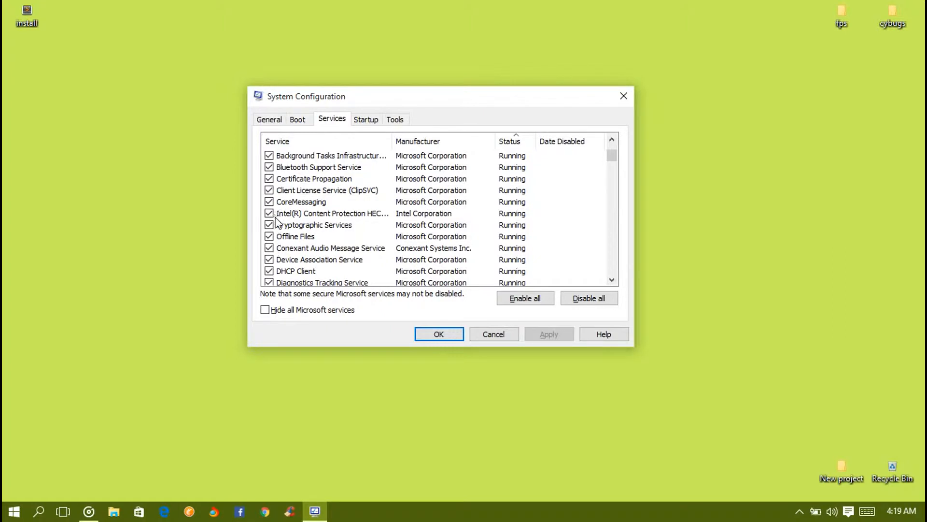
scroll(down, 3)
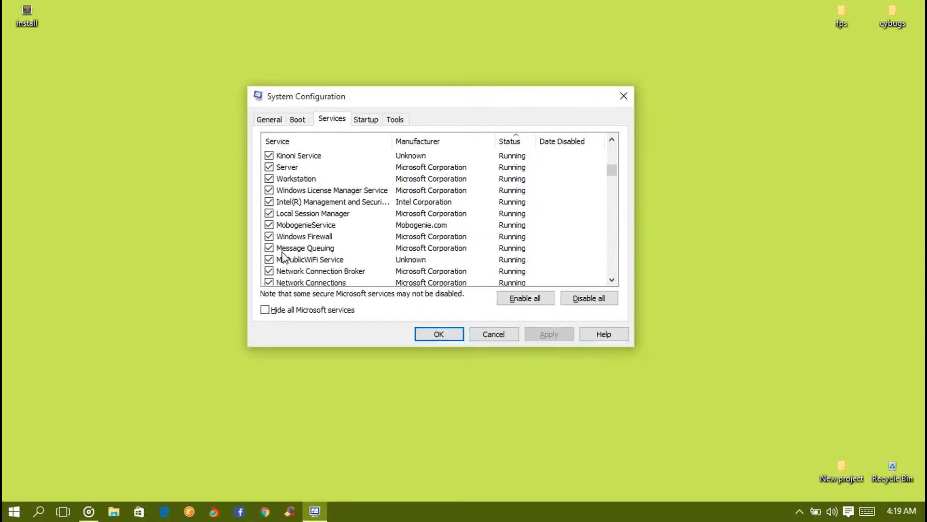
Uncheck Kinoni Service and MobogenieService and apply the service changes
click(269, 155)
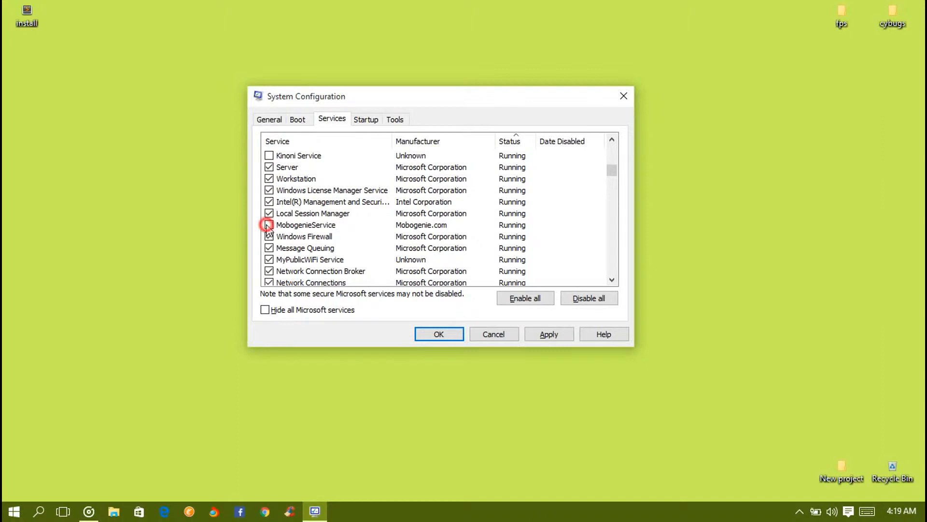
click(269, 225)
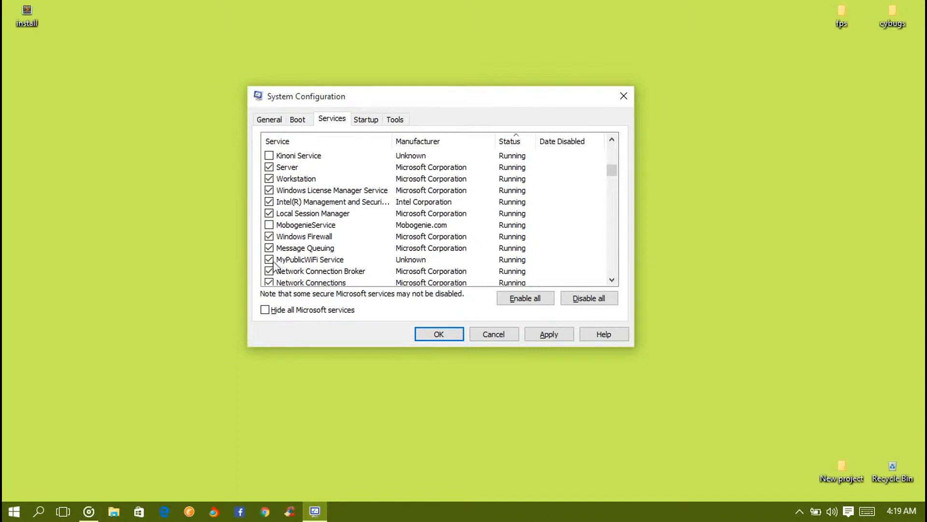
click(269, 259)
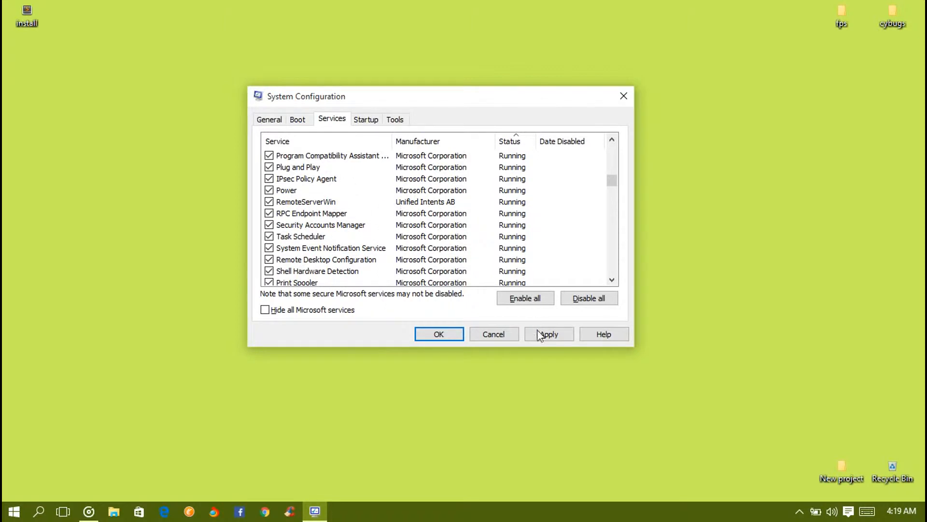
click(548, 334)
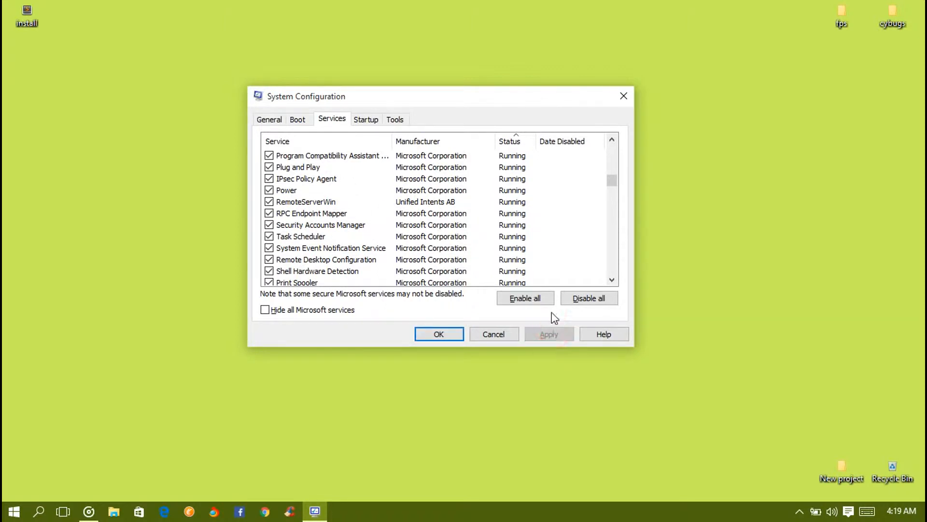
click(365, 119)
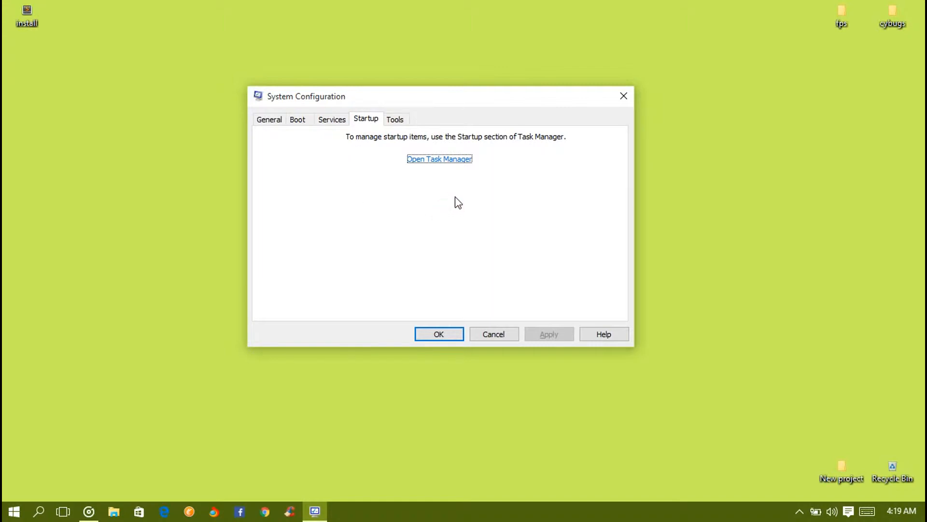
Disable Unified Remote on Task Manager's Startup tab, then close Task Manager
click(439, 159)
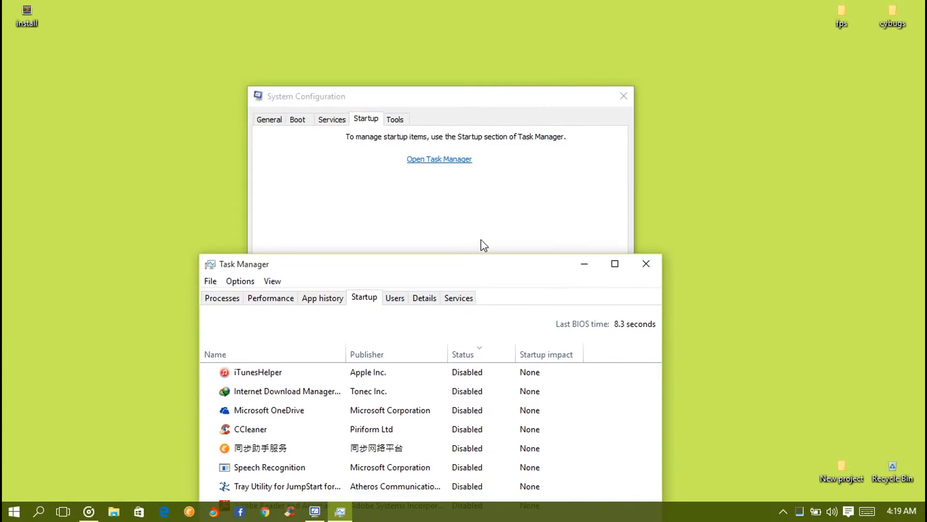
click(614, 264)
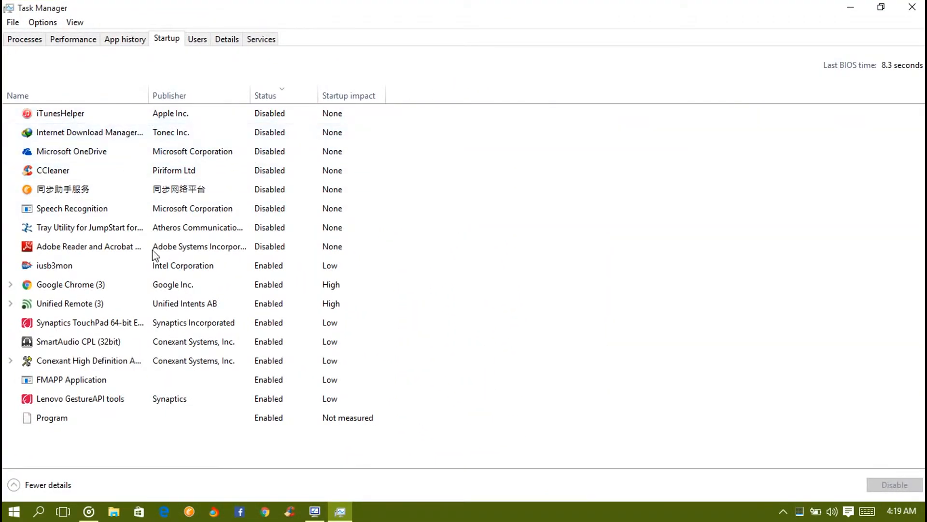
click(69, 303)
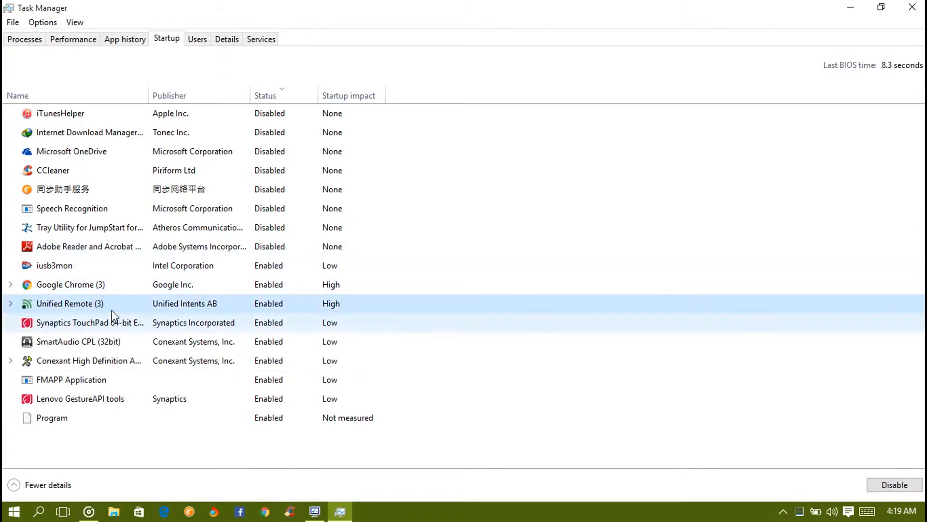
click(895, 485)
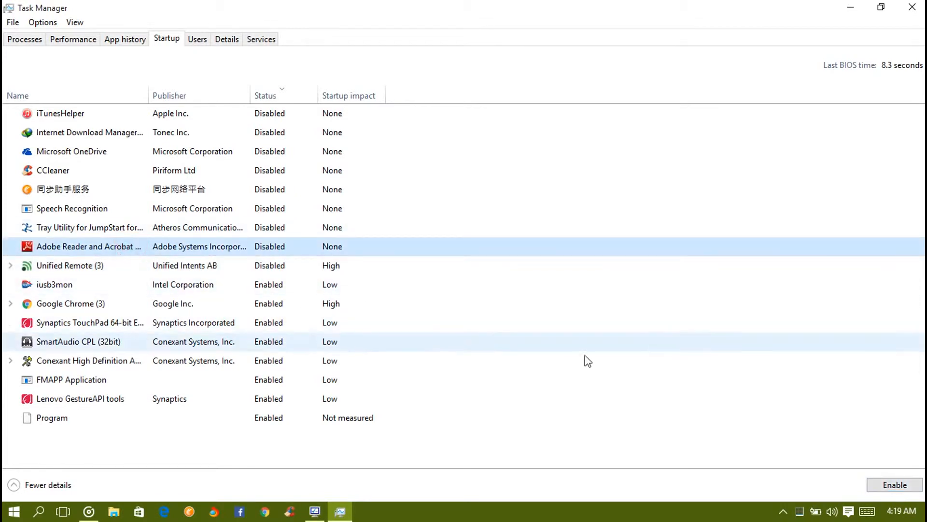
drag(147, 96, 224, 95)
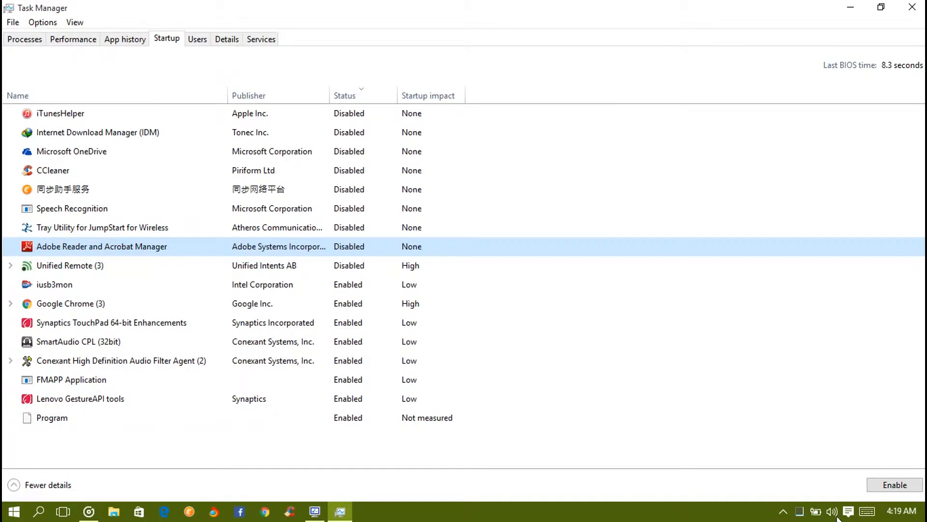
click(895, 484)
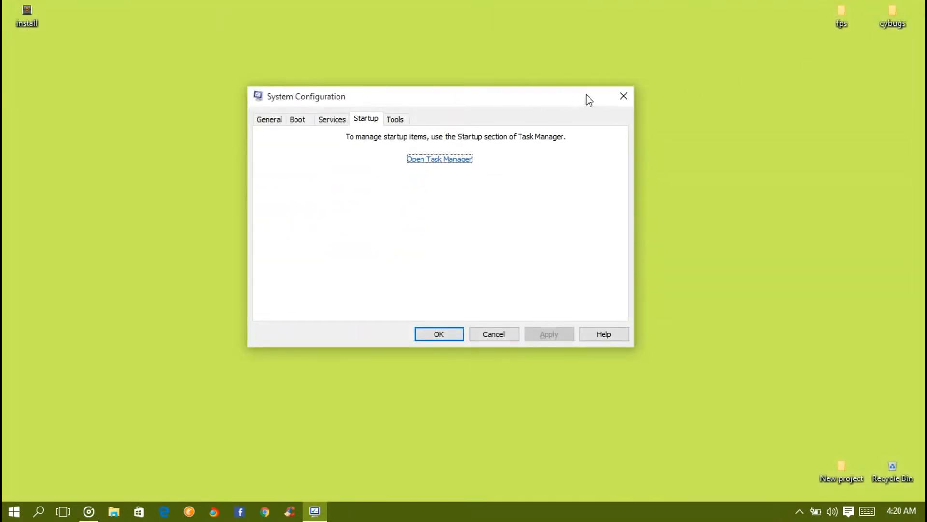
Confirm System Configuration with OK and choose Exit without restart
click(439, 333)
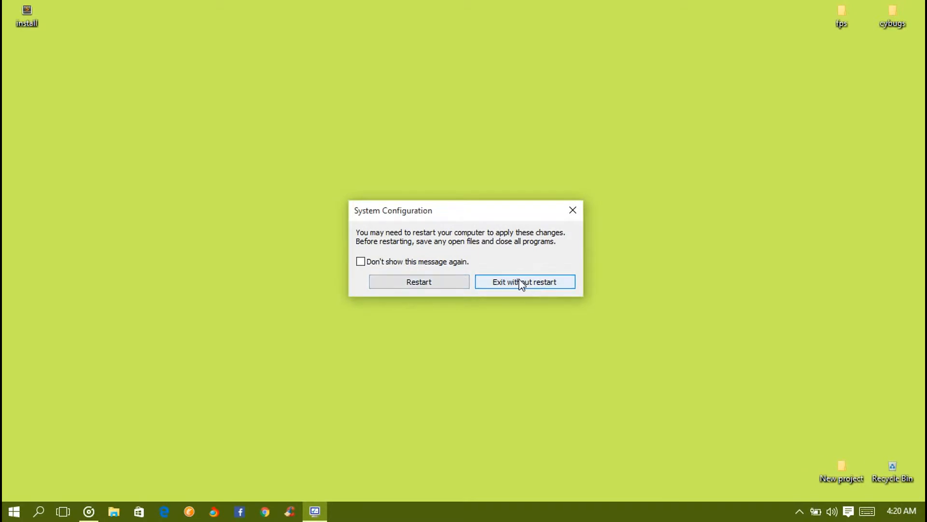
click(524, 281)
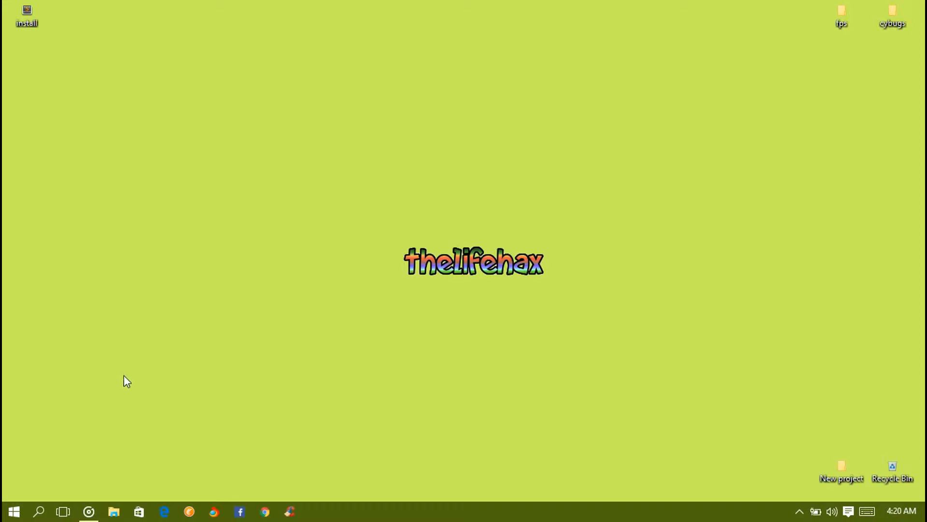
click(13, 511)
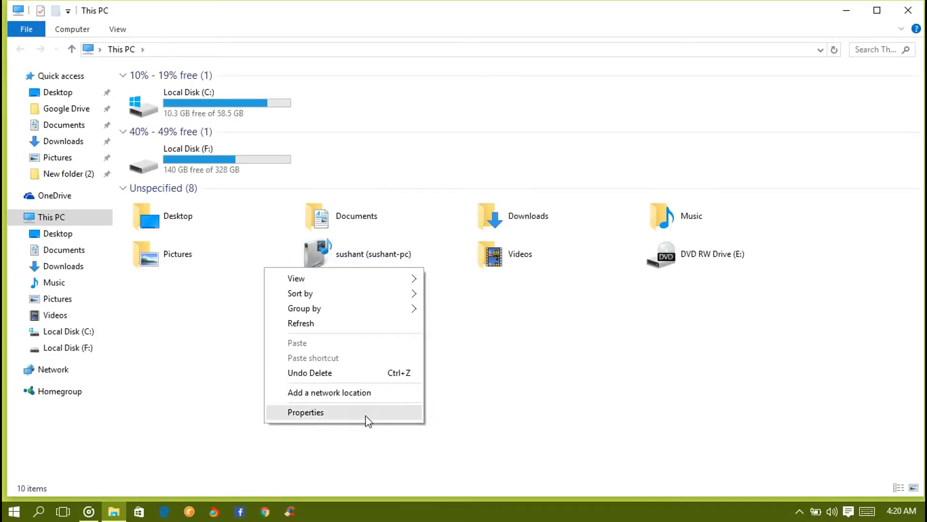
Open Performance Options through This PC's system page and Advanced system settings
click(305, 412)
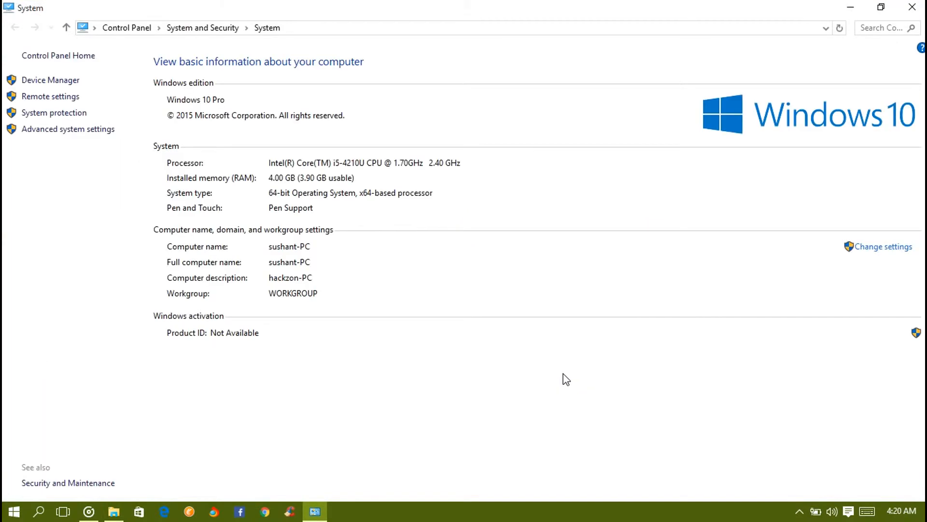
mouse_move(559, 401)
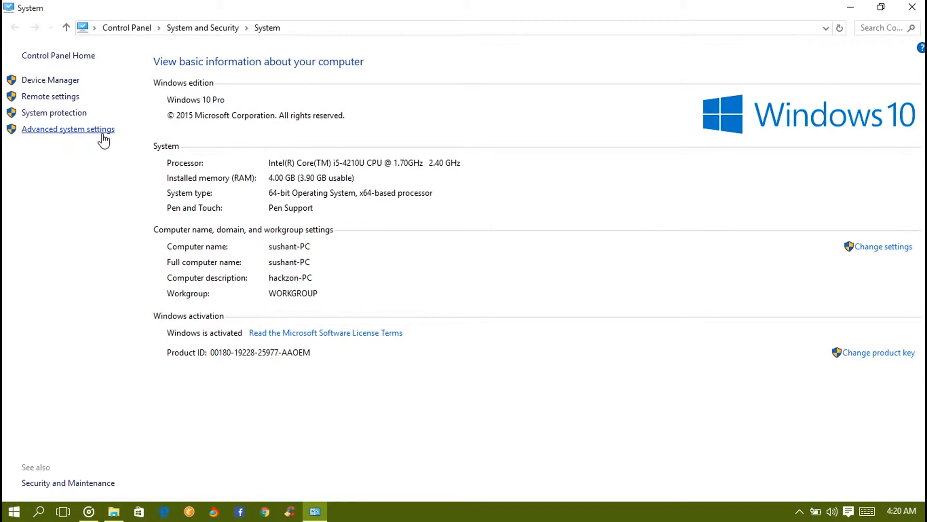
click(75, 125)
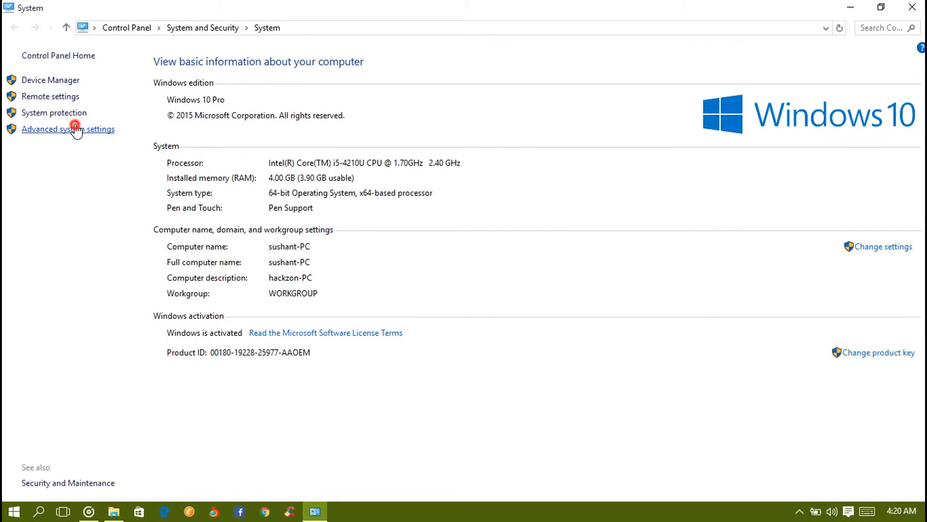
click(68, 129)
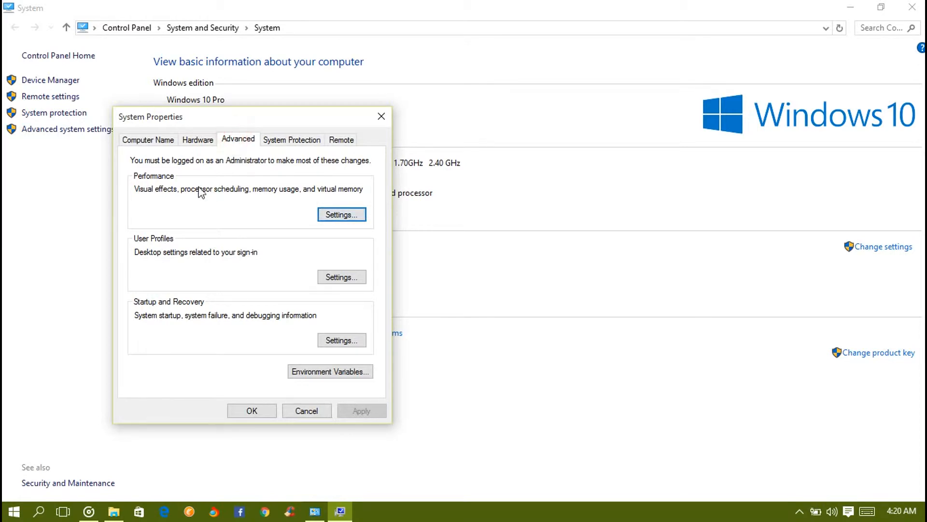
click(342, 214)
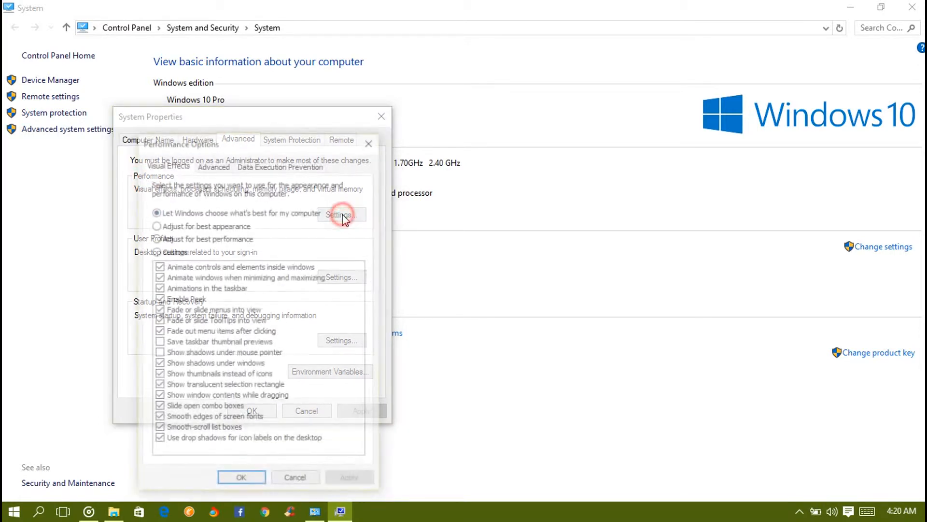
click(339, 214)
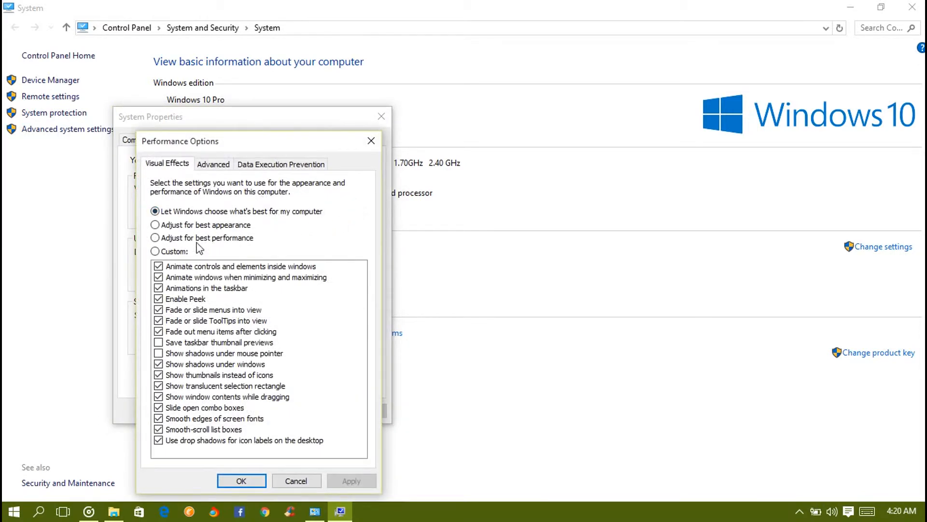
mouse_move(219, 239)
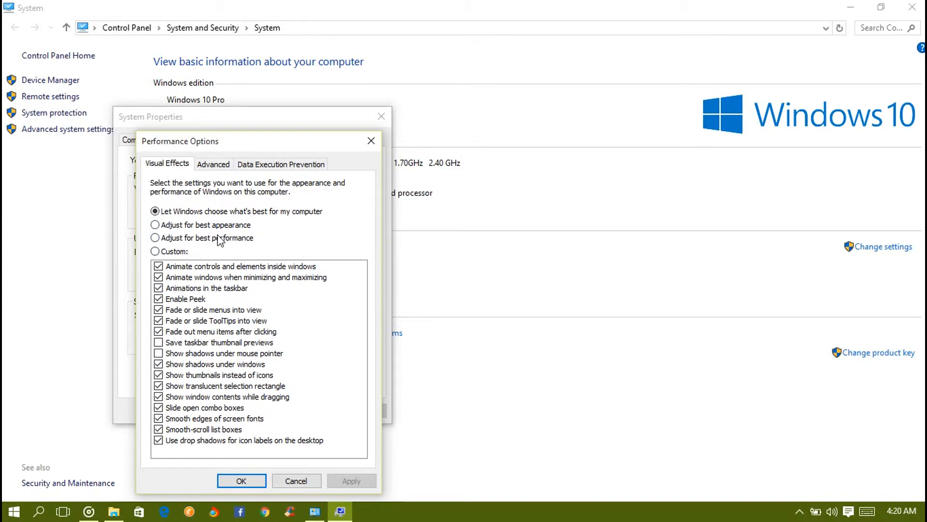
Try best performance and best appearance, then settle on 'Let Windows choose what's best'
click(155, 237)
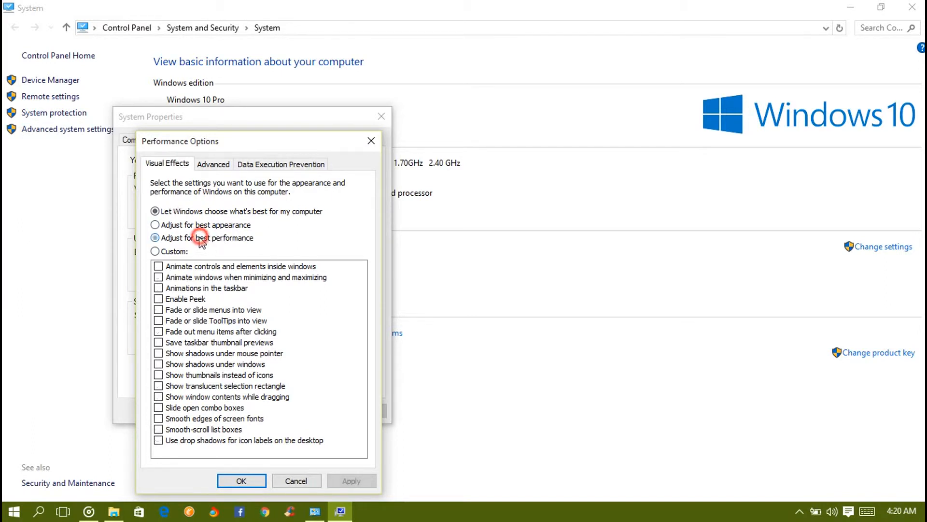
click(155, 224)
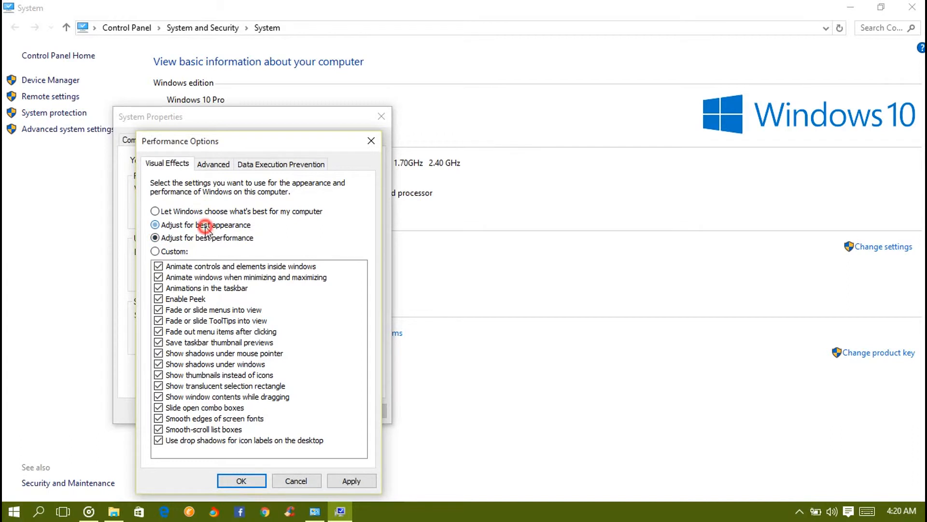
click(155, 224)
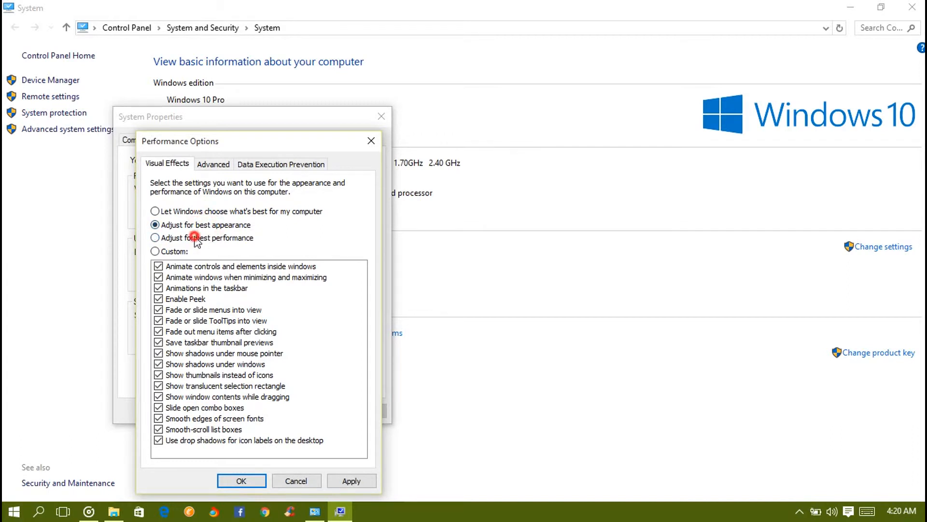
click(155, 237)
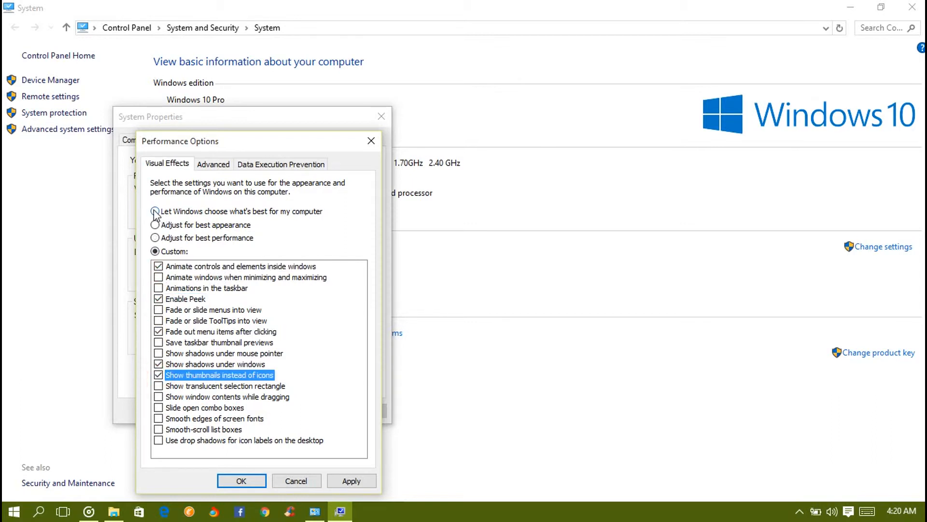
click(155, 211)
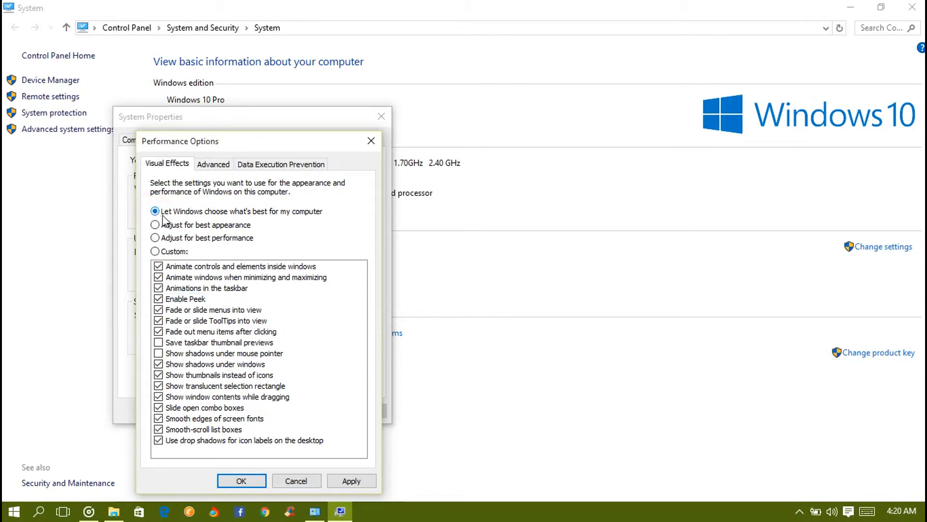
click(213, 163)
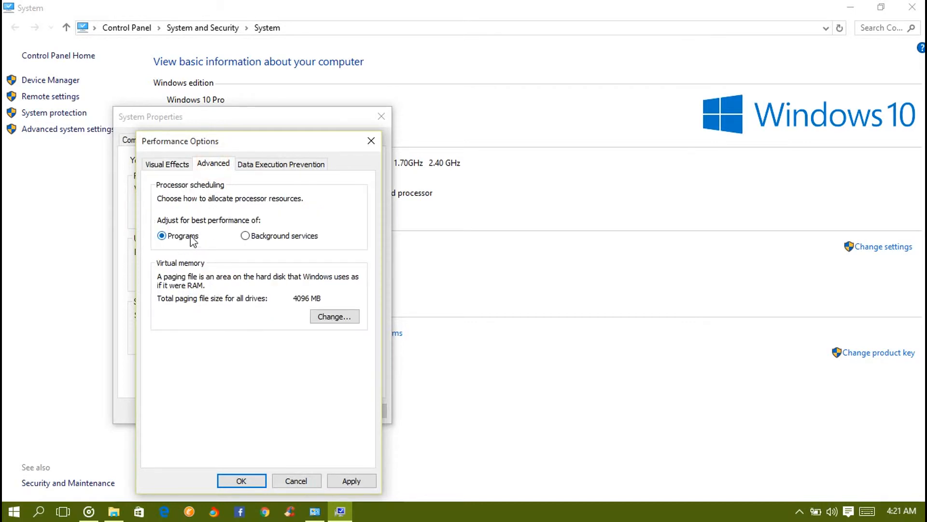
mouse_move(228, 269)
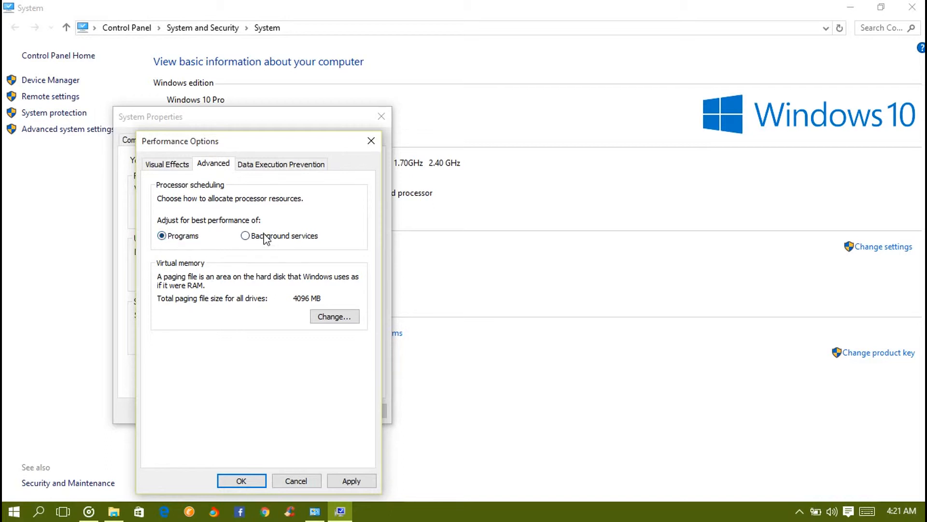
click(246, 235)
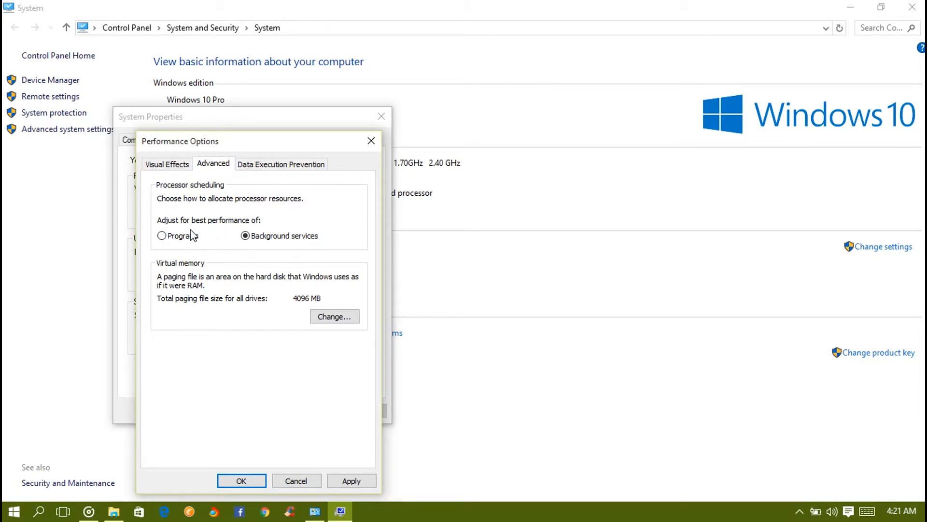
click(161, 235)
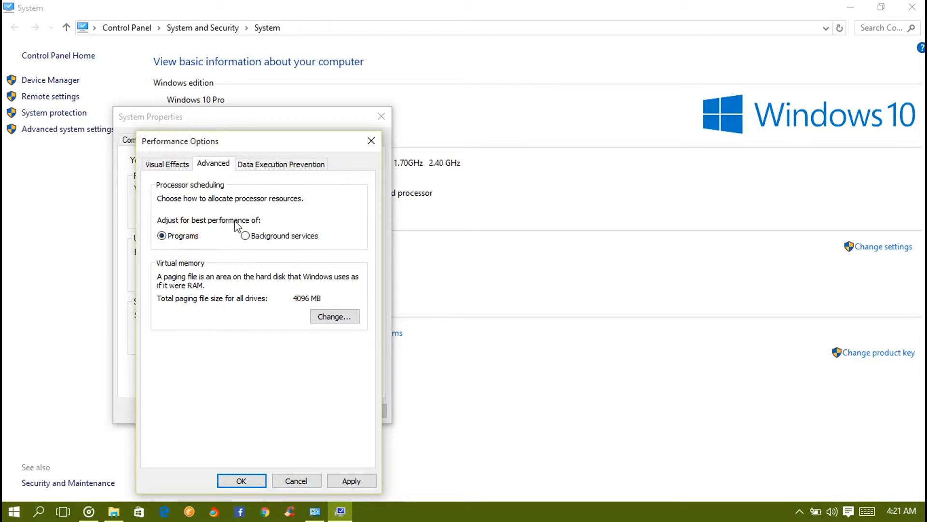
mouse_move(247, 221)
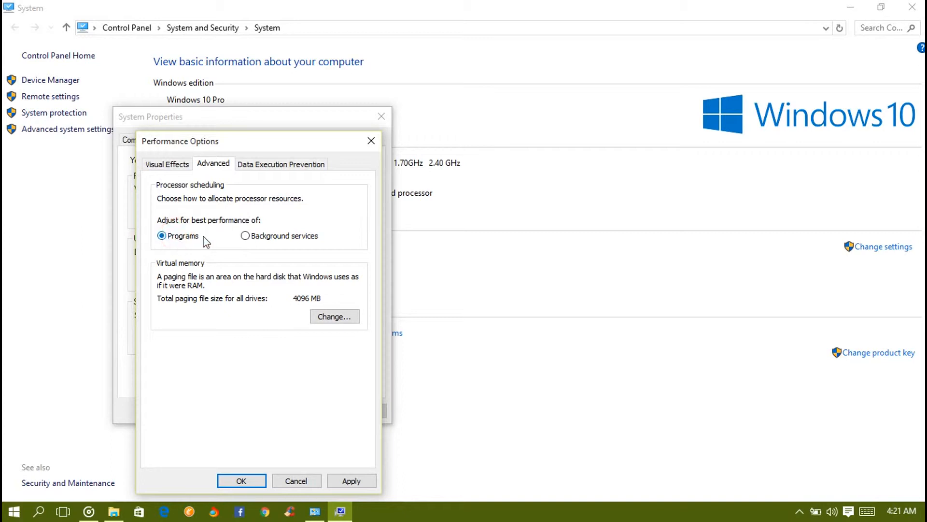
click(244, 235)
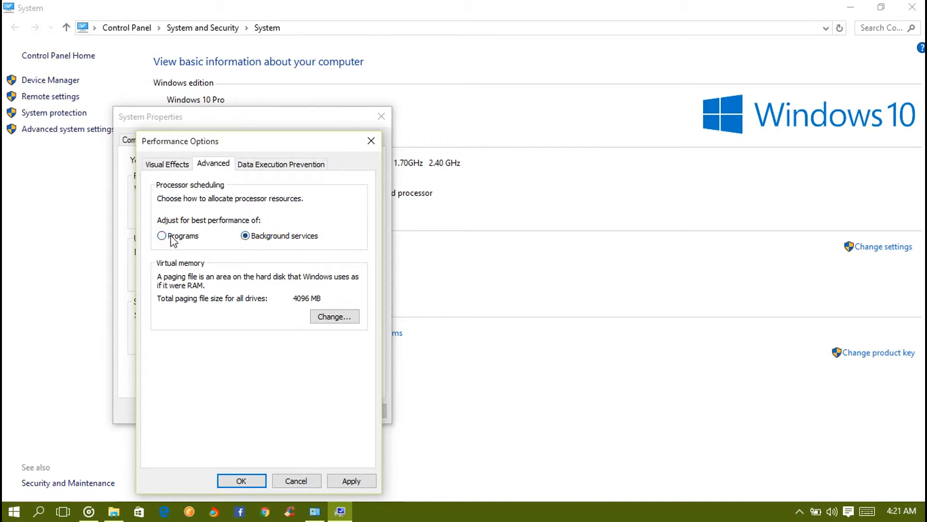
click(161, 235)
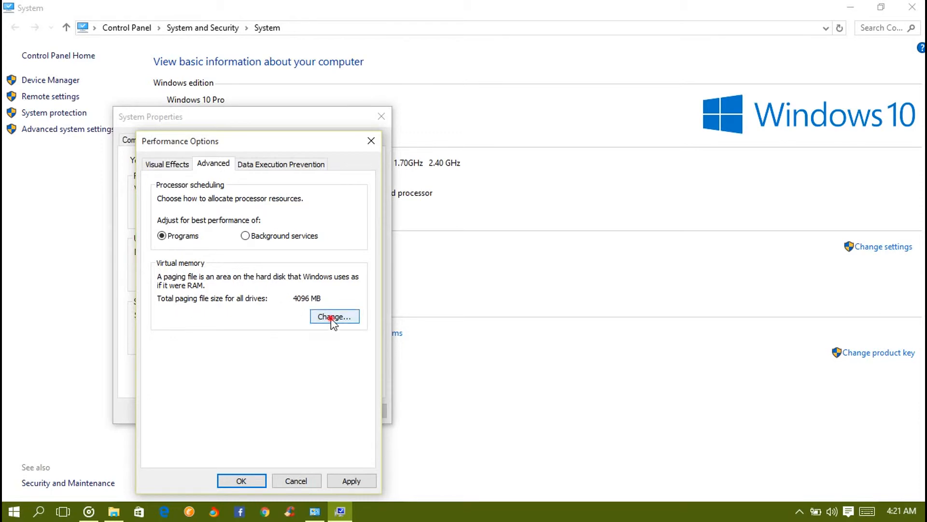
Open Virtual Memory, select Custom size for drive C, and close with OK
click(334, 316)
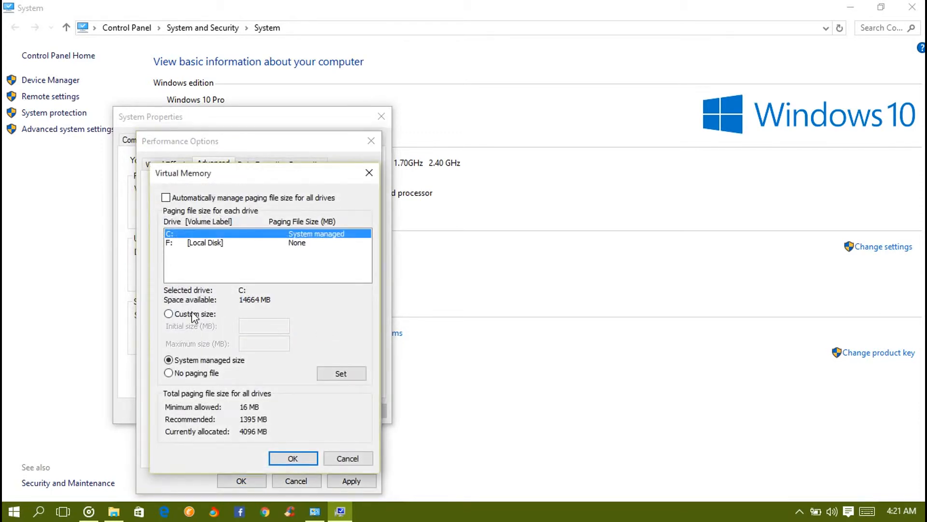
click(169, 313)
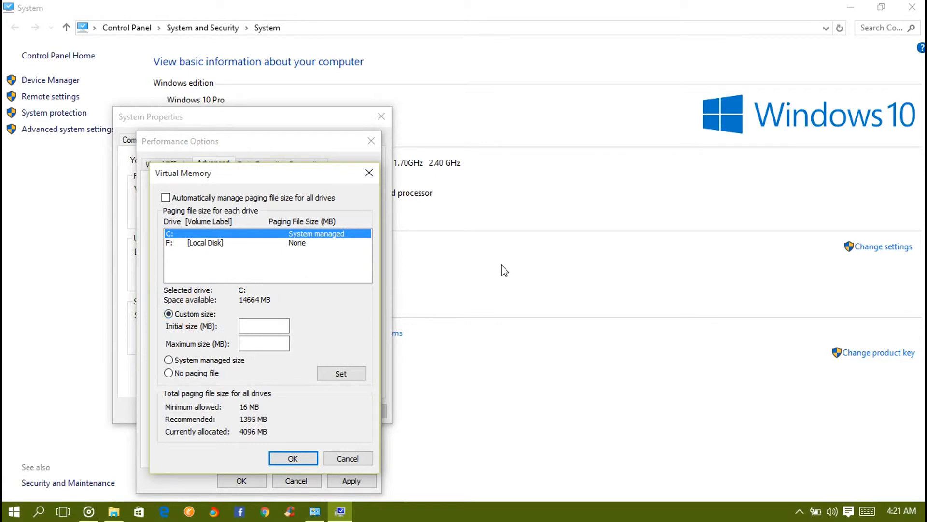
click(293, 458)
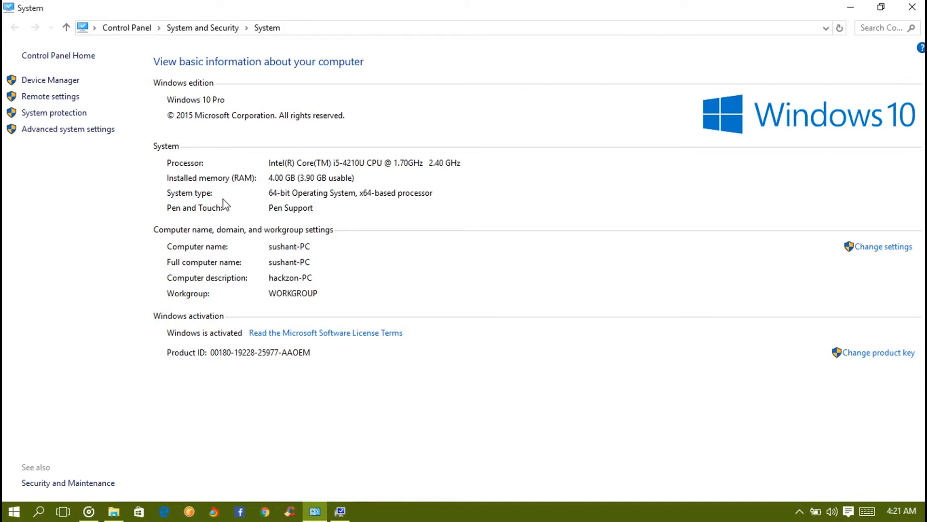
mouse_move(267, 184)
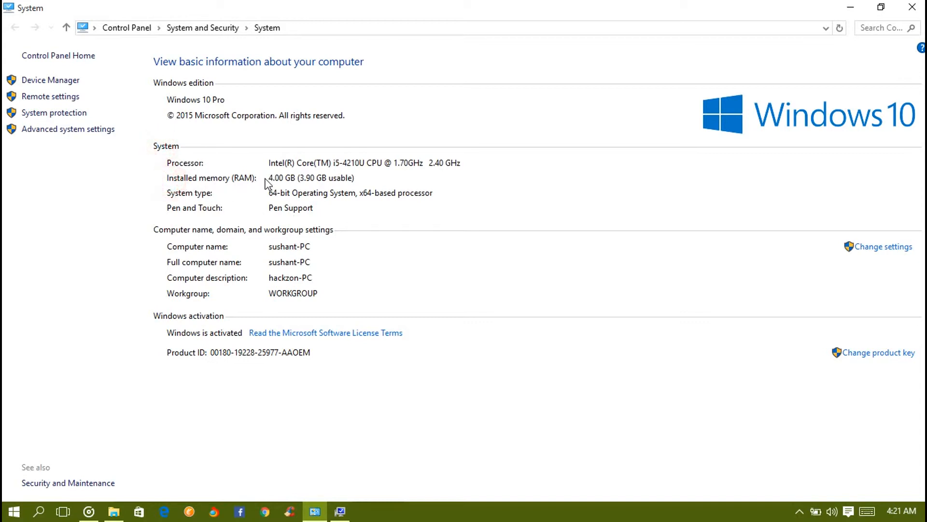
mouse_move(391, 187)
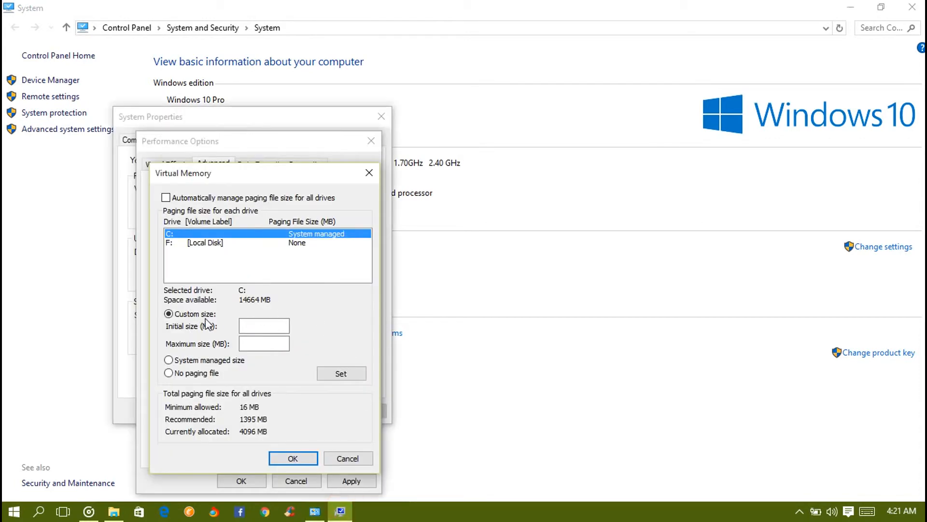
mouse_move(222, 330)
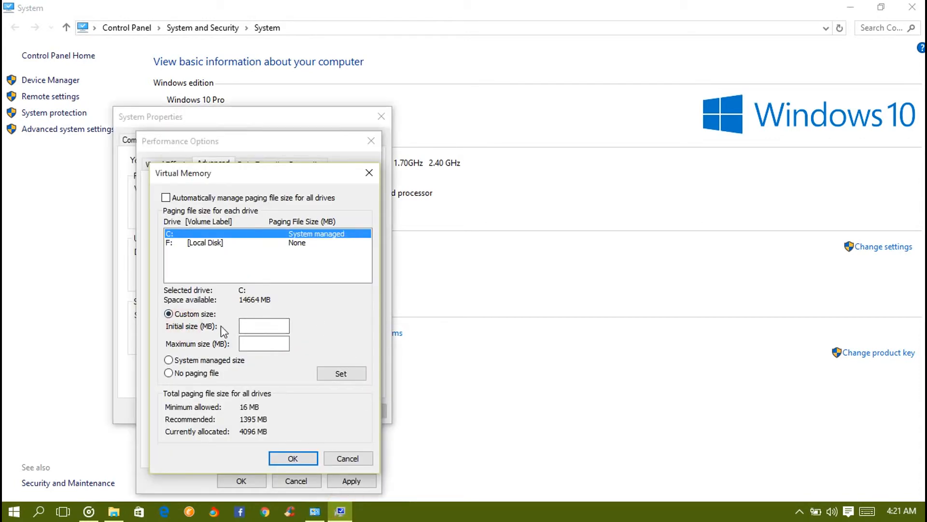
Set drive C's paging file to 8000 MB initial and maximum, and confirm
click(263, 325)
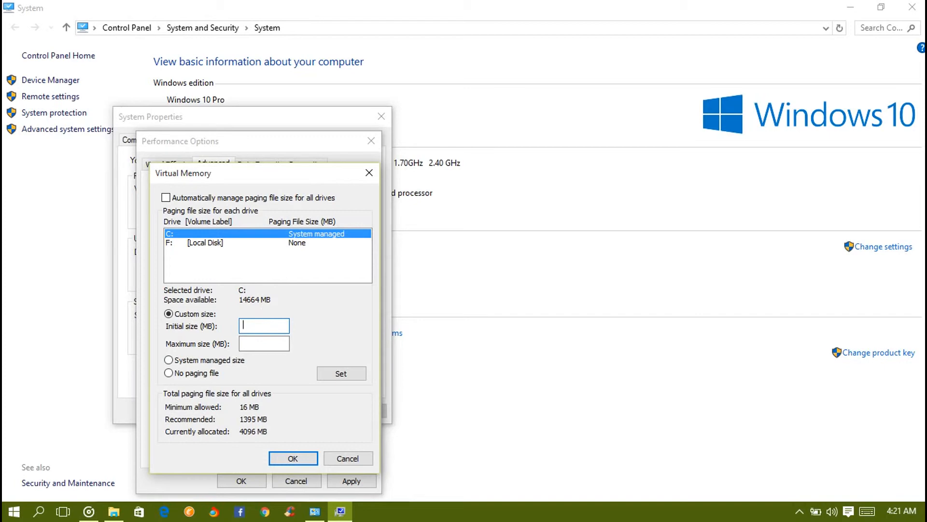
text(8000)
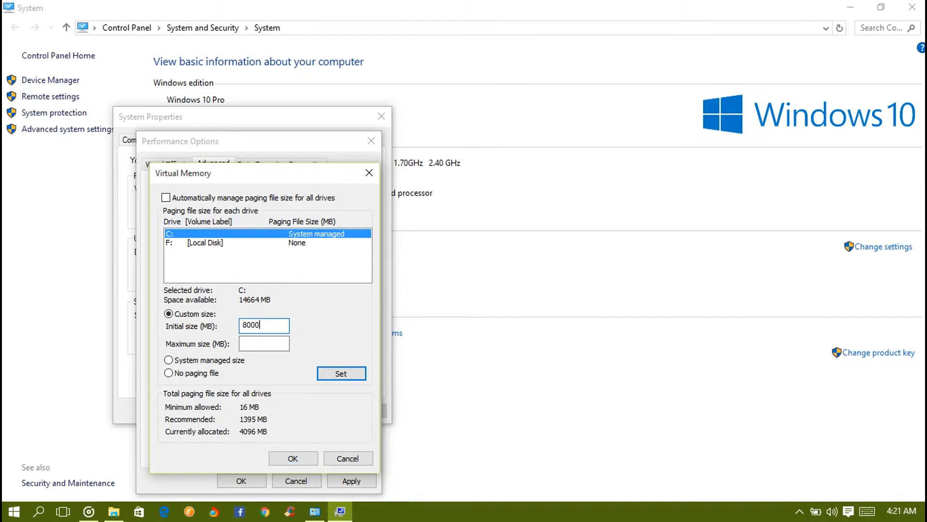
text(8)
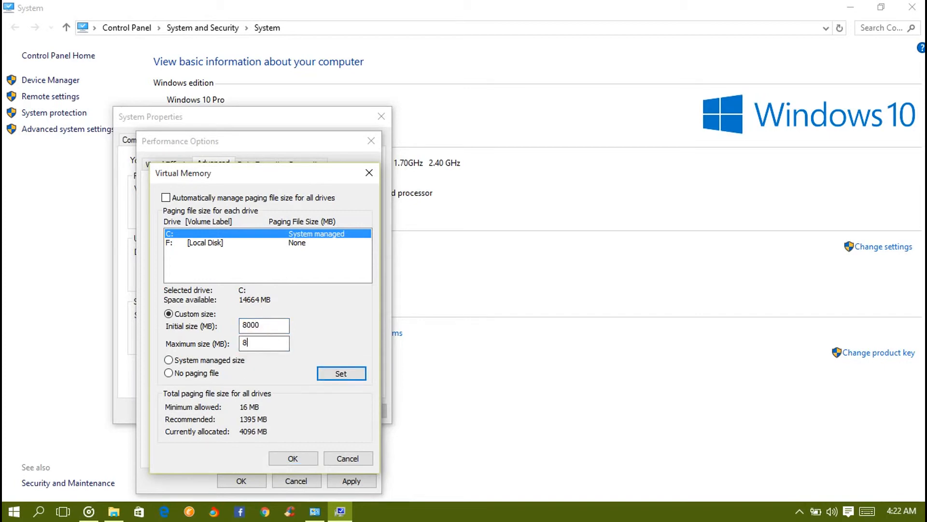
click(340, 373)
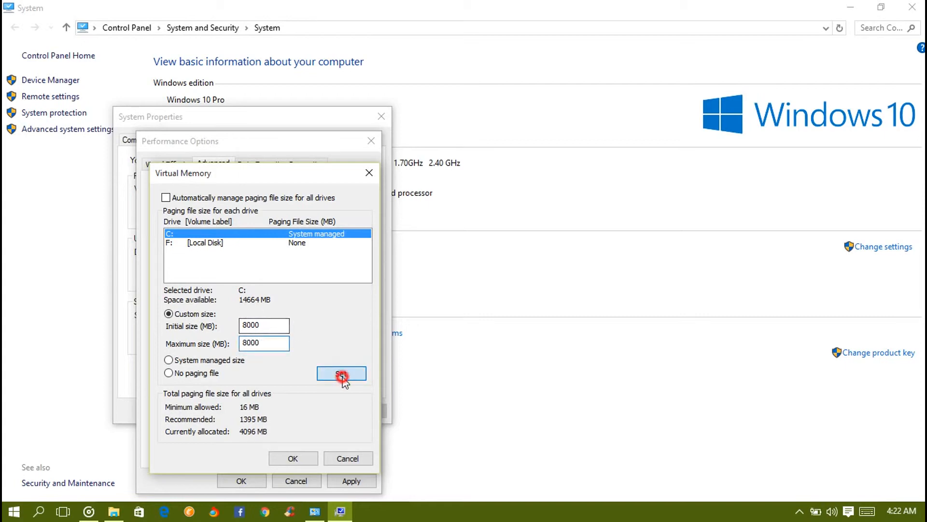
click(342, 373)
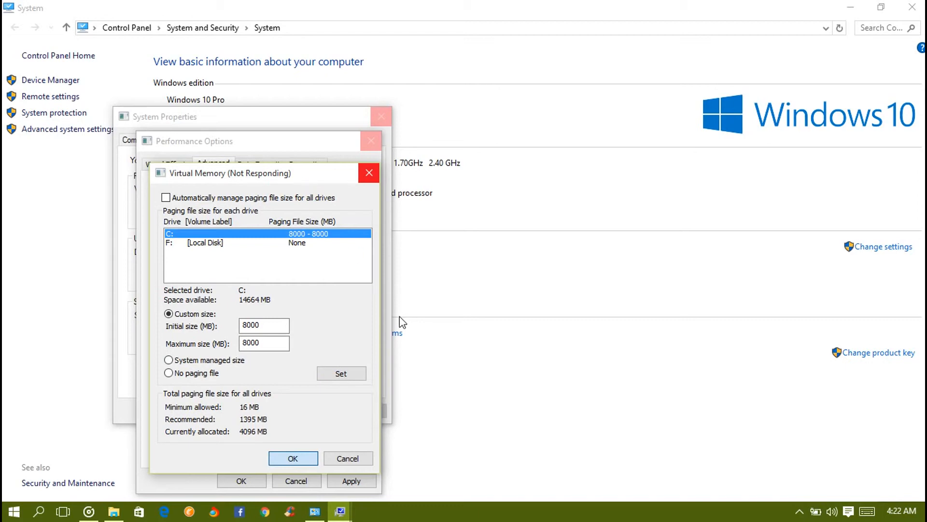
click(293, 458)
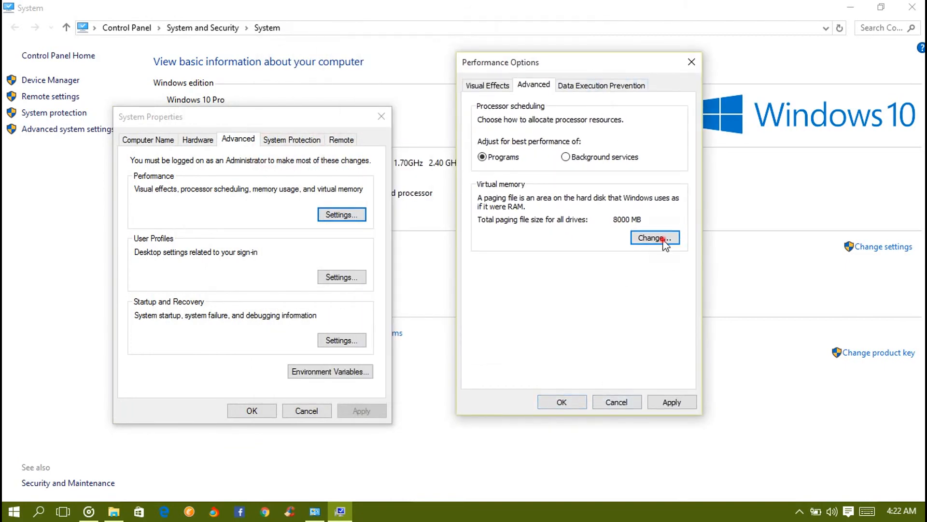
Reopen Virtual Memory to verify C: is 8000–8000 MB, then close both dialogs
click(654, 237)
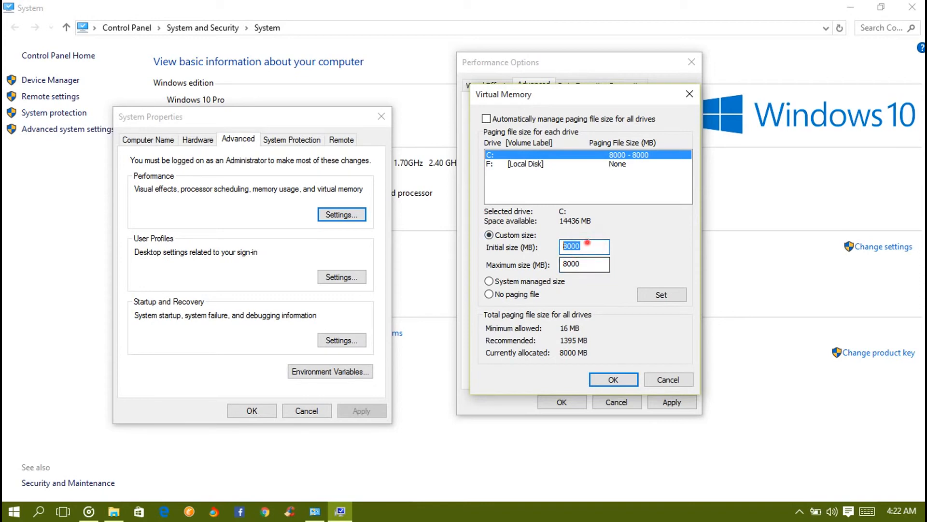
click(584, 264)
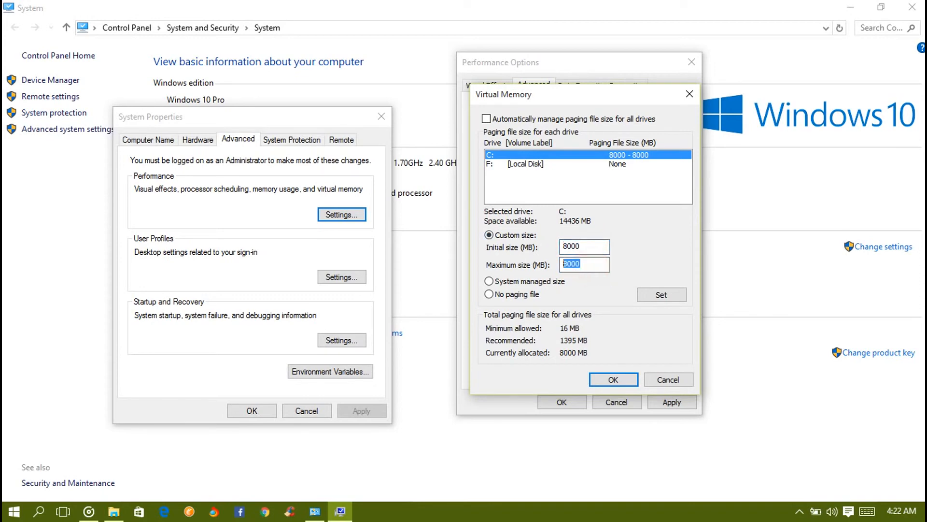
click(613, 379)
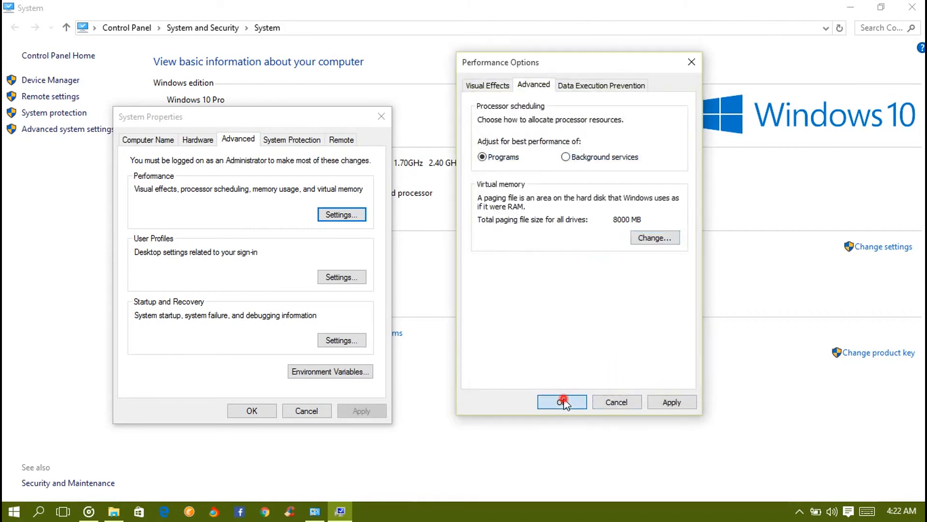
click(560, 402)
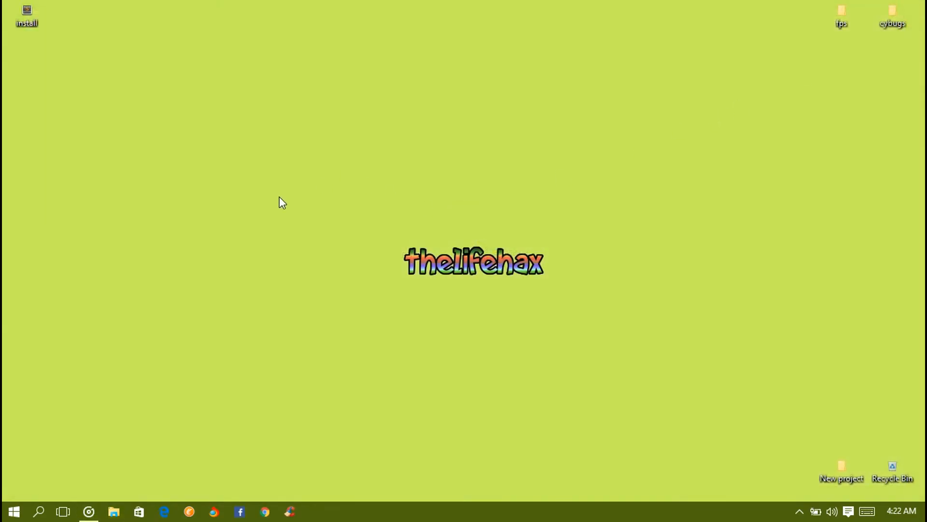
click(13, 511)
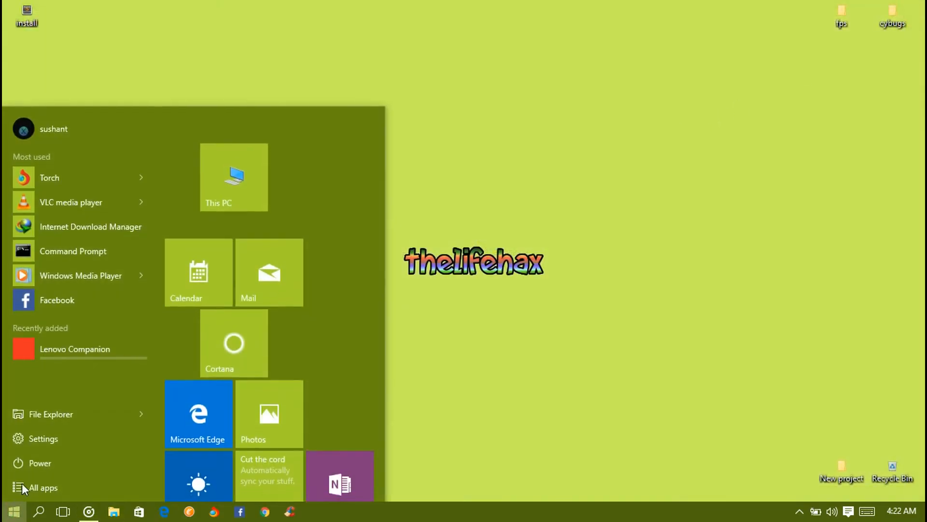
click(40, 463)
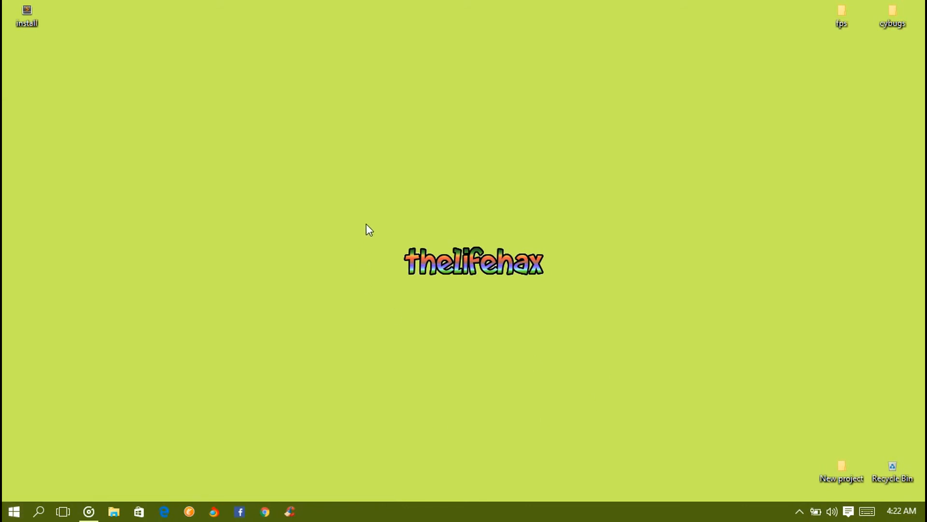
mouse_move(346, 198)
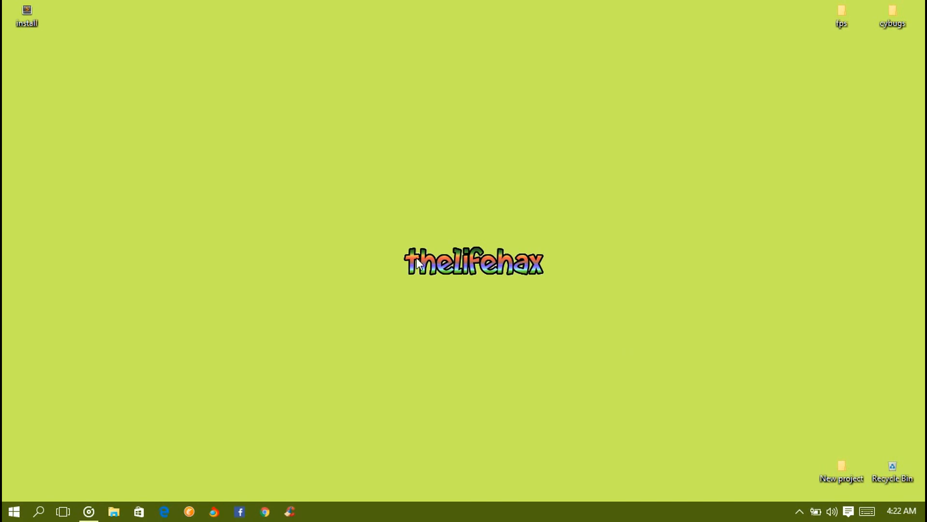
drag(417, 263, 648, 353)
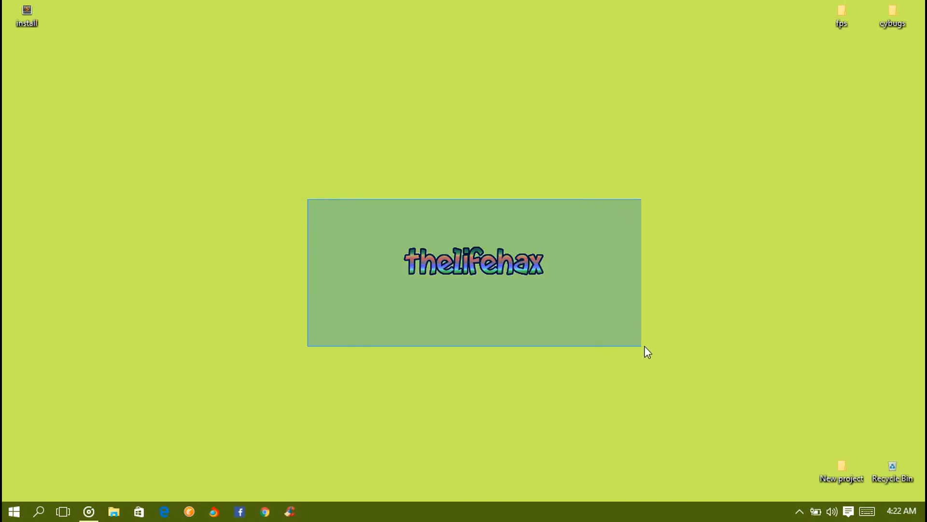